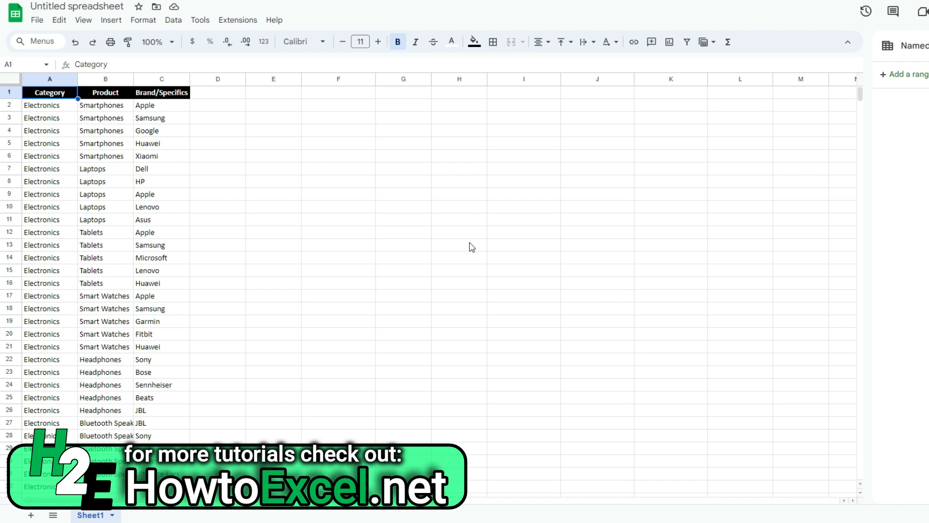
{"action": "mouse_move", "coordinate": [73, 112]}
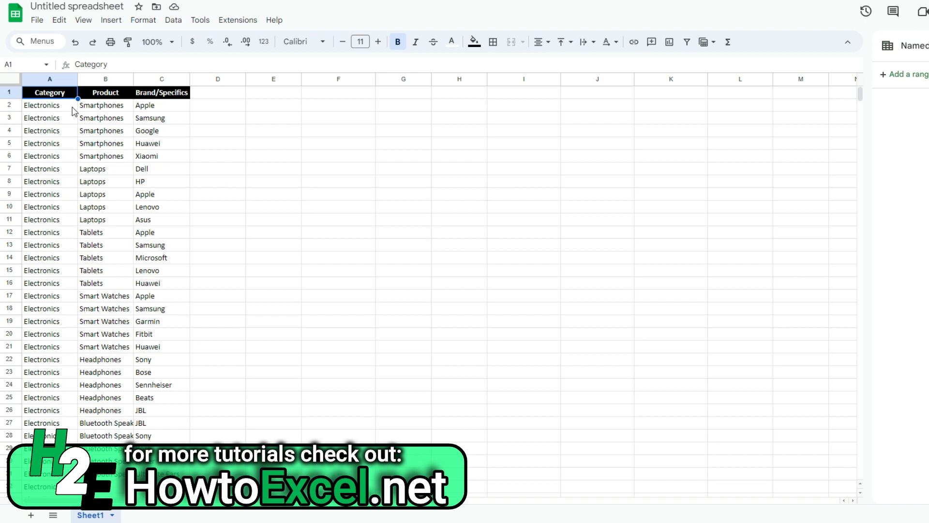
{"action": "mouse_move", "coordinate": [53, 156]}
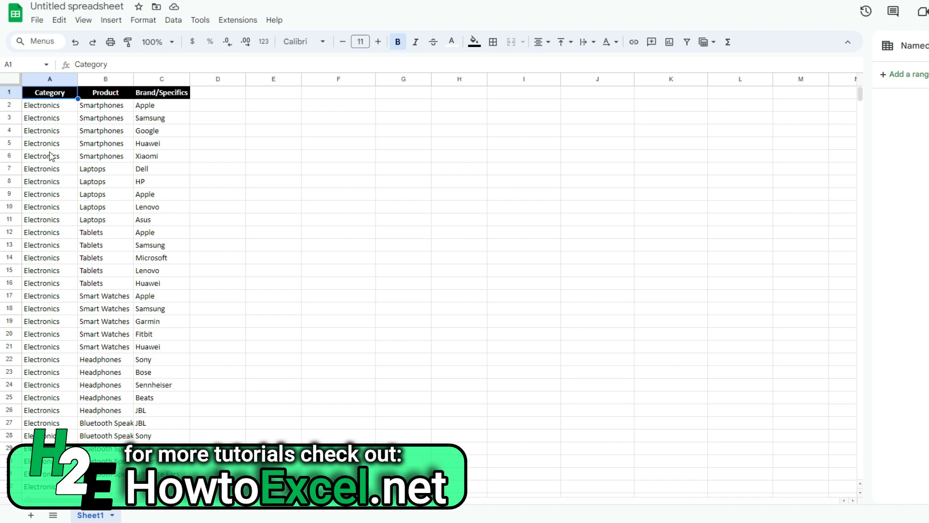
{"action": "mouse_move", "coordinate": [107, 131]}
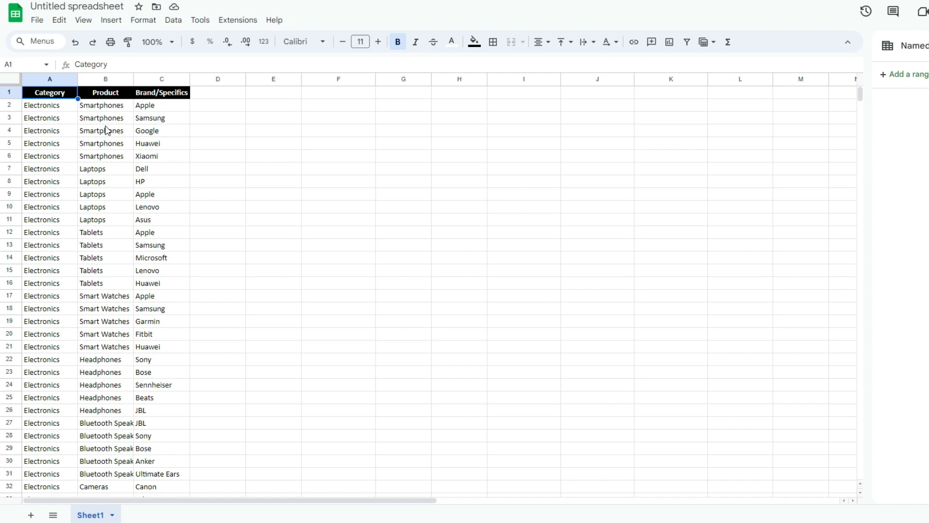
{"action": "mouse_move", "coordinate": [164, 132]}
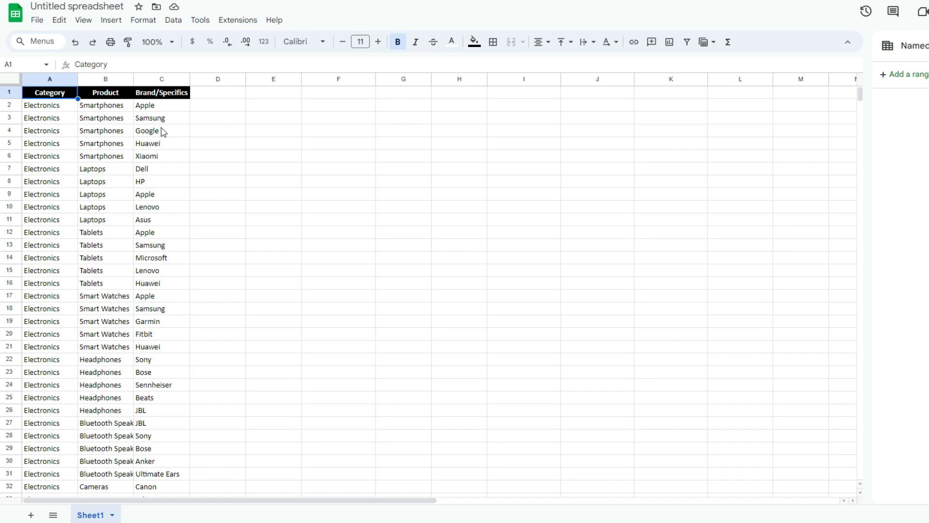
{"action": "mouse_move", "coordinate": [282, 115]}
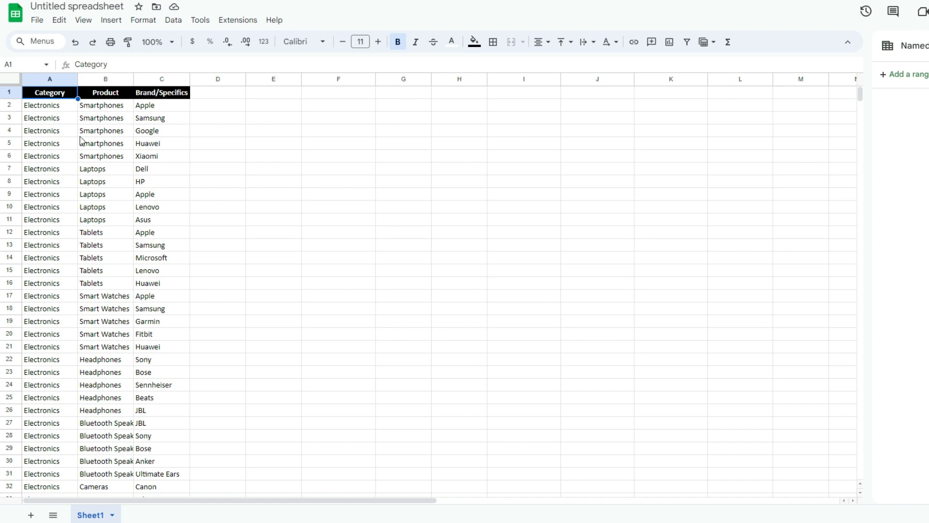
{"action": "mouse_move", "coordinate": [141, 130]}
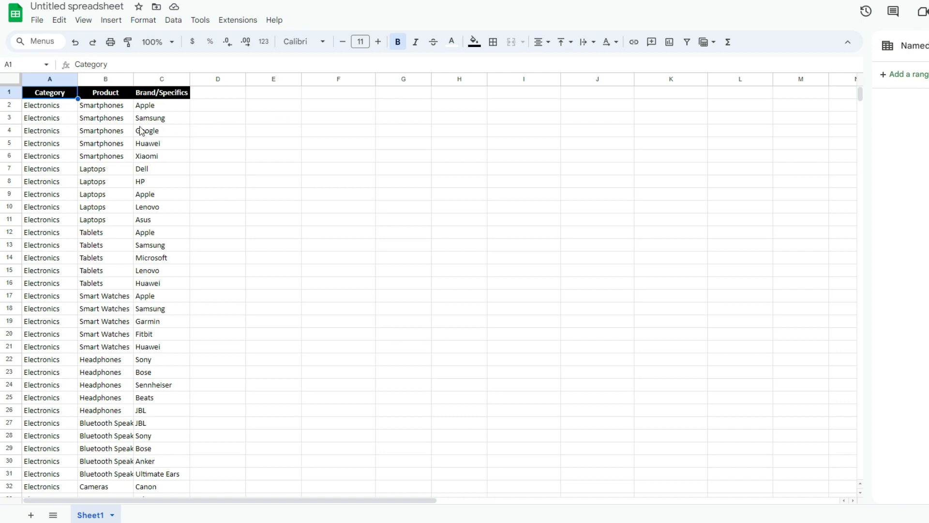
Step: Enter =UNIQUE(A2:A1000) in E1 to list Electronics, Apparel and Groceries once each
{"action": "scroll", "scroll_direction": "down", "scroll_amount": 3}
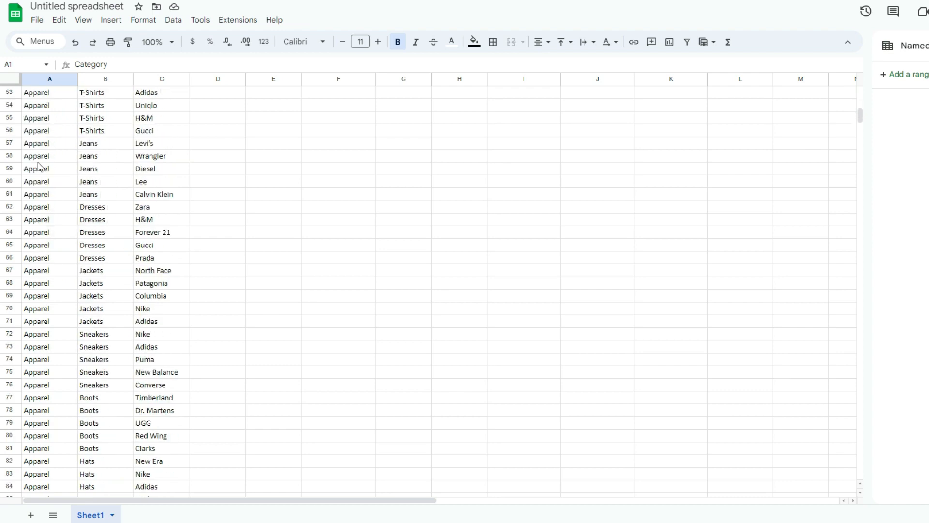
{"action": "scroll", "scroll_direction": "down", "scroll_amount": 3}
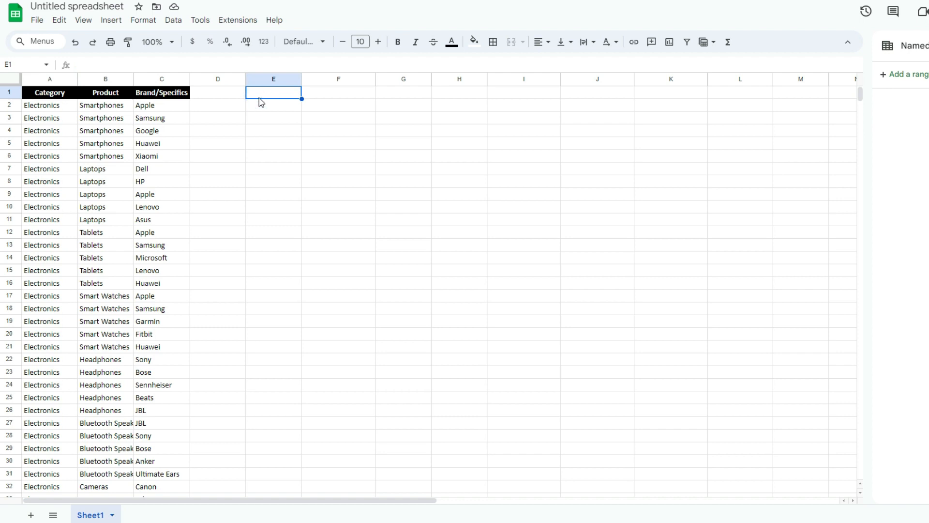
{"action": "type", "text": "="}
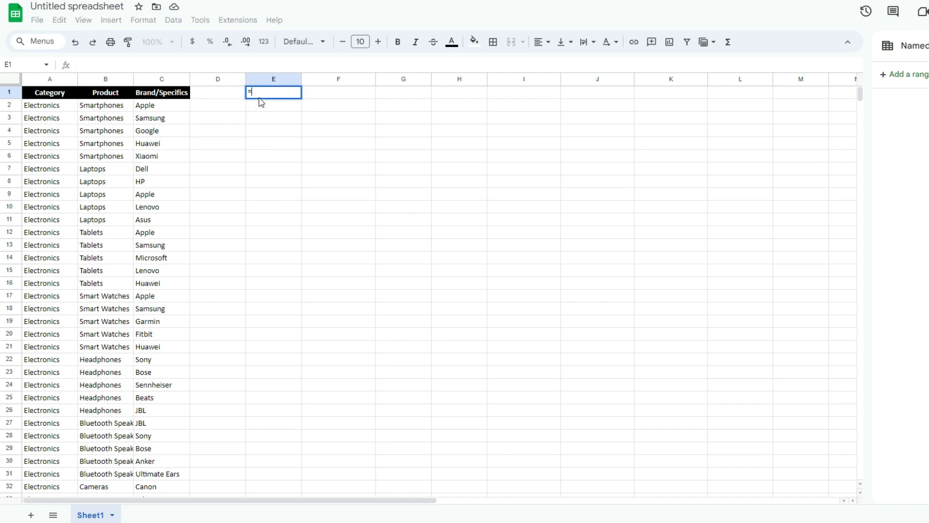
{"action": "type", "text": "=UNIQUE("}
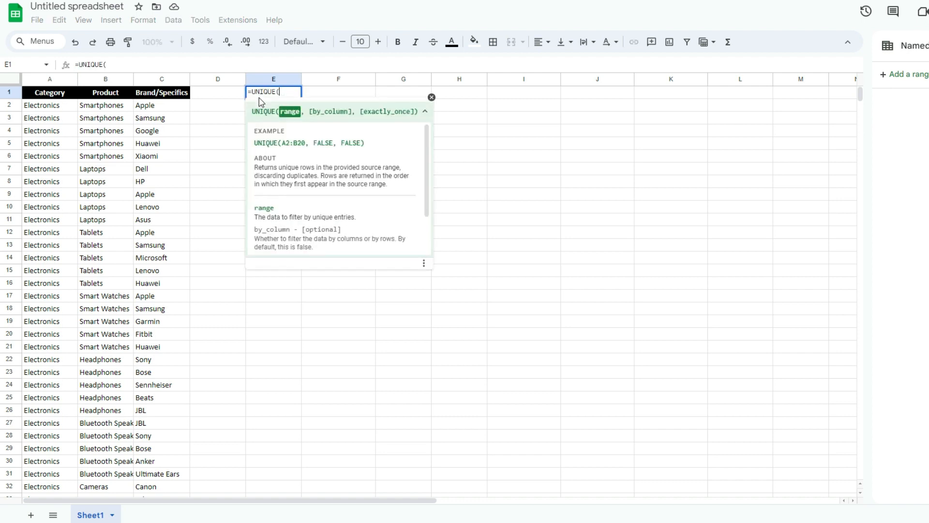
{"action": "left_click_drag", "start_coordinate": [49, 105], "coordinate": [49, 131]}
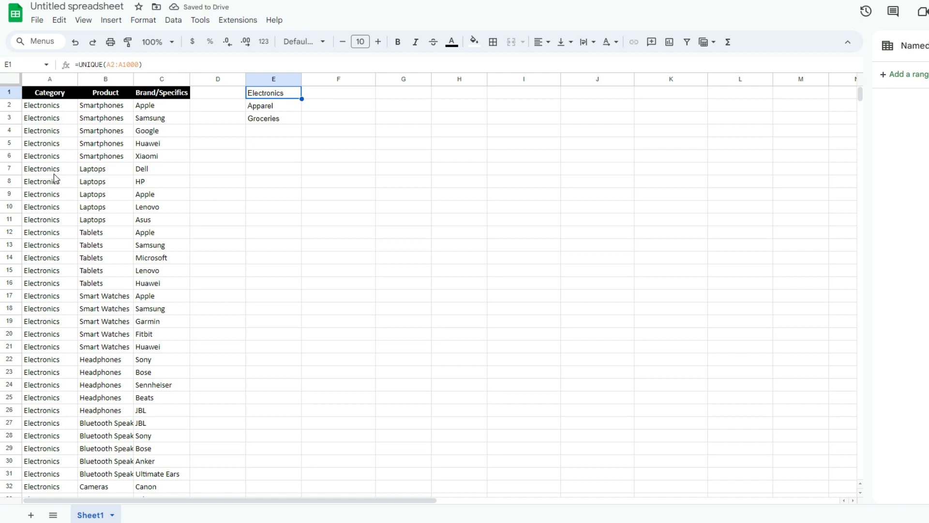
{"action": "mouse_move", "coordinate": [243, 155]}
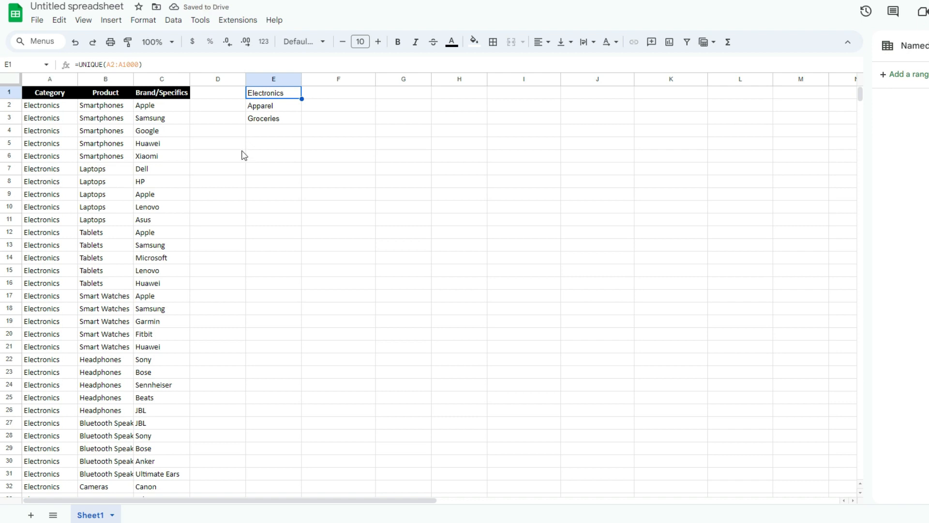
Step: Name column E as the range Selection1 and select I8 for the first dropdown
{"action": "left_click", "coordinate": [273, 79]}
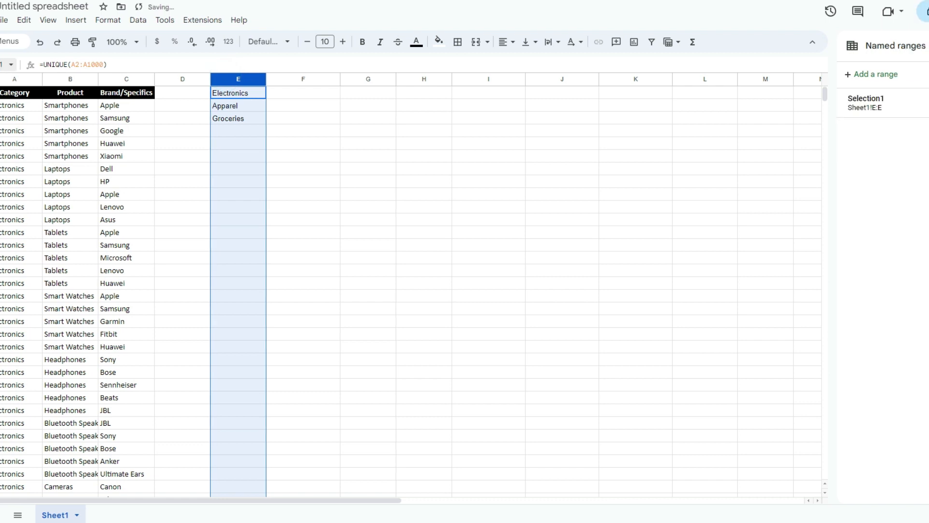
{"action": "mouse_move", "coordinate": [265, 131]}
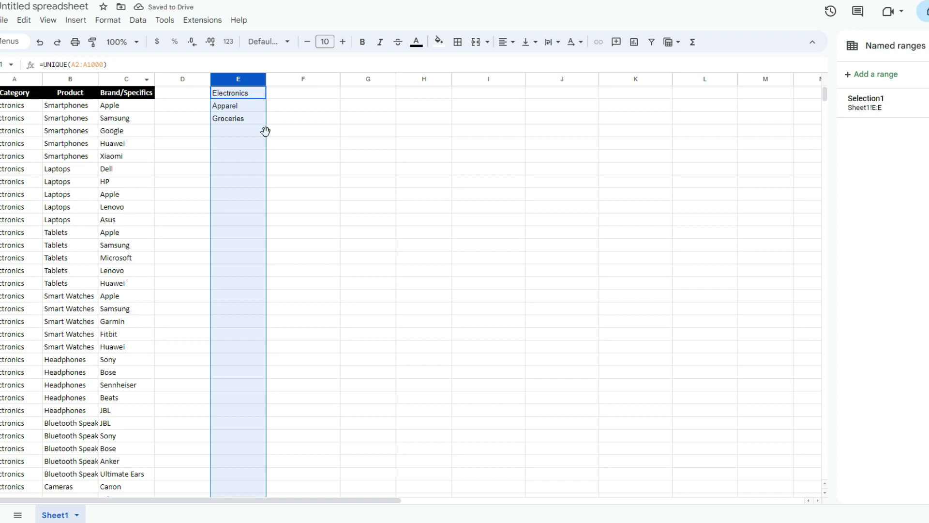
{"action": "mouse_move", "coordinate": [331, 139]}
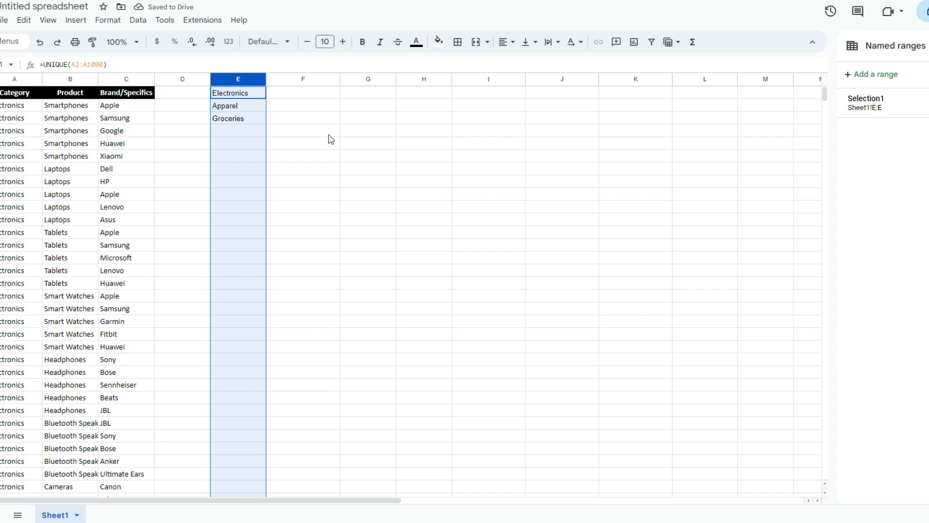
{"action": "left_click", "coordinate": [488, 181]}
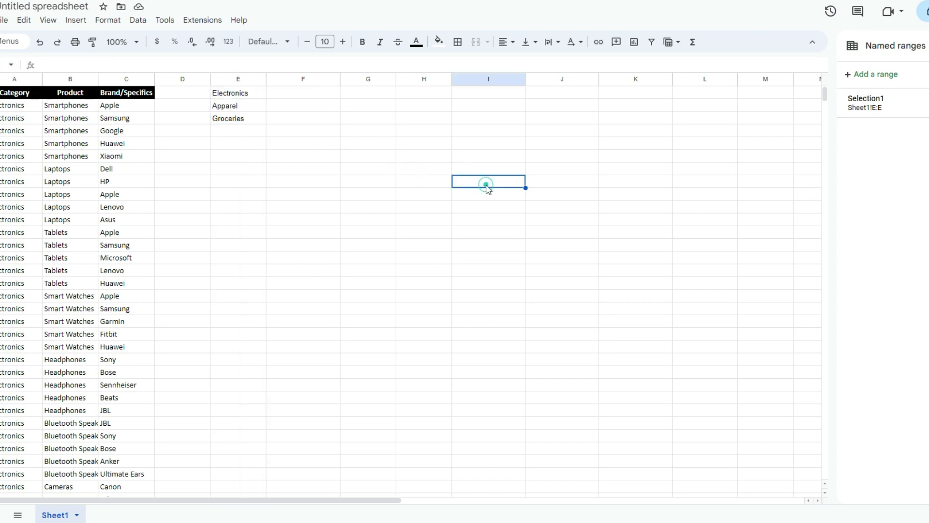
Step: Give I8 a 'Dropdown (from a range)' rule fed by =Selection1
{"action": "left_click", "coordinate": [76, 20]}
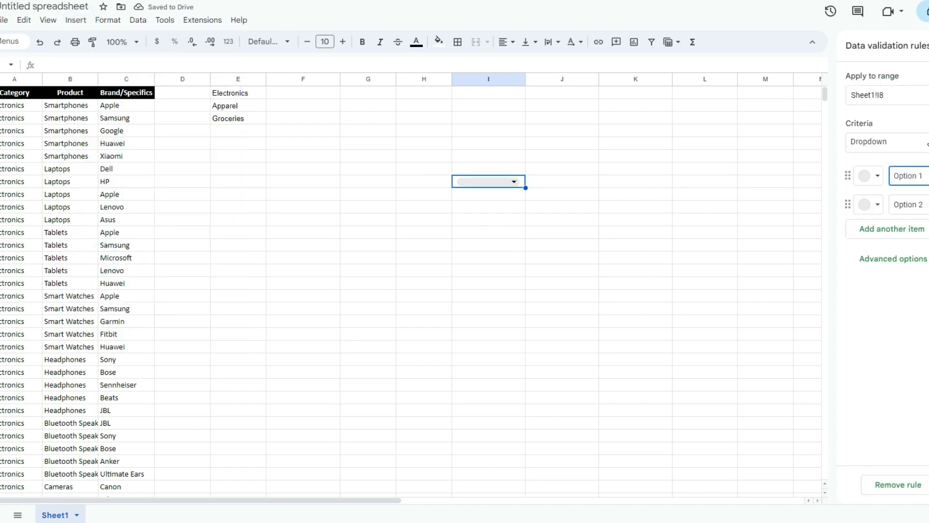
{"action": "left_click", "coordinate": [883, 142]}
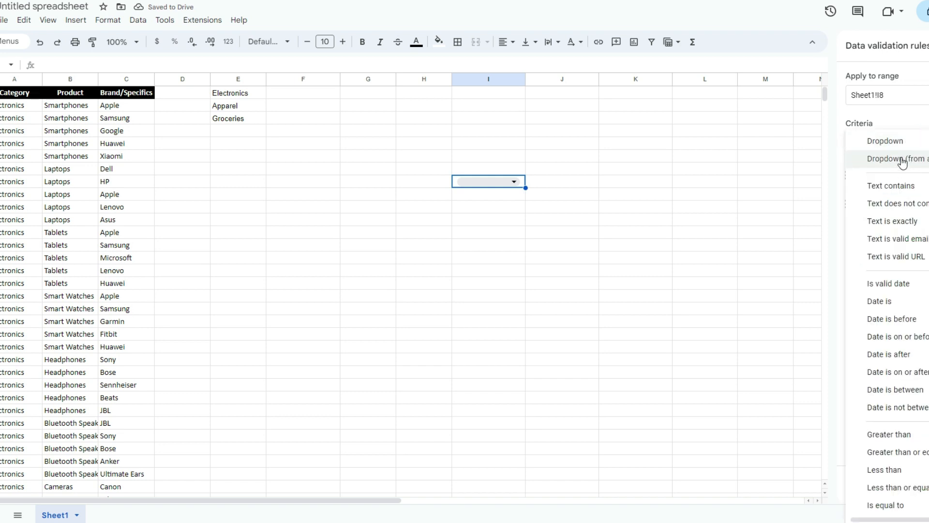
{"action": "left_click", "coordinate": [897, 158]}
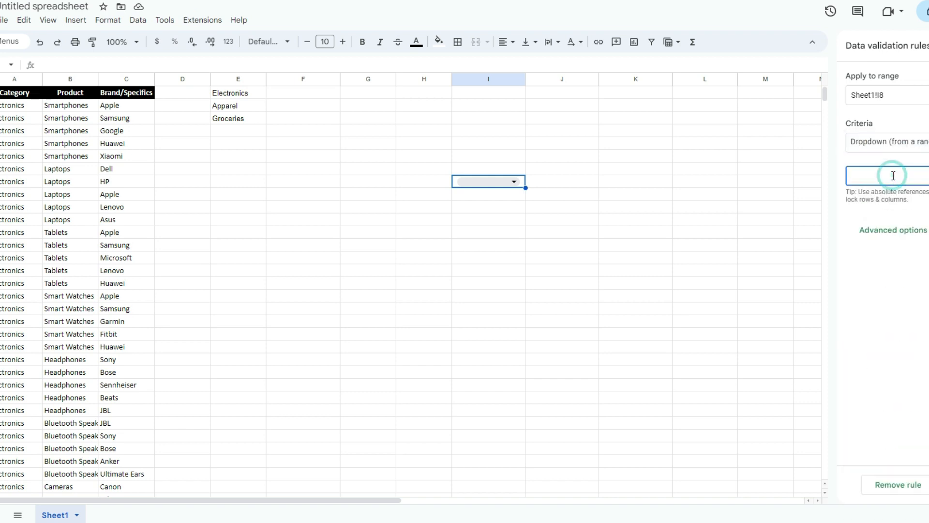
{"action": "type", "text": "=Selection1"}
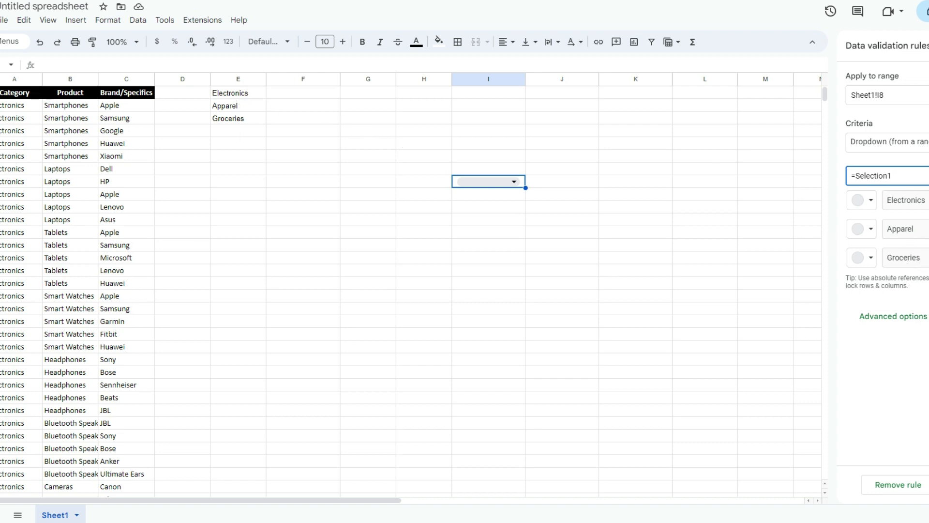
{"action": "left_click", "coordinate": [513, 181]}
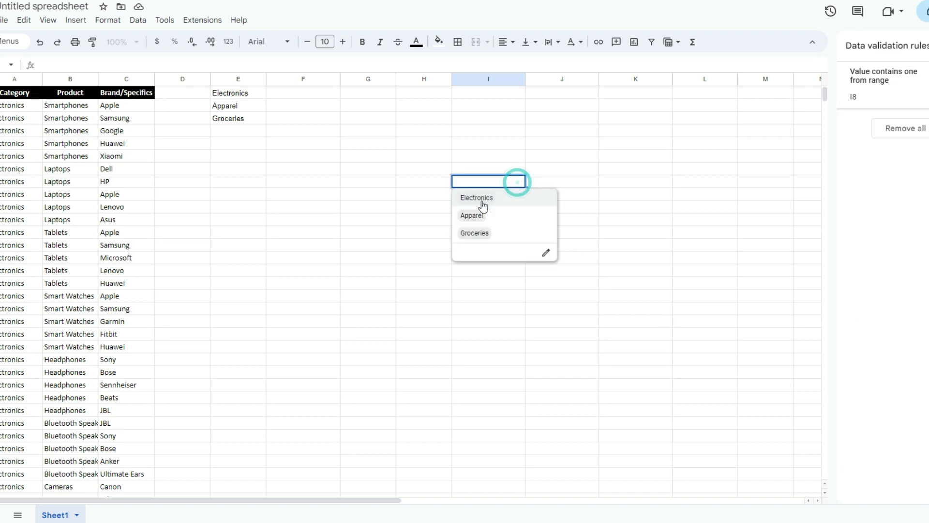
Step: Test the I8 dropdown with Groceries, then leave it on Electronics
{"action": "left_click", "coordinate": [472, 215]}
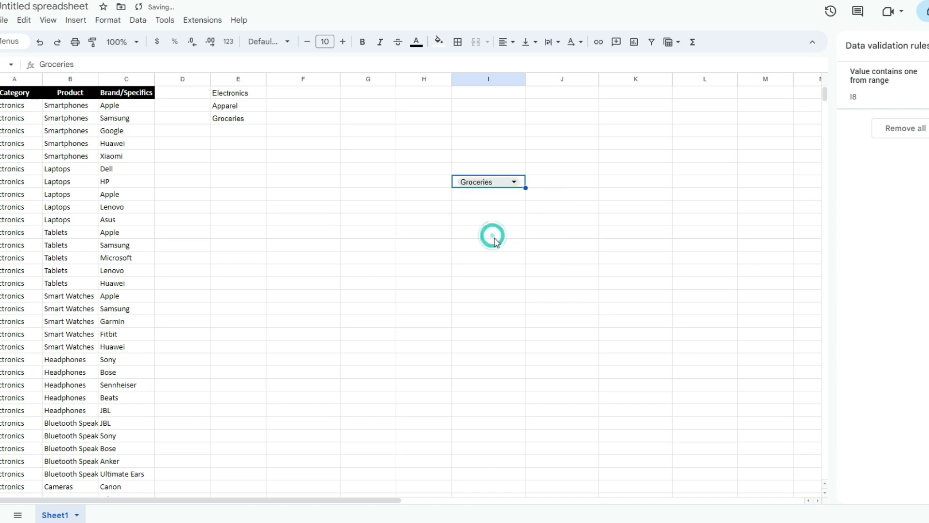
{"action": "left_click", "coordinate": [521, 181]}
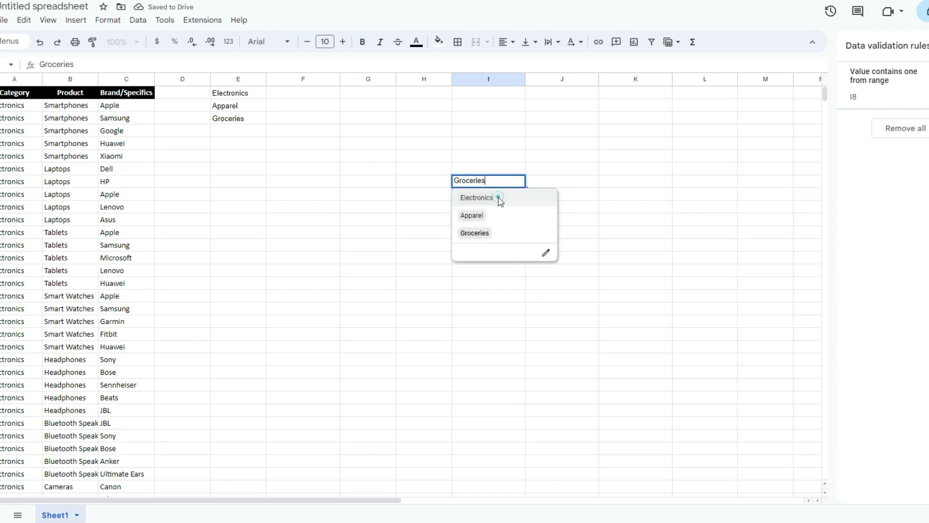
{"action": "left_click", "coordinate": [477, 197]}
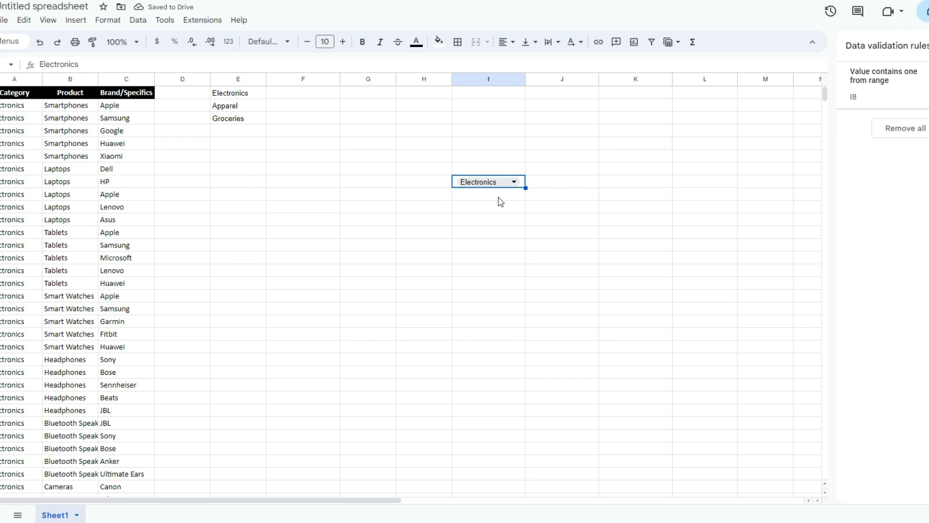
{"action": "mouse_move", "coordinate": [68, 120]}
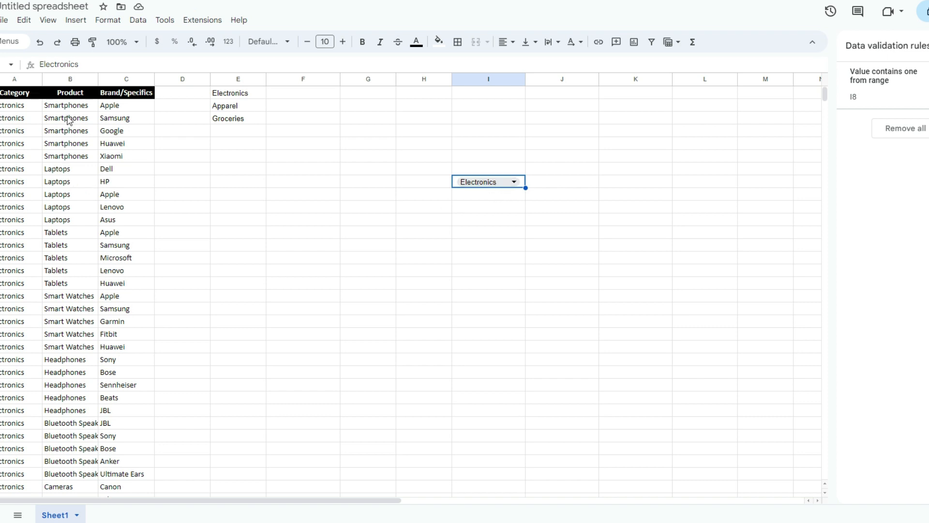
{"action": "mouse_move", "coordinate": [69, 174]}
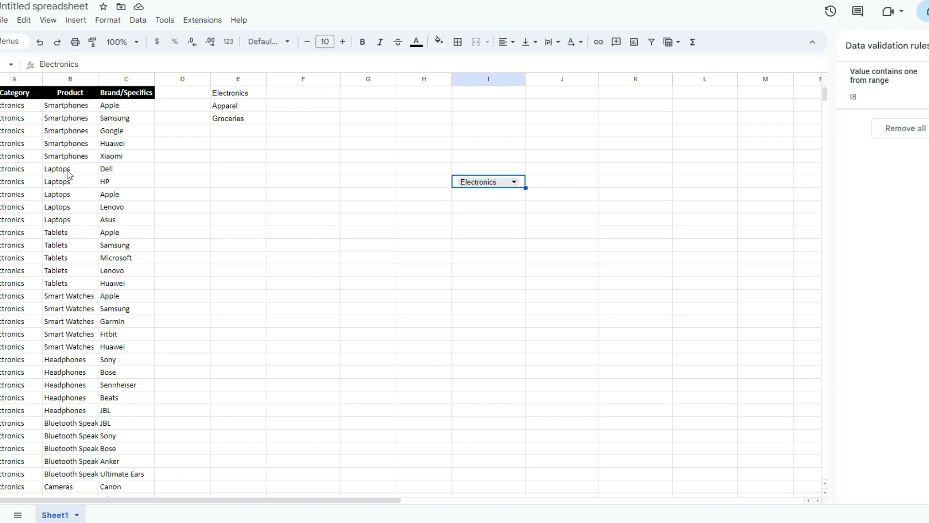
{"action": "mouse_move", "coordinate": [318, 104]}
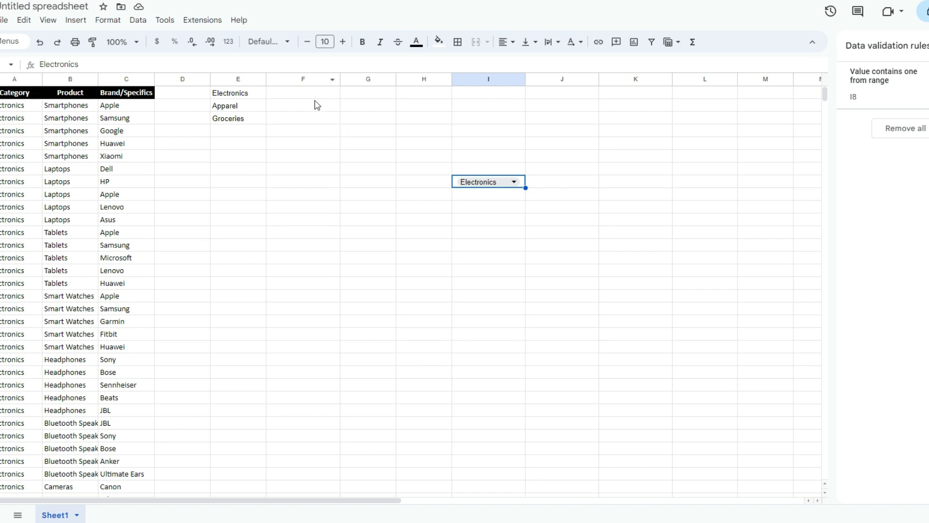
Step: Enter =FILTER(B:B,A:A=I8) in F1 to list products for the I8 category
{"action": "left_click", "coordinate": [303, 93]}
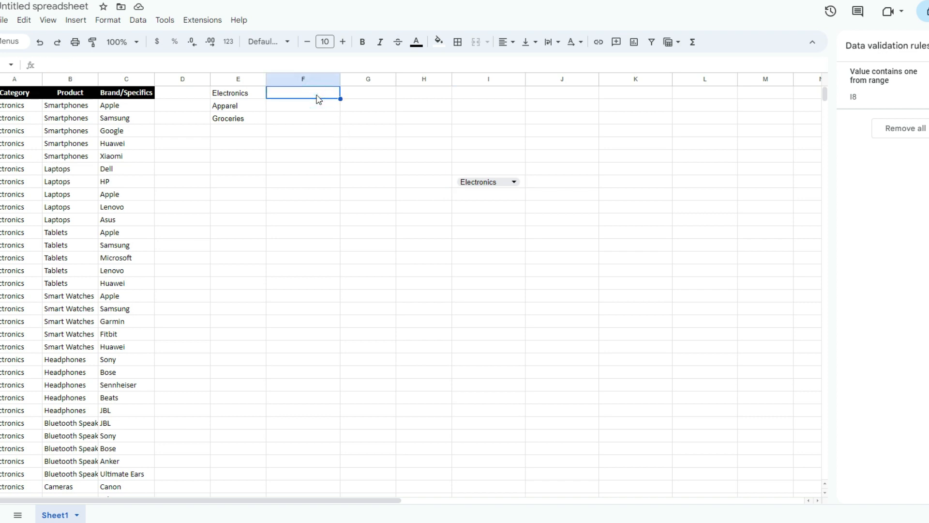
{"action": "type", "text": "=filter"}
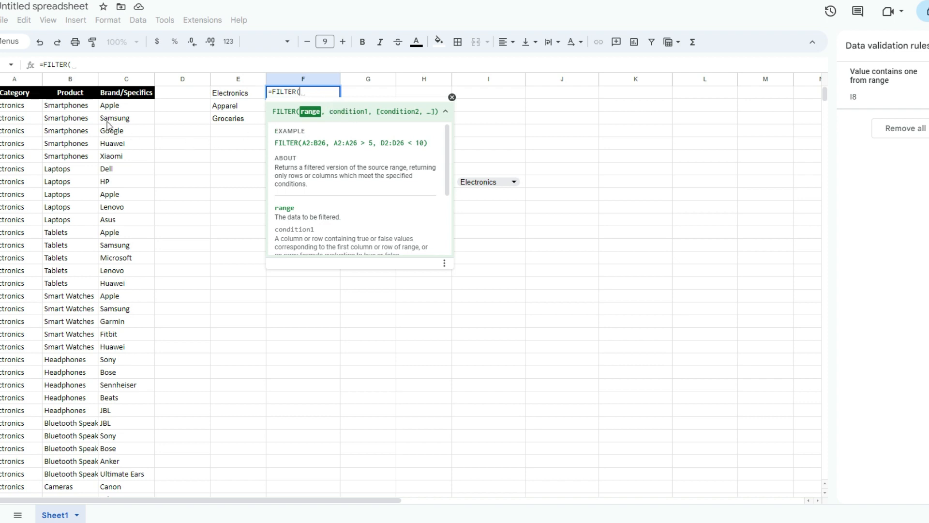
{"action": "left_click", "coordinate": [70, 78]}
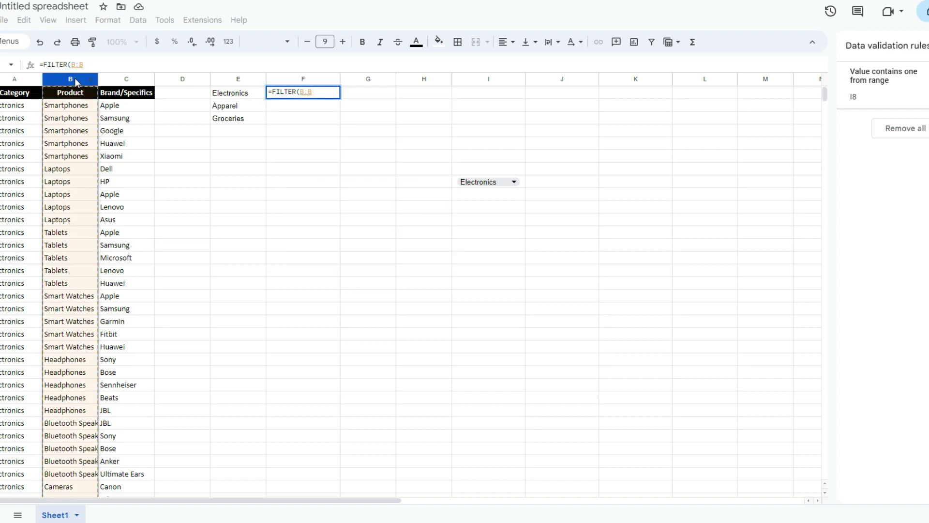
{"action": "type", "text": ","}
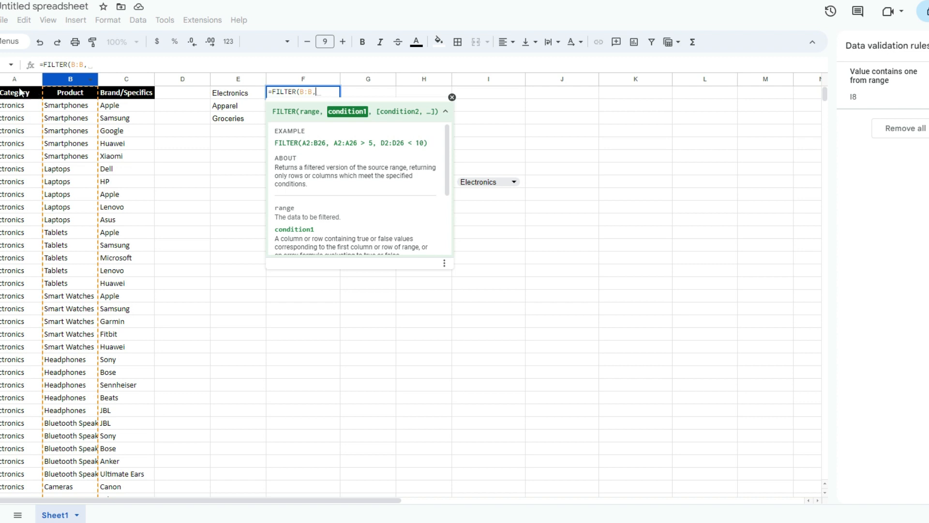
{"action": "left_click", "coordinate": [14, 79]}
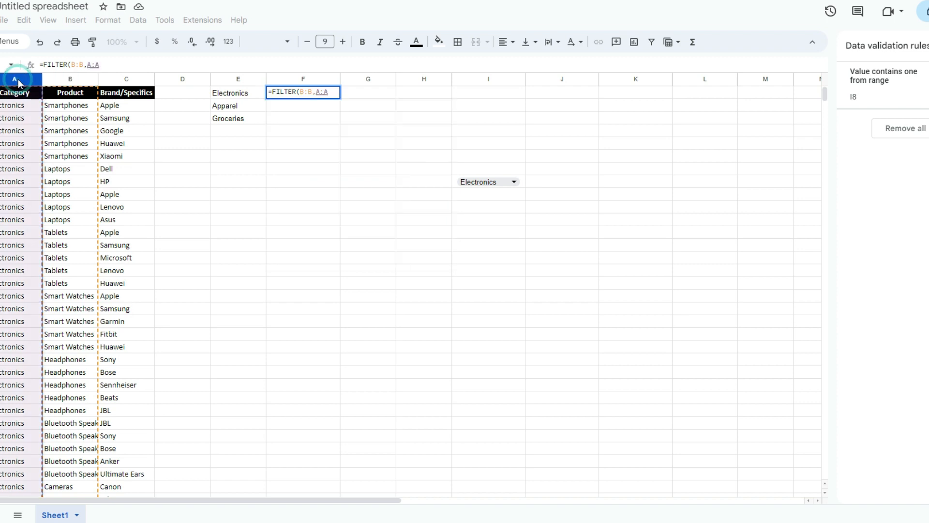
{"action": "type", "text": "="}
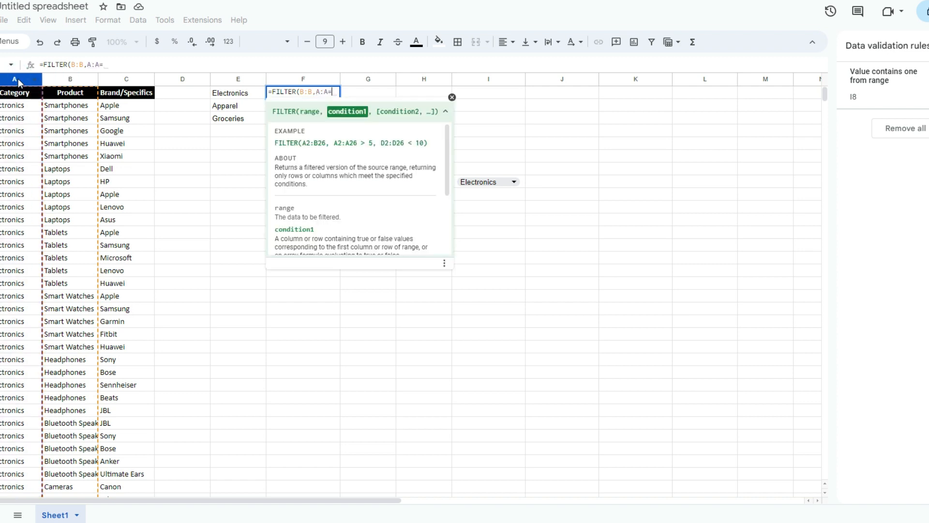
{"action": "left_click", "coordinate": [488, 182]}
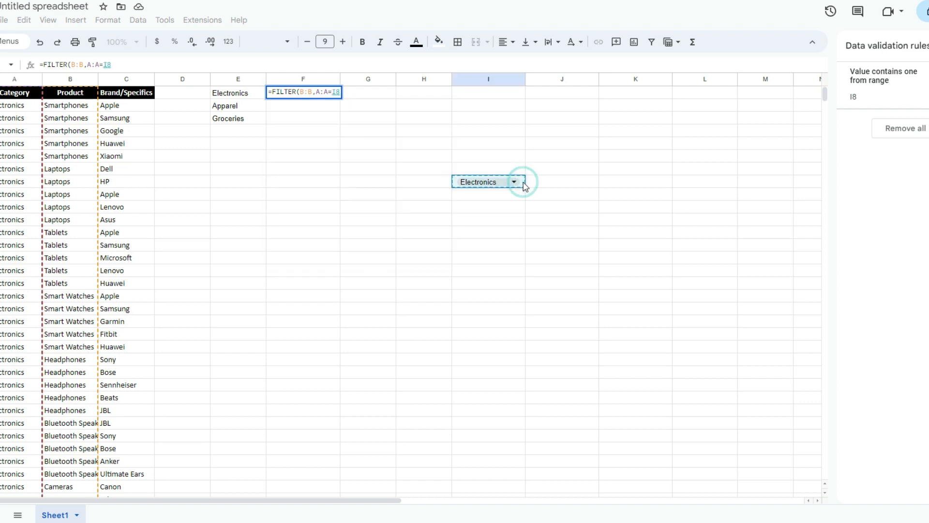
{"action": "mouse_move", "coordinate": [23, 117]}
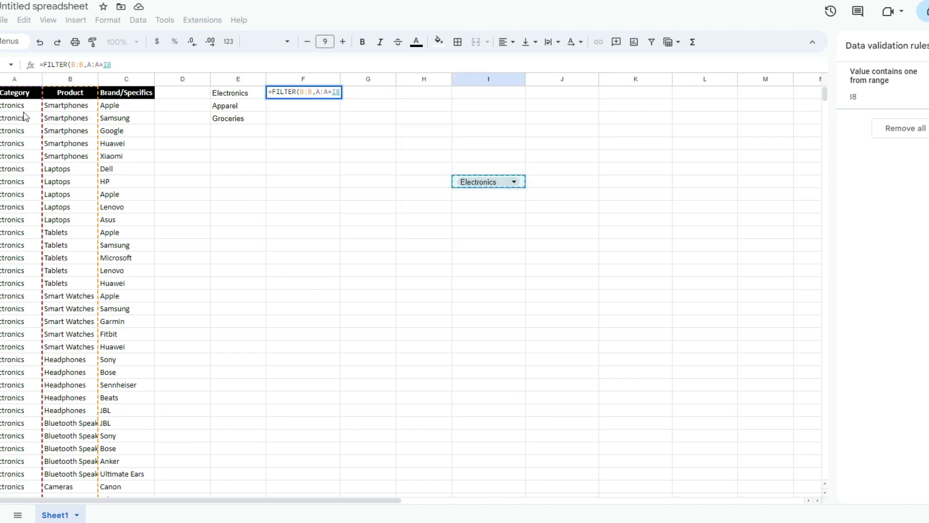
{"action": "mouse_move", "coordinate": [76, 128]}
{"action": "type", "text": ")"}
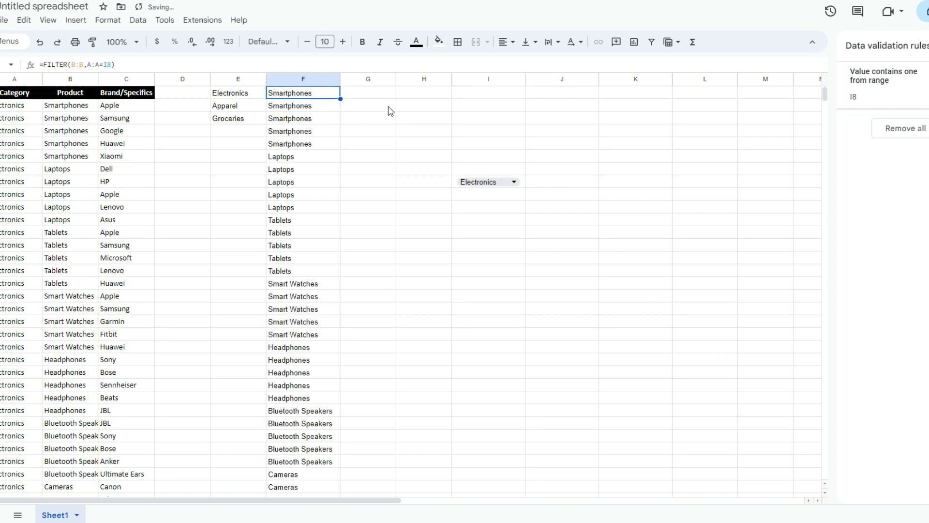
{"action": "mouse_move", "coordinate": [347, 141]}
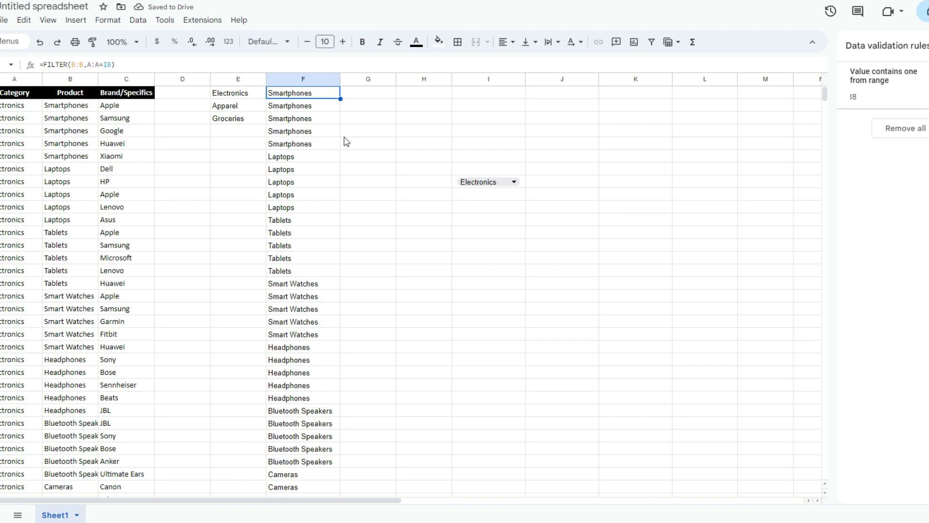
Step: Wrap F1 as =UNIQUE(FILTER(B:B,A:A=I8)) so each product appears once
{"action": "double_click", "coordinate": [302, 92]}
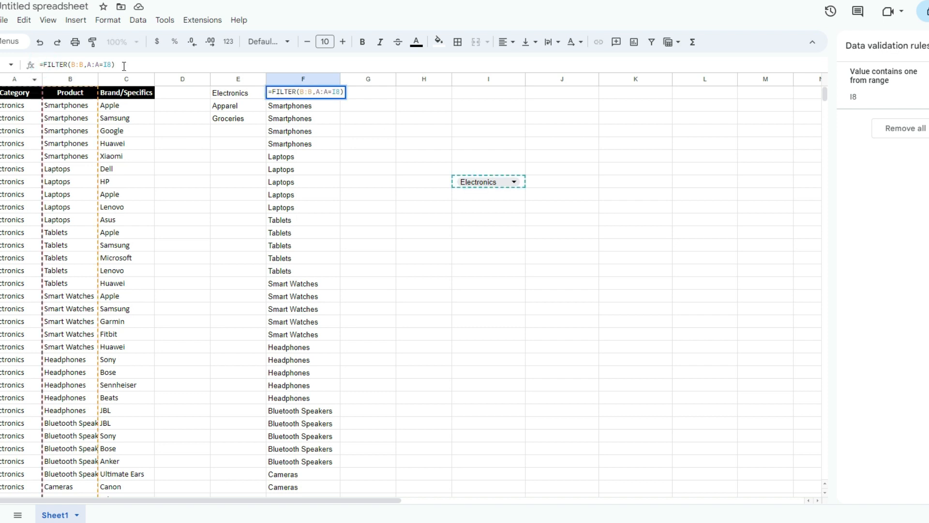
{"action": "type", "text": "=unique("}
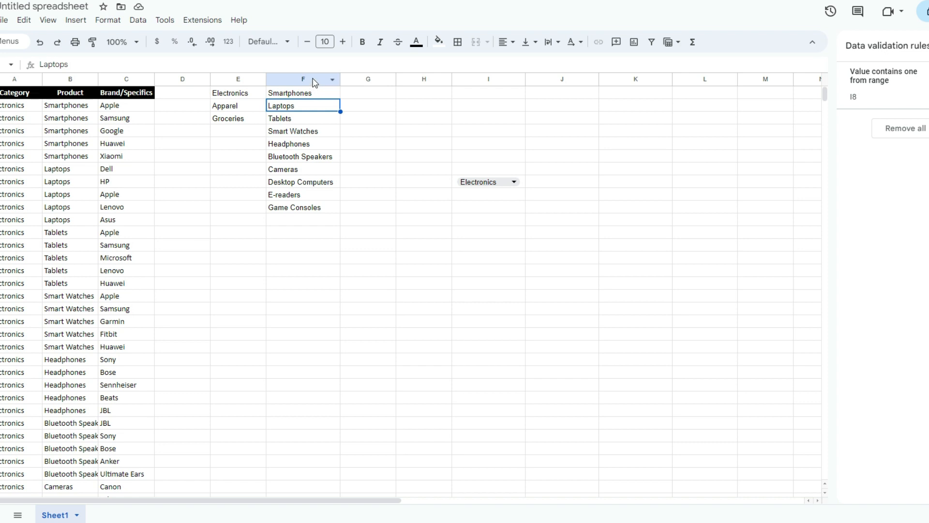
{"action": "left_click", "coordinate": [303, 79]}
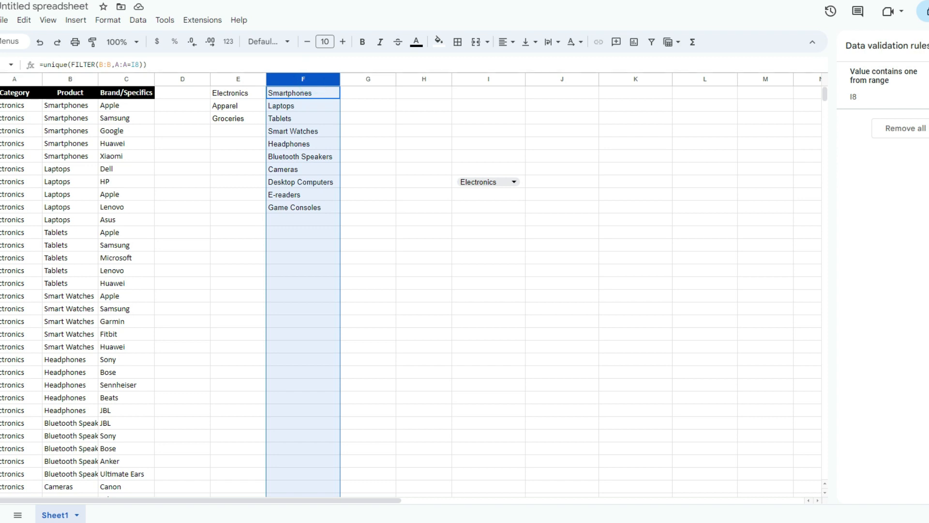
{"action": "left_click", "coordinate": [10, 65]}
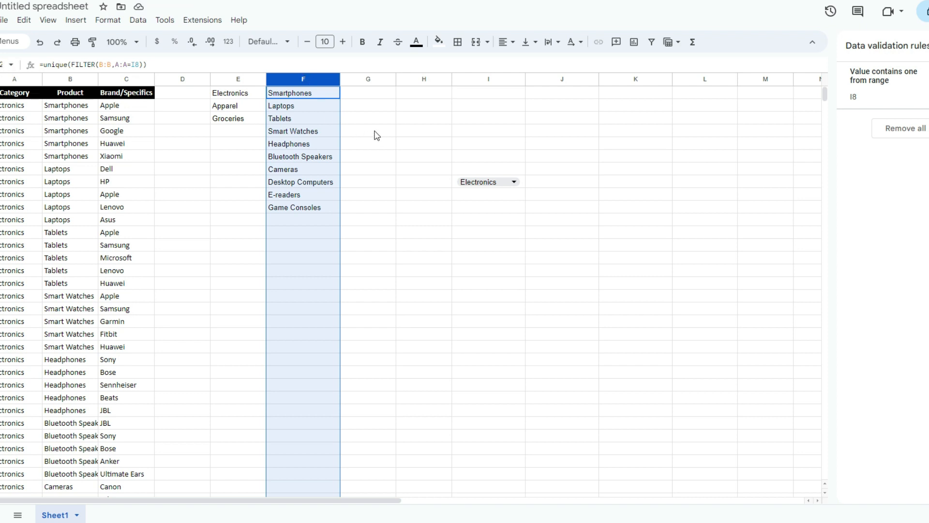
{"action": "mouse_move", "coordinate": [333, 223]}
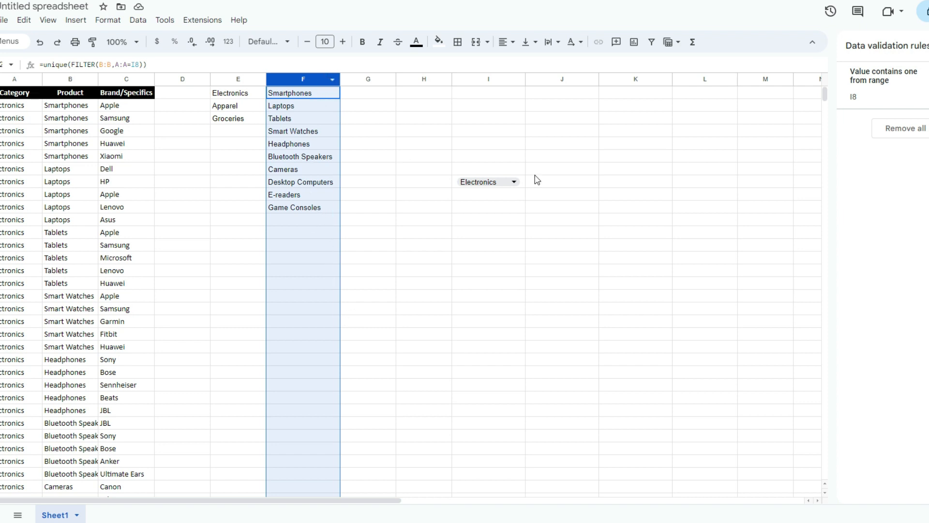
{"action": "left_click", "coordinate": [562, 181]}
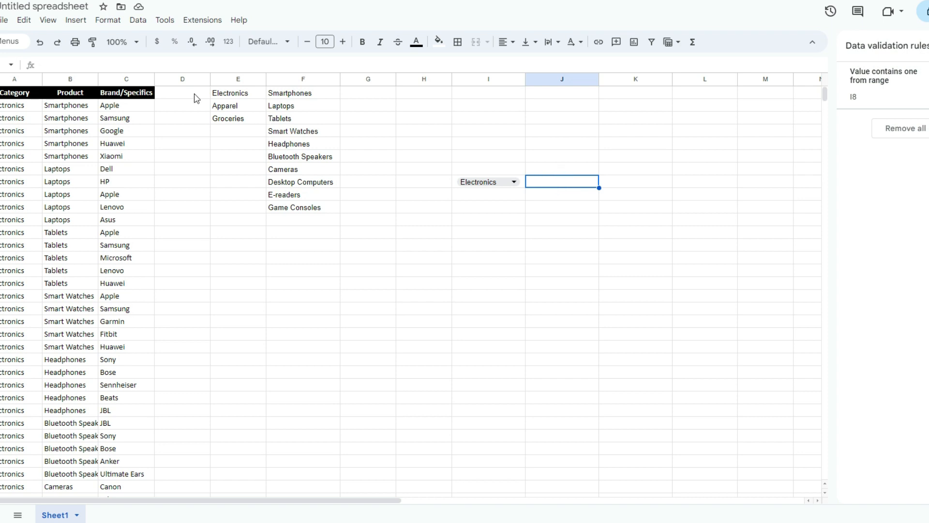
Step: Give J8 a 'Dropdown (from a range)' rule drawing products from column F
{"action": "left_click", "coordinate": [76, 19]}
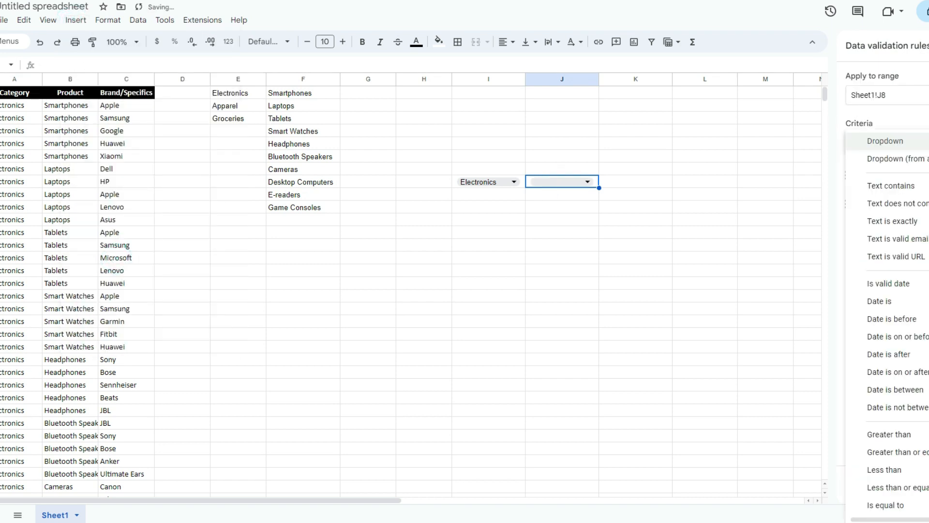
{"action": "left_click", "coordinate": [902, 159]}
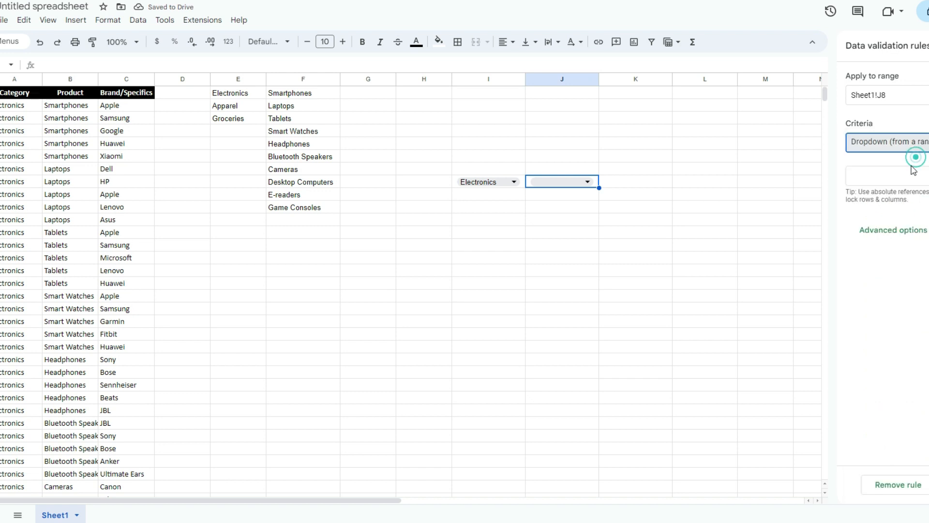
{"action": "type", "text": "=s"}
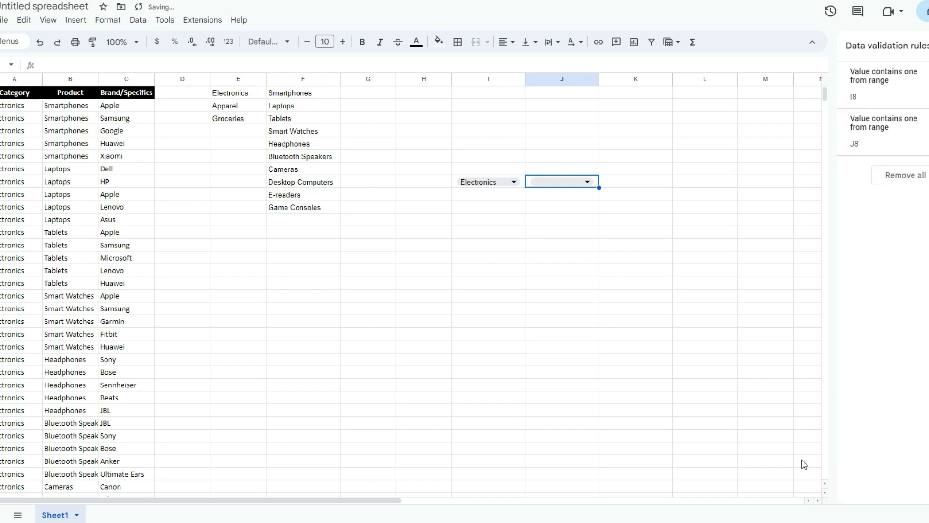
{"action": "left_click", "coordinate": [587, 181]}
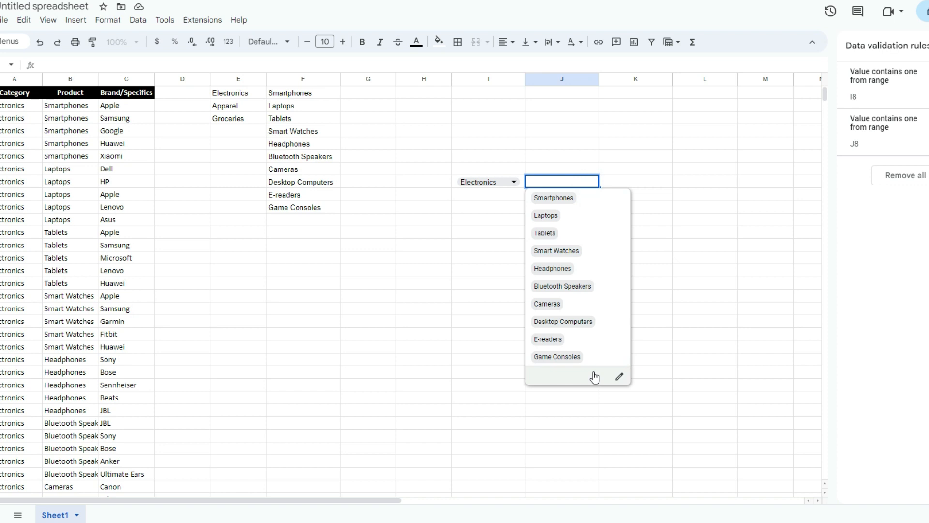
{"action": "mouse_move", "coordinate": [578, 215]}
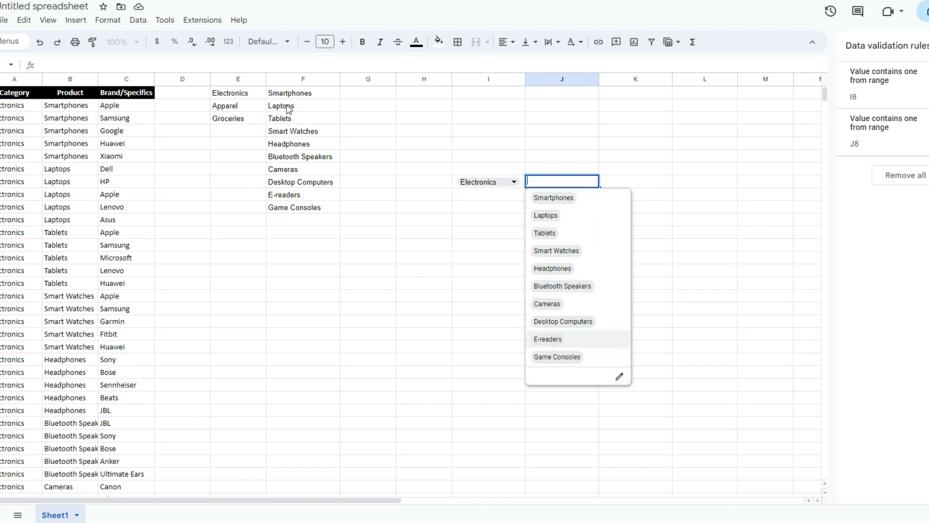
{"action": "mouse_move", "coordinate": [512, 181]}
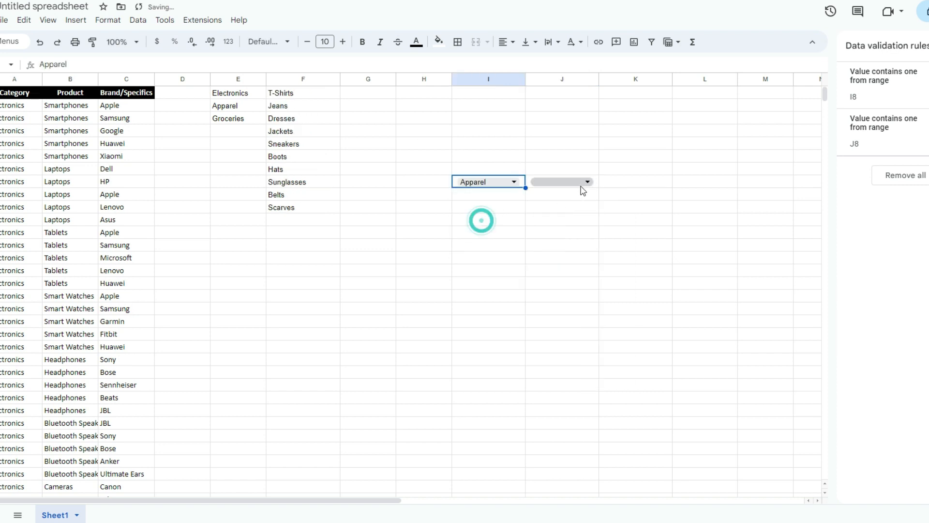
Step: Test J8's choices for Apparel, then switch I8 to Groceries
{"action": "left_click", "coordinate": [587, 181]}
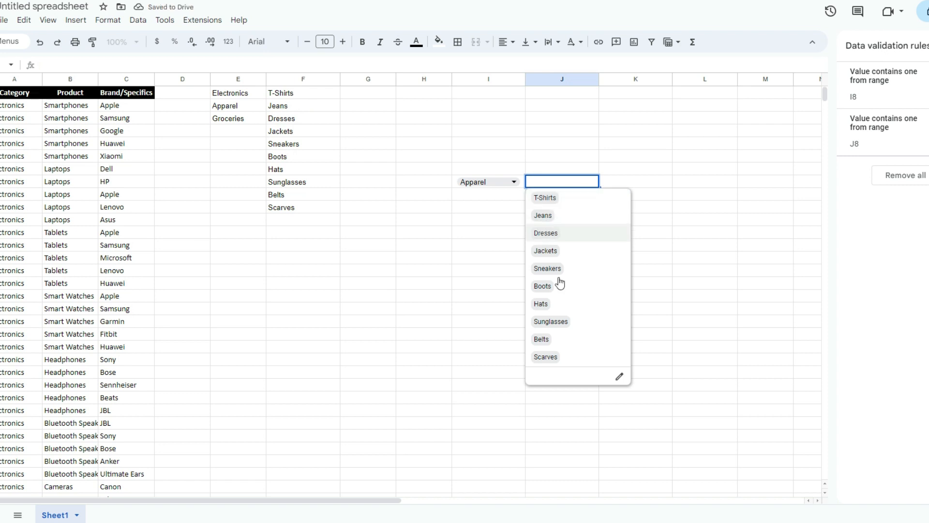
{"action": "left_click", "coordinate": [488, 181]}
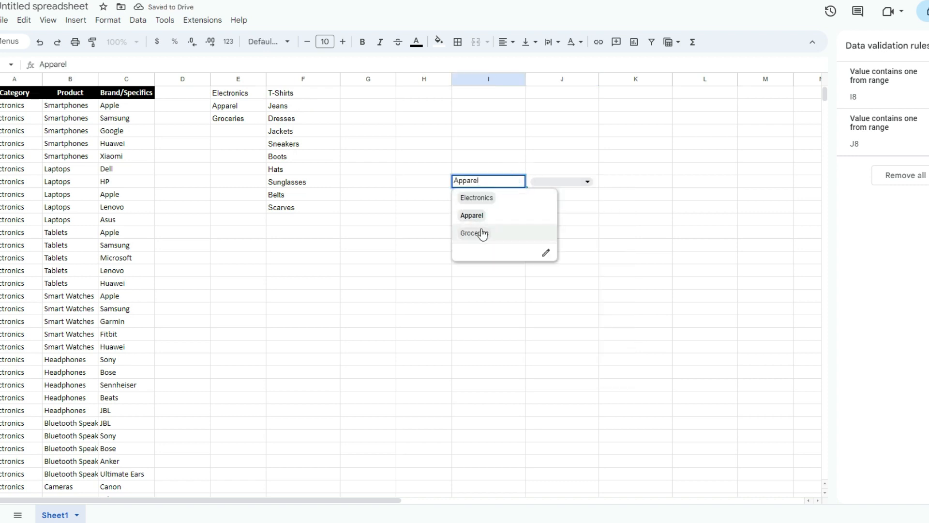
{"action": "left_click", "coordinate": [472, 234]}
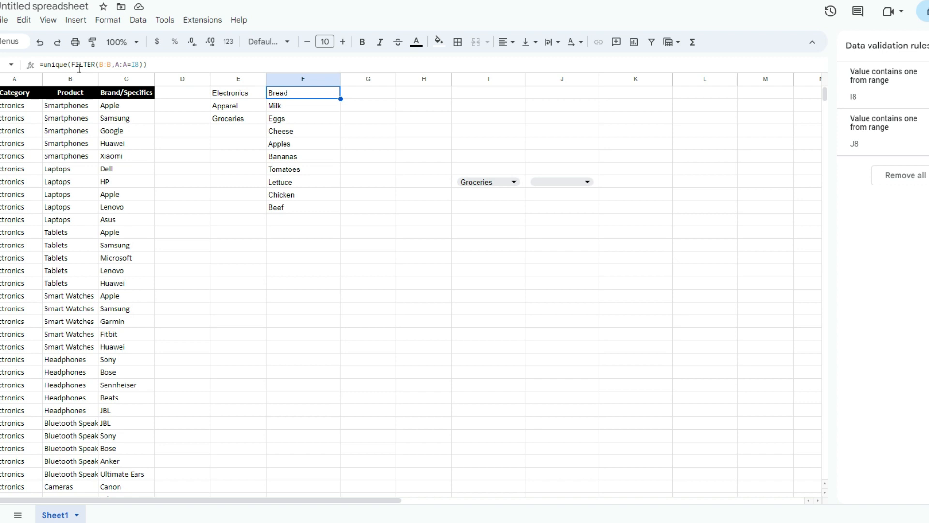
Step: Enter =FILTER(C:C,B:B=J8) in G1 to list brands for the J8 product
{"action": "left_click", "coordinate": [368, 93]}
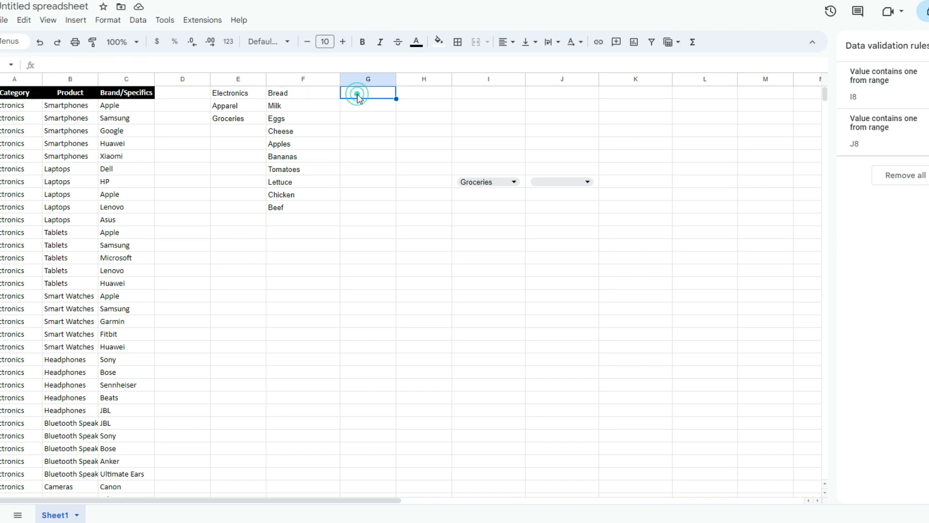
{"action": "type", "text": "=fi"}
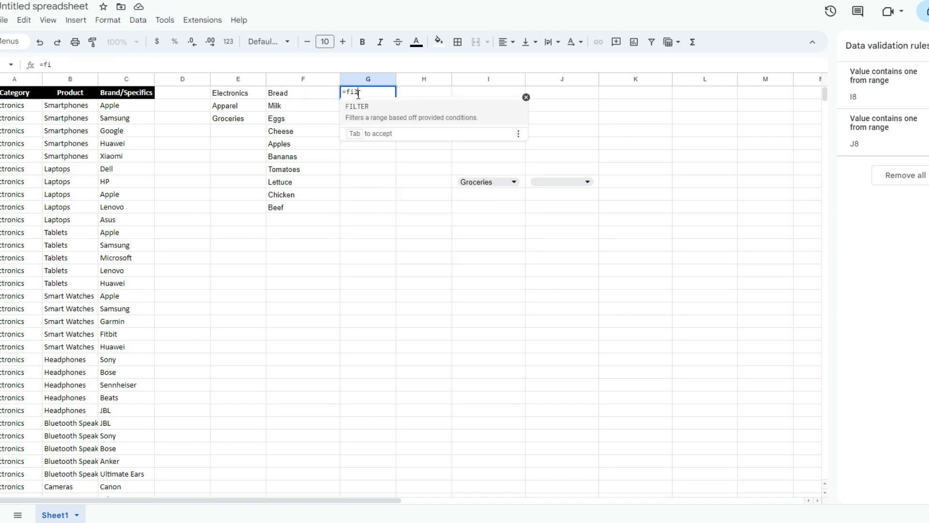
{"action": "key", "text": "Tab"}
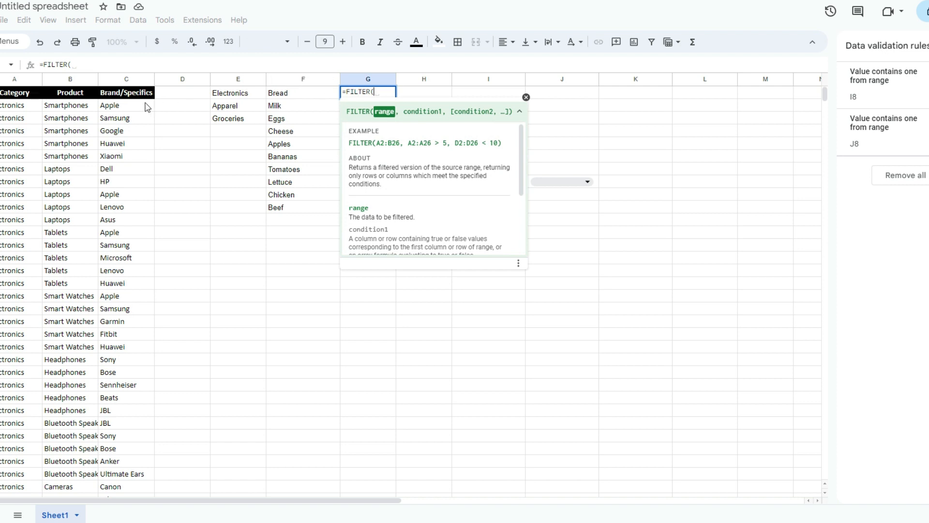
{"action": "left_click", "coordinate": [125, 79]}
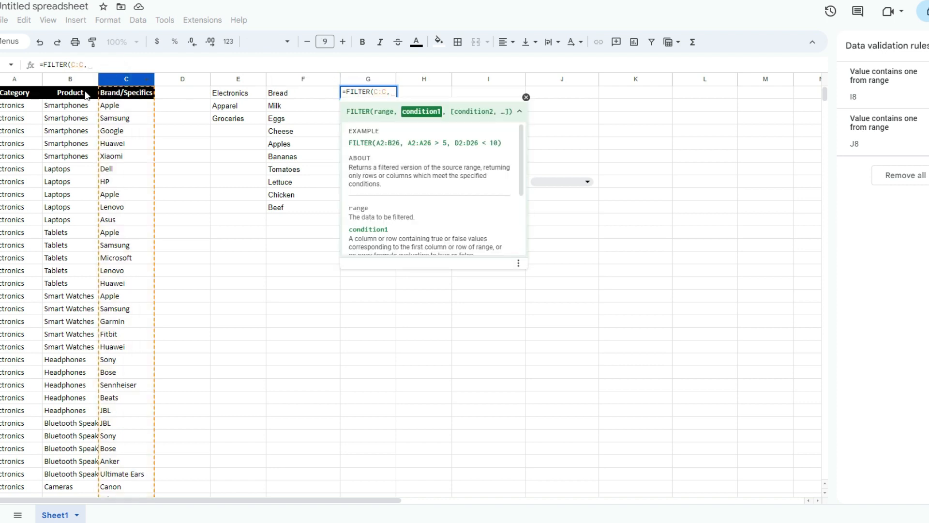
{"action": "left_click", "coordinate": [70, 78]}
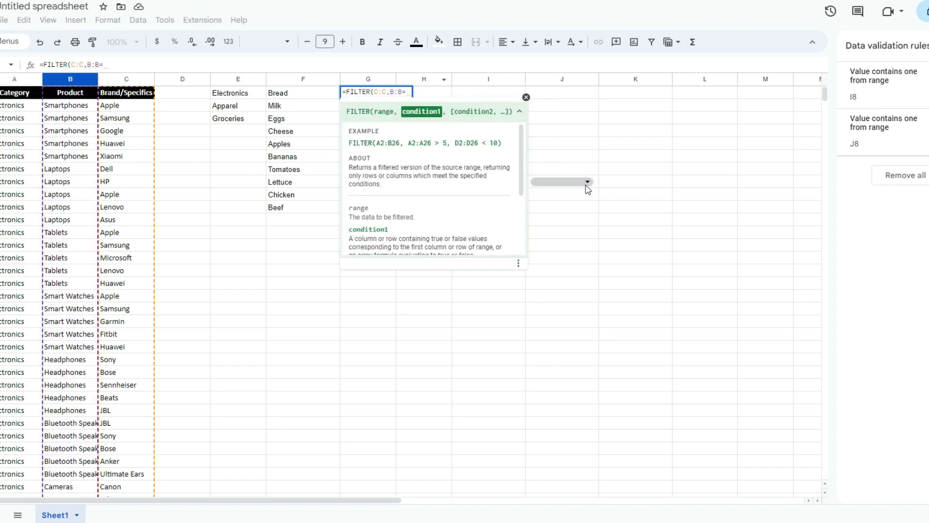
{"action": "left_click", "coordinate": [561, 182]}
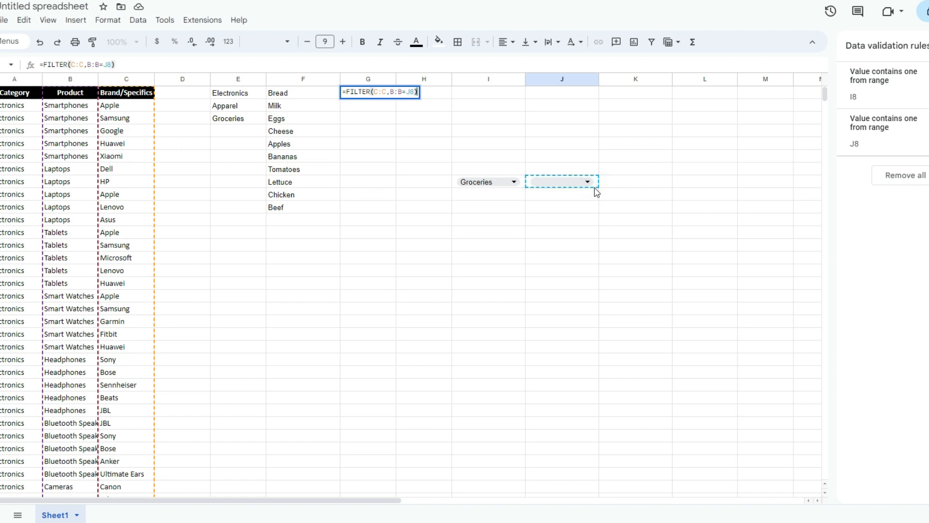
Step: Choose Bread in J8 and wrap G1 as =UNIQUE(FILTER(C:C,B:B=J8))
{"action": "left_click", "coordinate": [587, 181]}
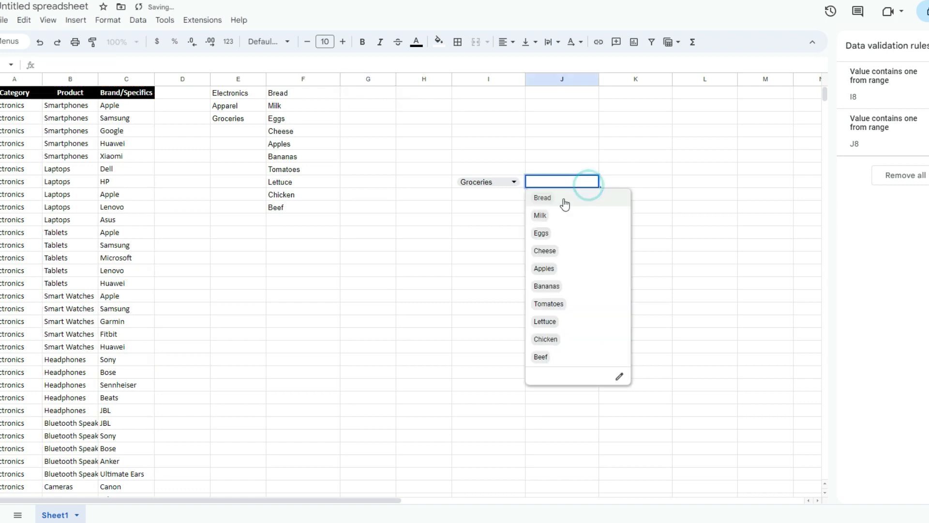
{"action": "left_click", "coordinate": [542, 197]}
{"action": "type", "text": "=FILTER(C:C,B:B=J8"}
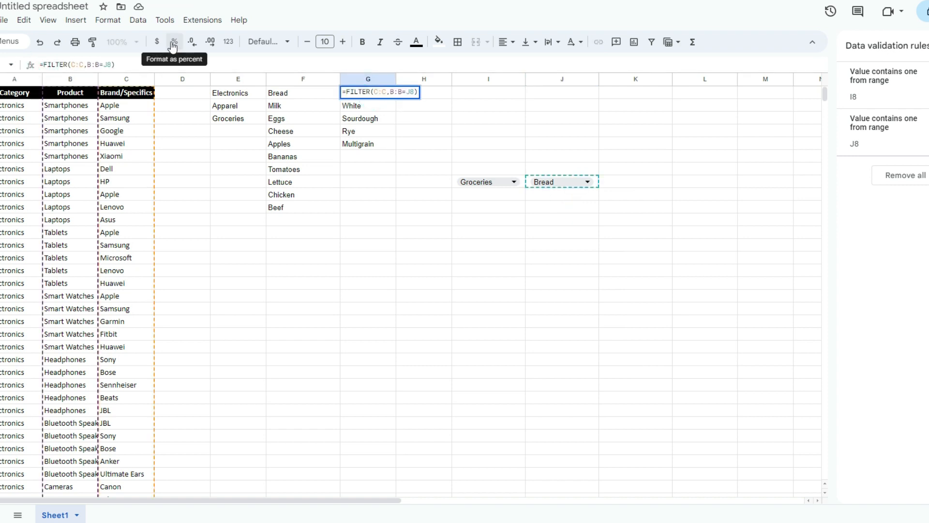
{"action": "type", "text": "=unique("}
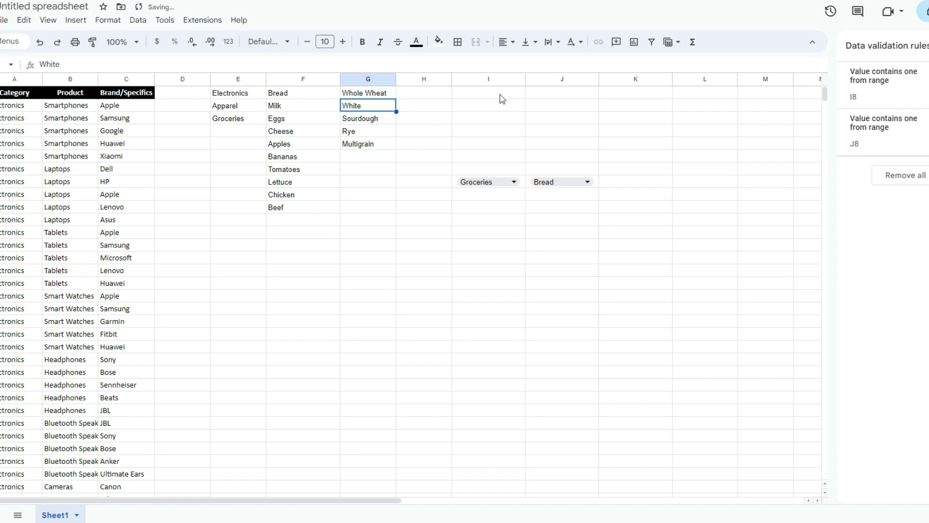
{"action": "left_click", "coordinate": [368, 93]}
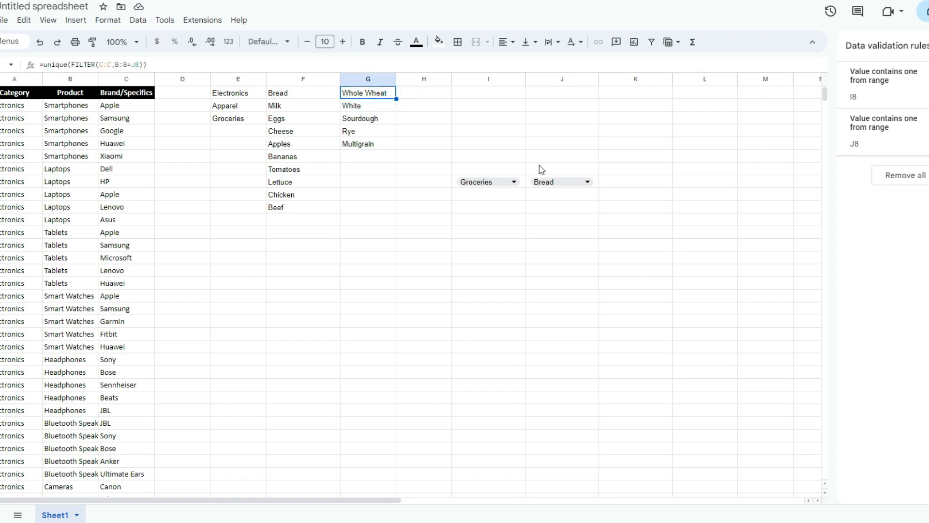
Step: Switch the I8 category back to Electronics
{"action": "left_click", "coordinate": [513, 181]}
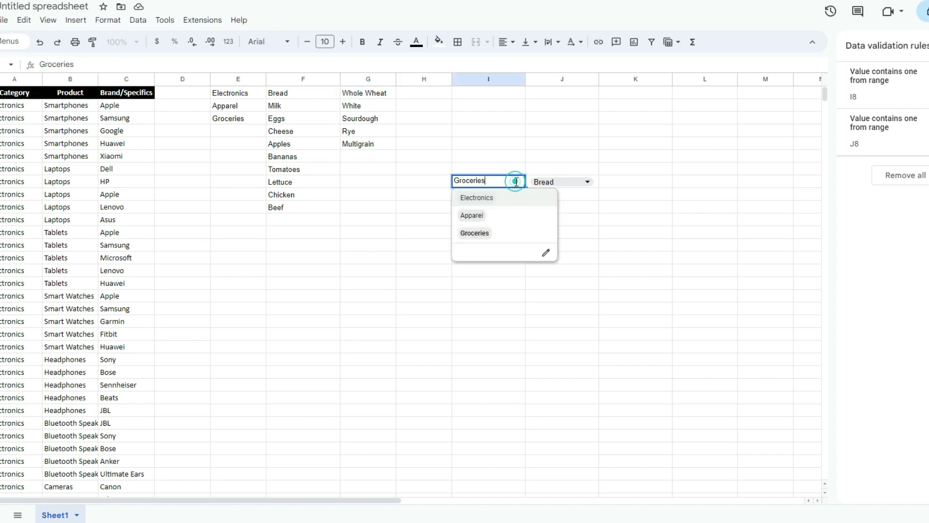
{"action": "left_click", "coordinate": [476, 198]}
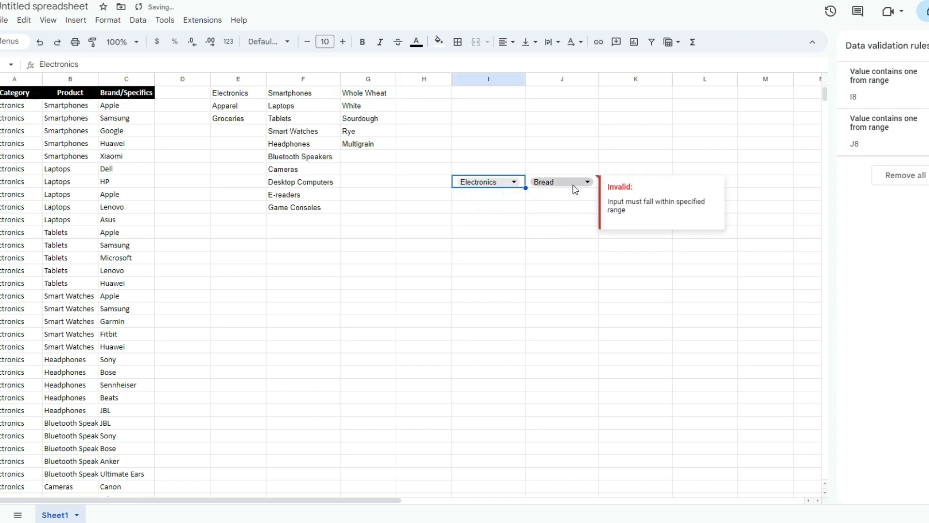
{"action": "left_click", "coordinate": [561, 231]}
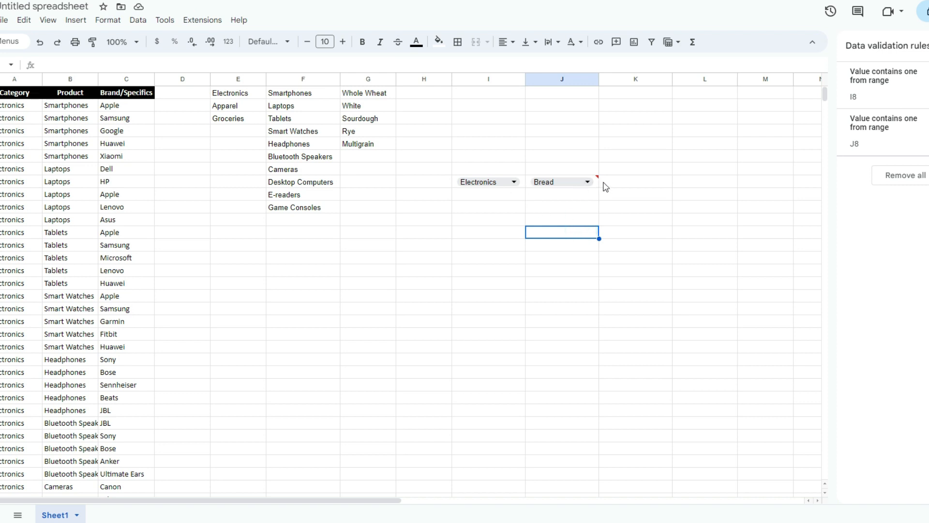
{"action": "mouse_move", "coordinate": [598, 181]}
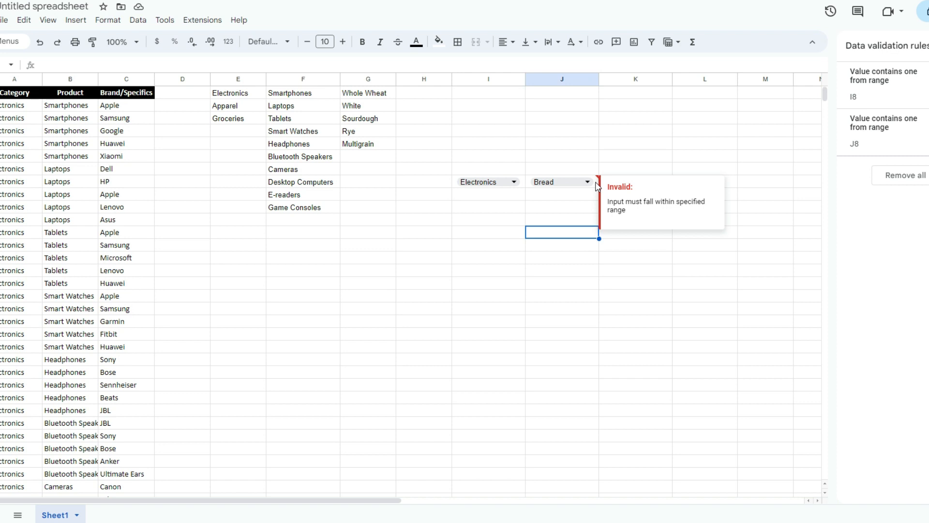
{"action": "mouse_move", "coordinate": [590, 188]}
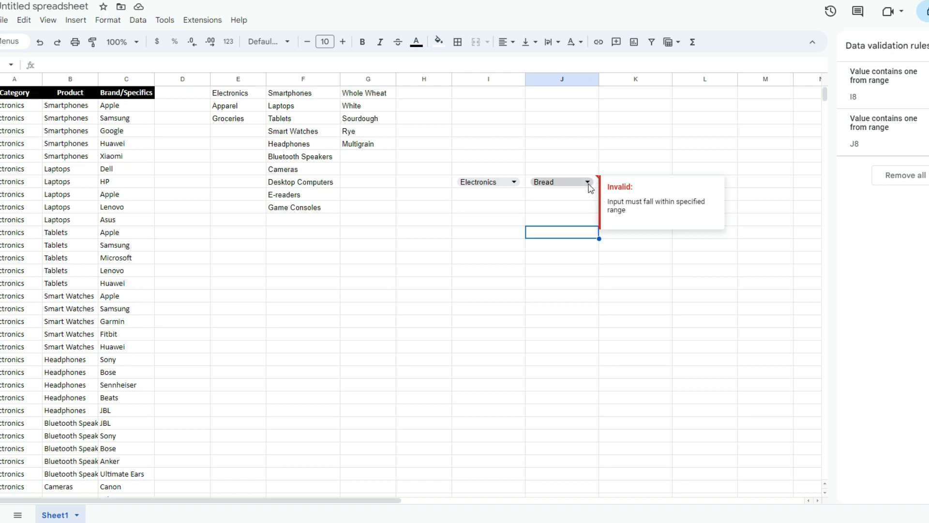
Step: Choose Smartphones in J8 so column G lists Apple through Xiaomi
{"action": "left_click", "coordinate": [587, 182]}
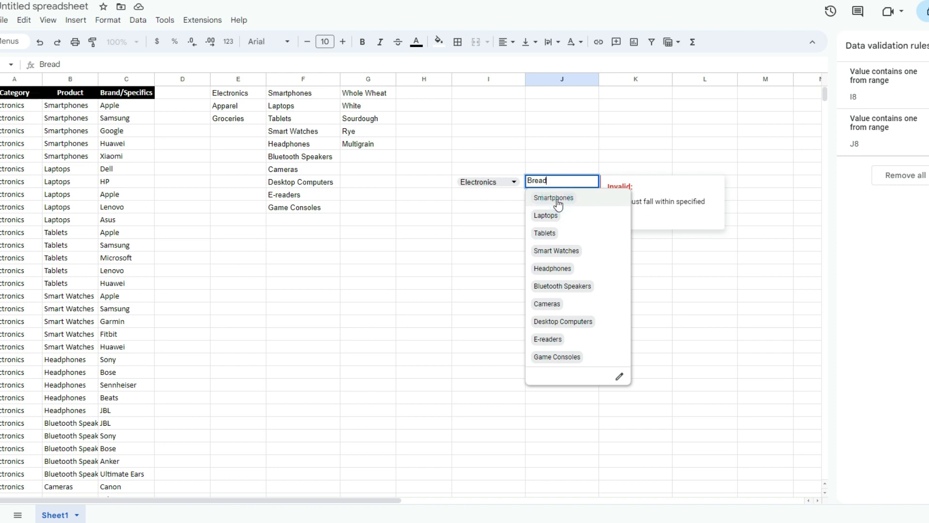
{"action": "left_click", "coordinate": [552, 198]}
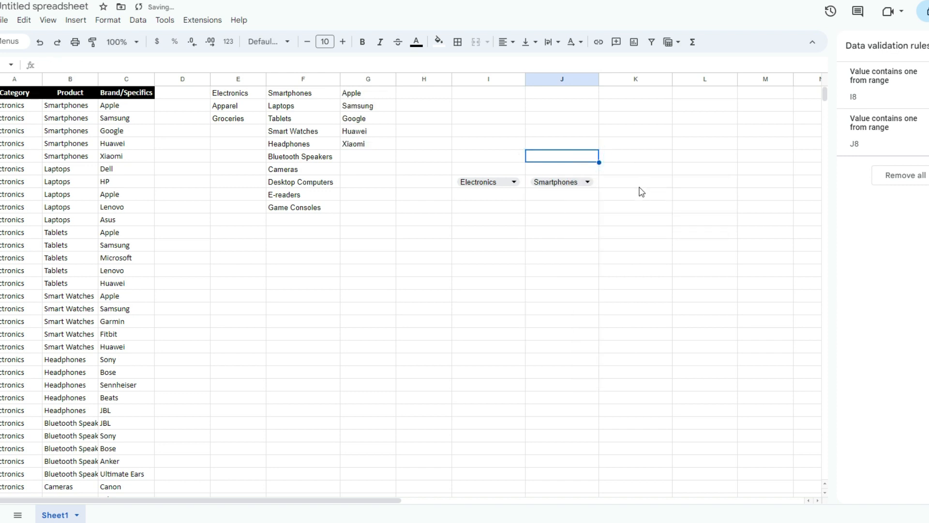
{"action": "left_click", "coordinate": [635, 181]}
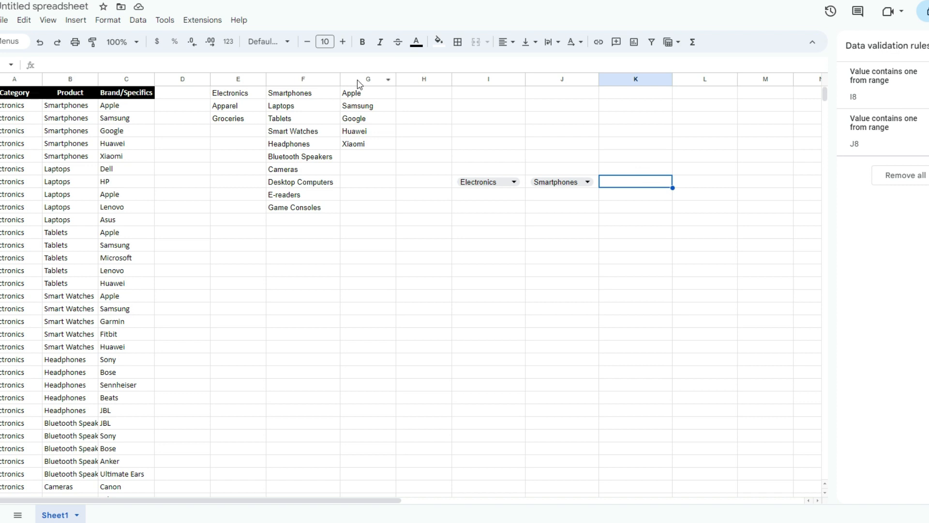
Step: Give K8 a 'Dropdown (from a range)' rule drawing brands from column G
{"action": "left_click", "coordinate": [368, 78]}
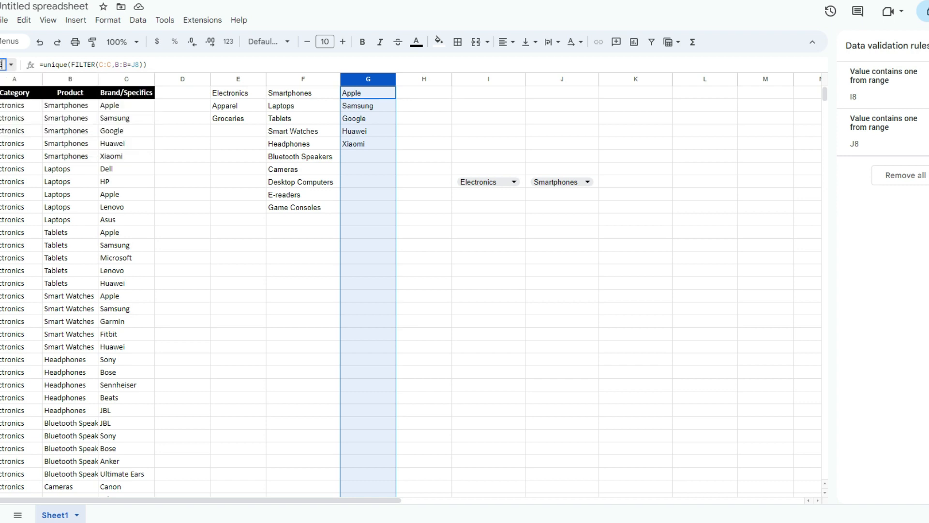
{"action": "left_click", "coordinate": [635, 181]}
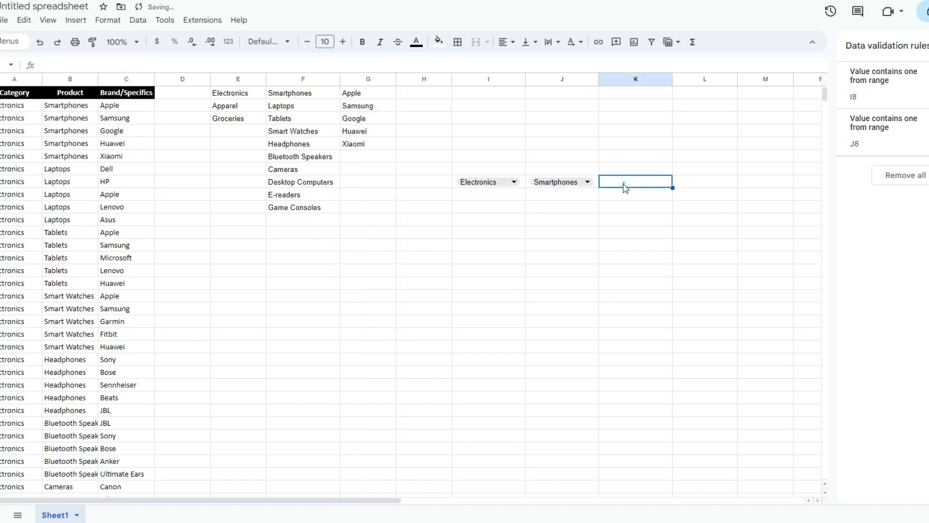
{"action": "left_click", "coordinate": [75, 19]}
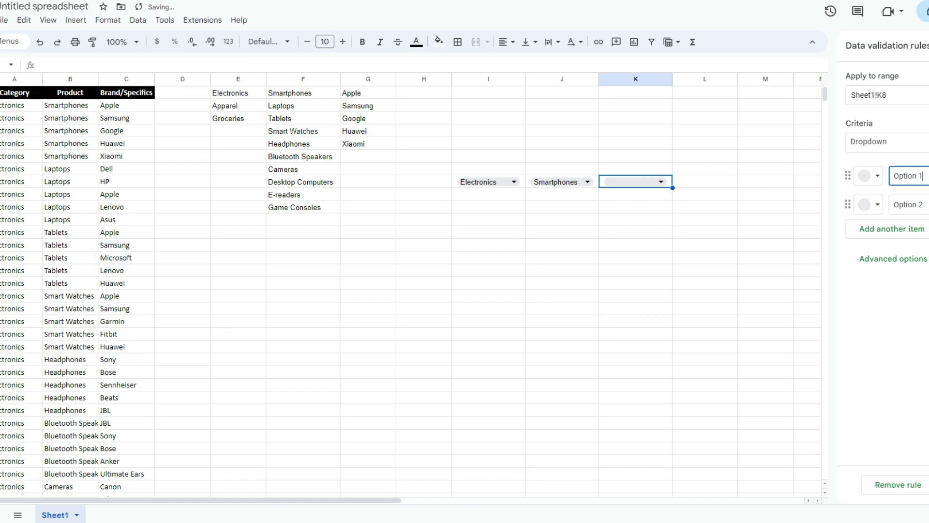
{"action": "left_click", "coordinate": [883, 142]}
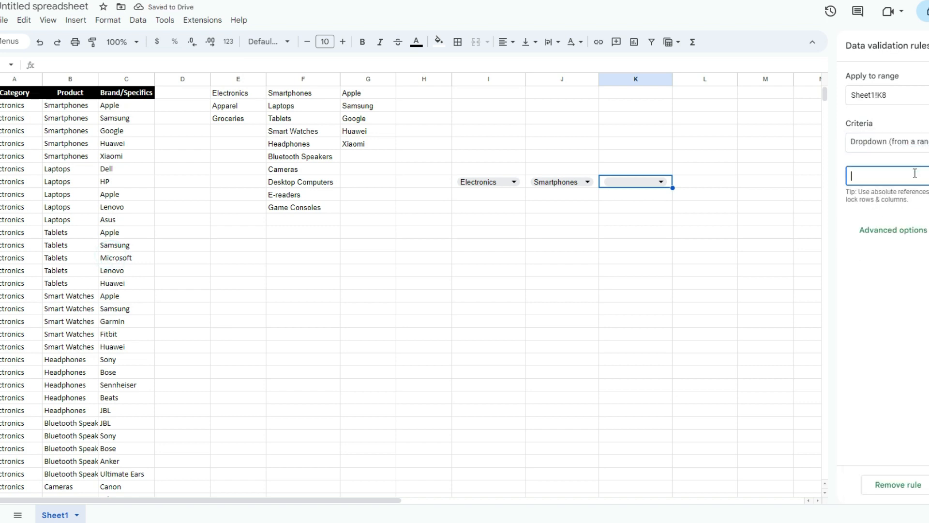
{"action": "type", "text": "=Sele"}
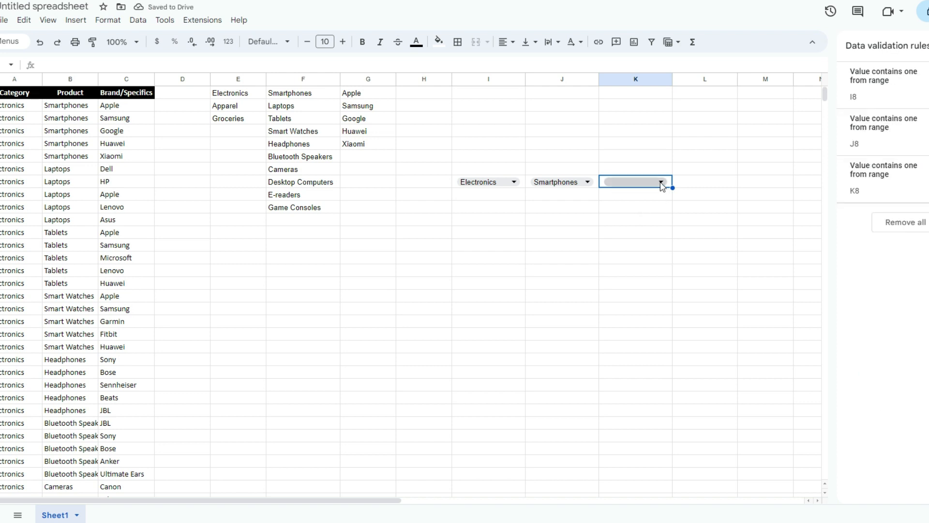
Step: Pick Apple in K8, then switch J8 to Laptops and check K8's brands
{"action": "left_click", "coordinate": [659, 182]}
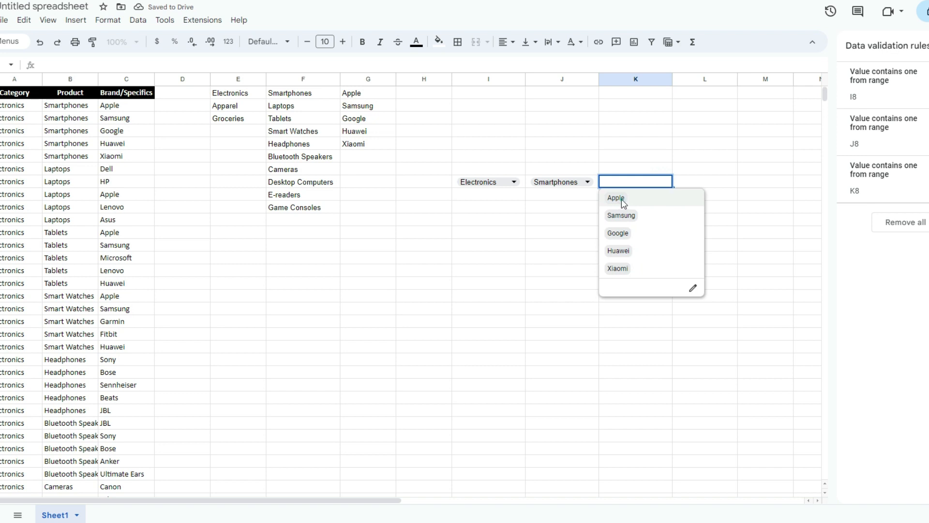
{"action": "left_click", "coordinate": [616, 197]}
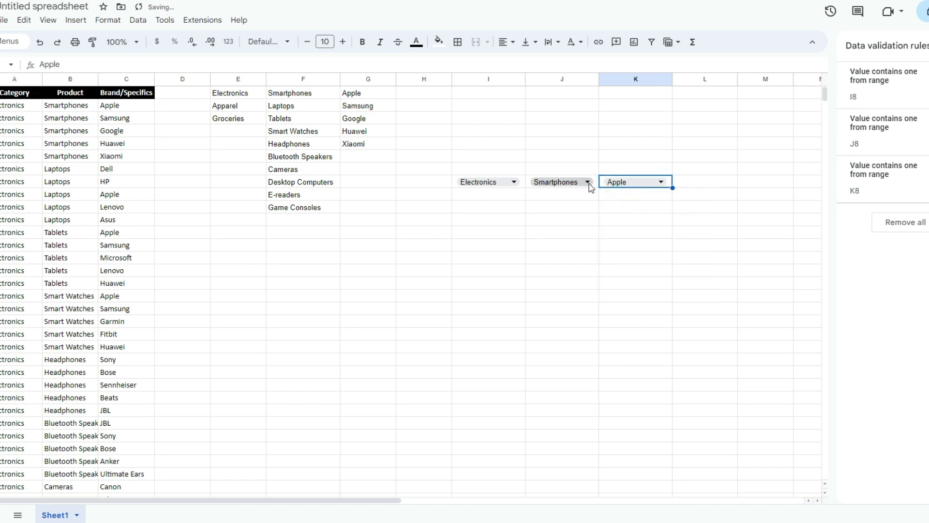
{"action": "left_click", "coordinate": [587, 181]}
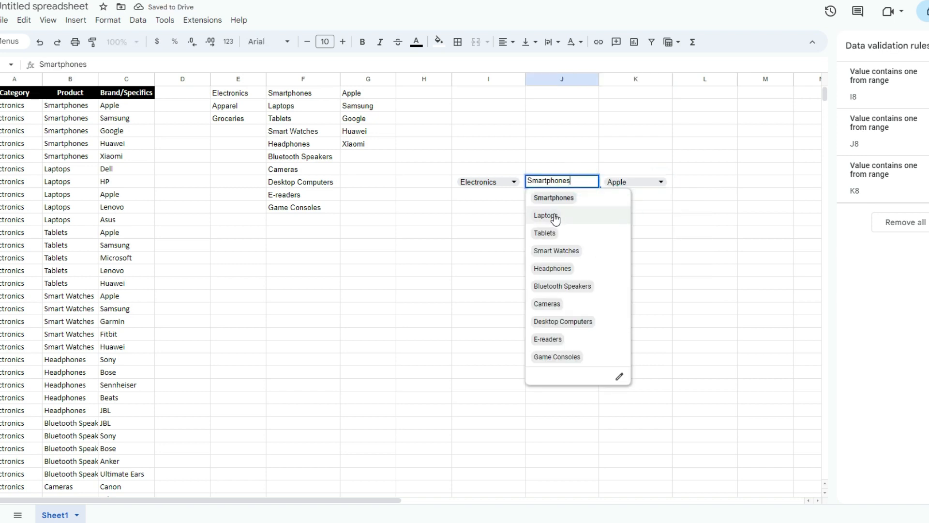
{"action": "left_click", "coordinate": [545, 215]}
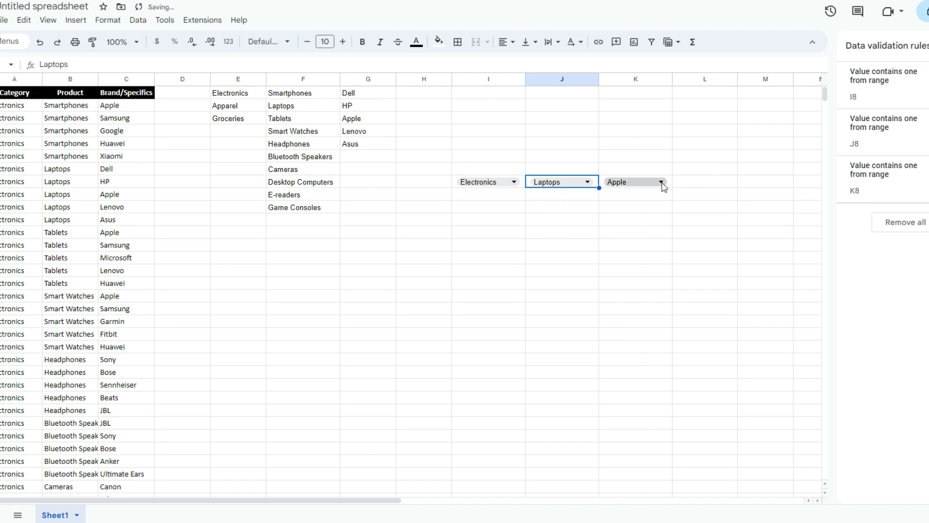
{"action": "left_click", "coordinate": [663, 181]}
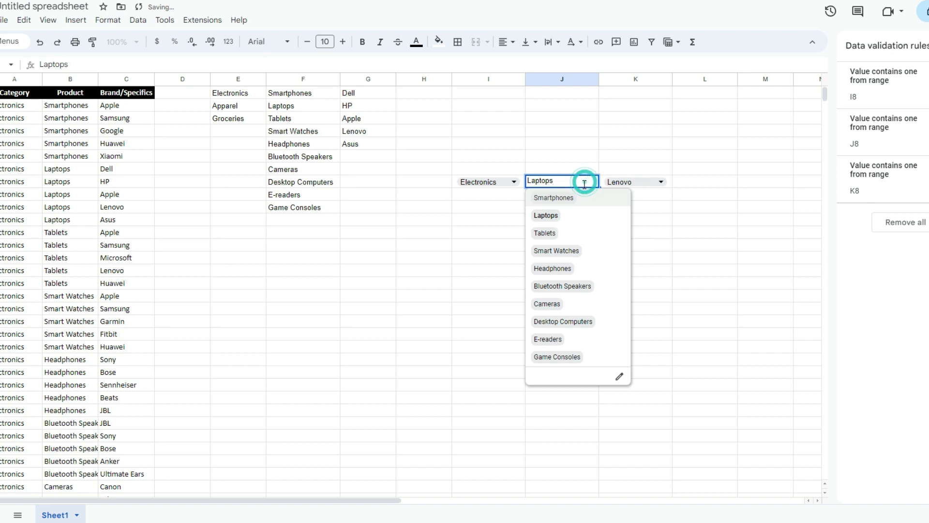
Step: Switch J8 to Headphones and choose Sony in K8
{"action": "left_click", "coordinate": [553, 269]}
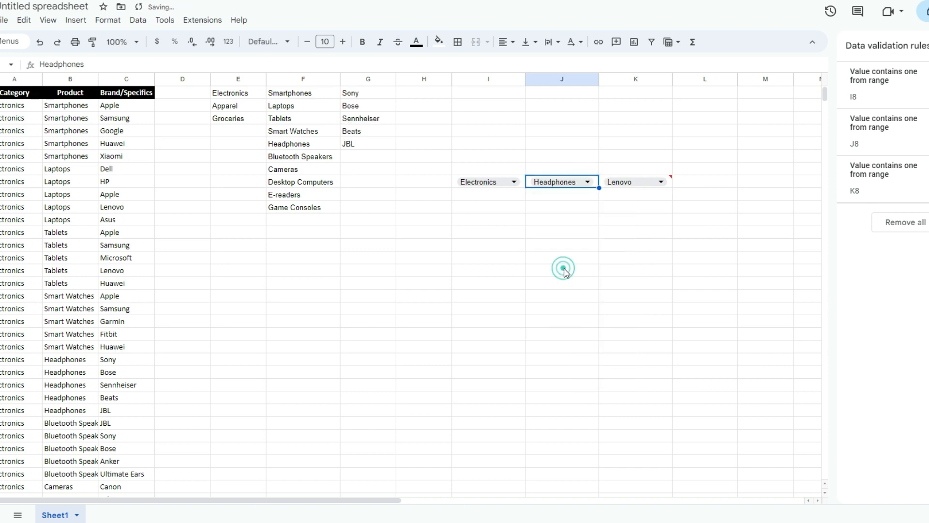
{"action": "left_click", "coordinate": [659, 182]}
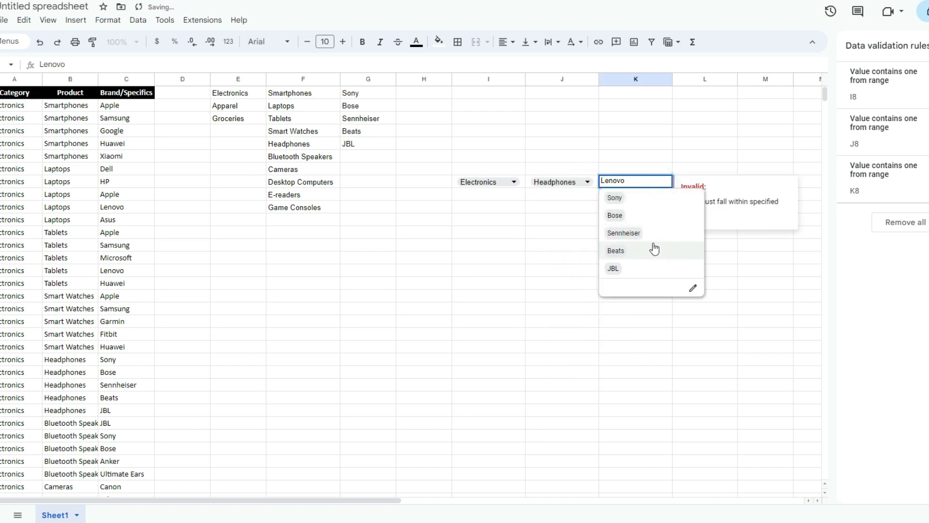
{"action": "mouse_move", "coordinate": [639, 233]}
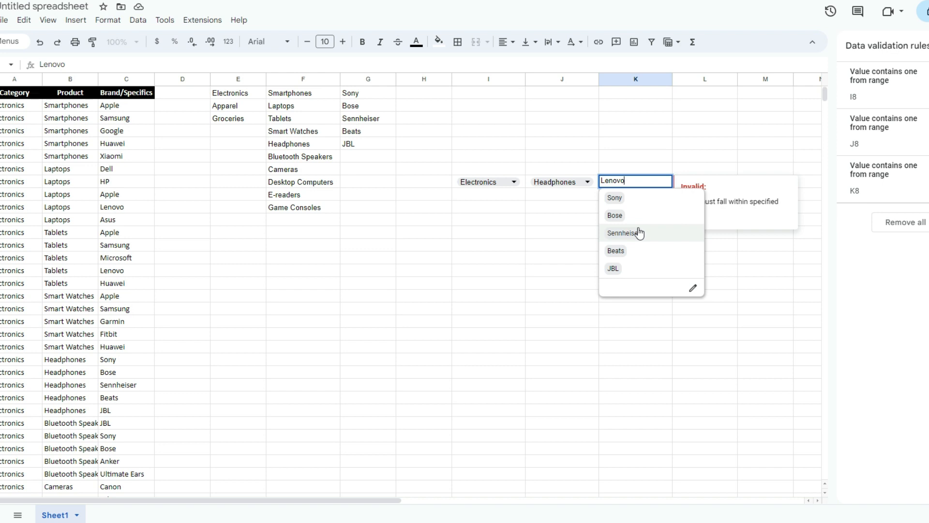
{"action": "left_click", "coordinate": [615, 197]}
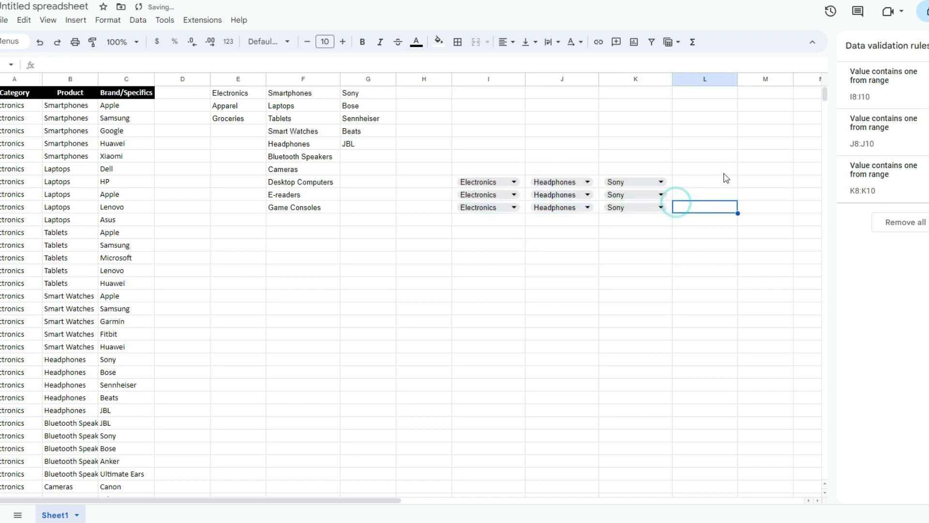
{"action": "mouse_move", "coordinate": [665, 229]}
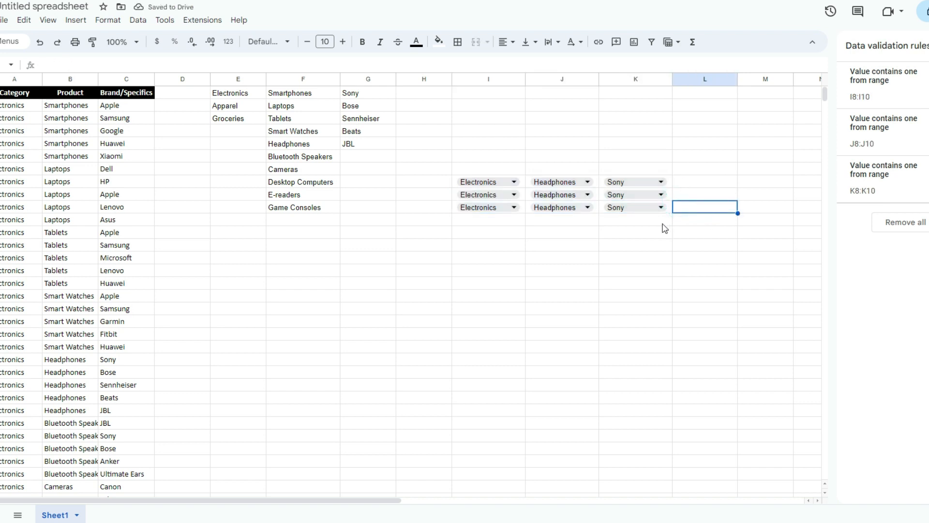
Step: Inspect the F1 helper formula and the second row's product rule, then bring up column actions
{"action": "left_click", "coordinate": [513, 194]}
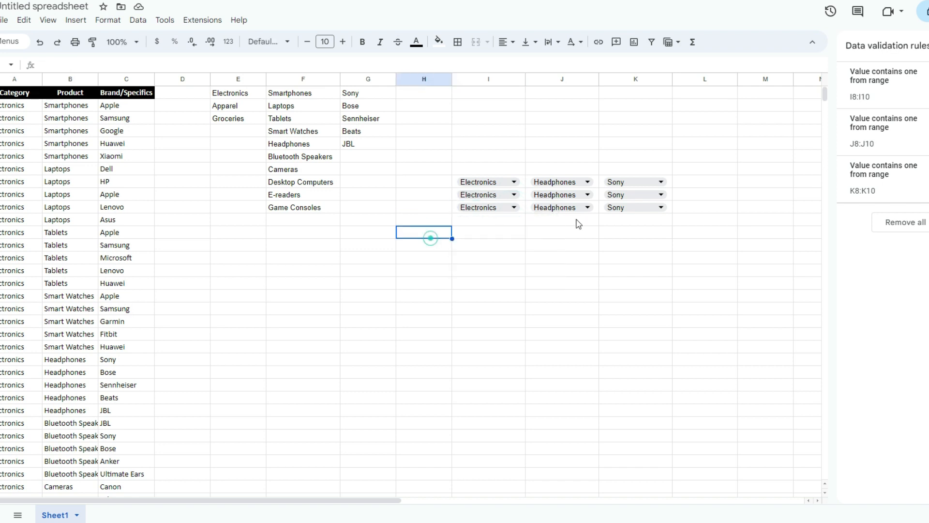
{"action": "mouse_move", "coordinate": [598, 197]}
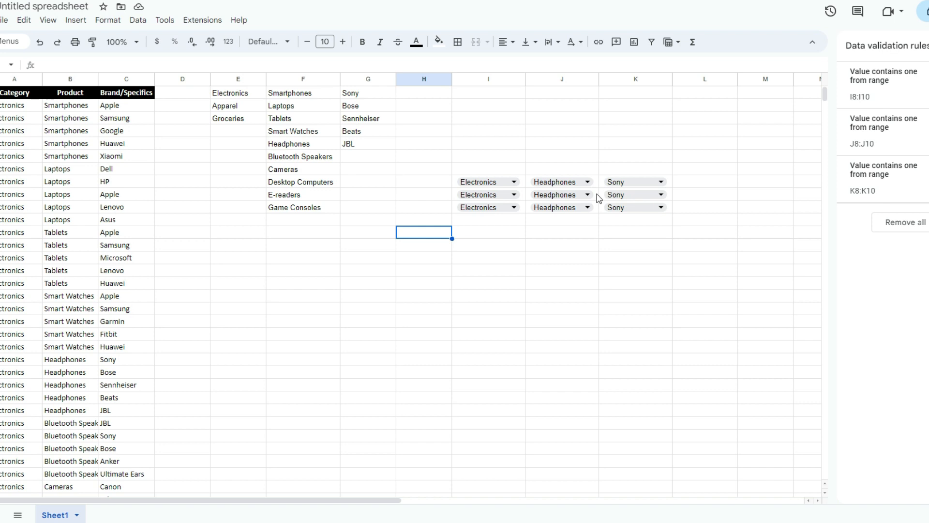
{"action": "left_click", "coordinate": [587, 194]}
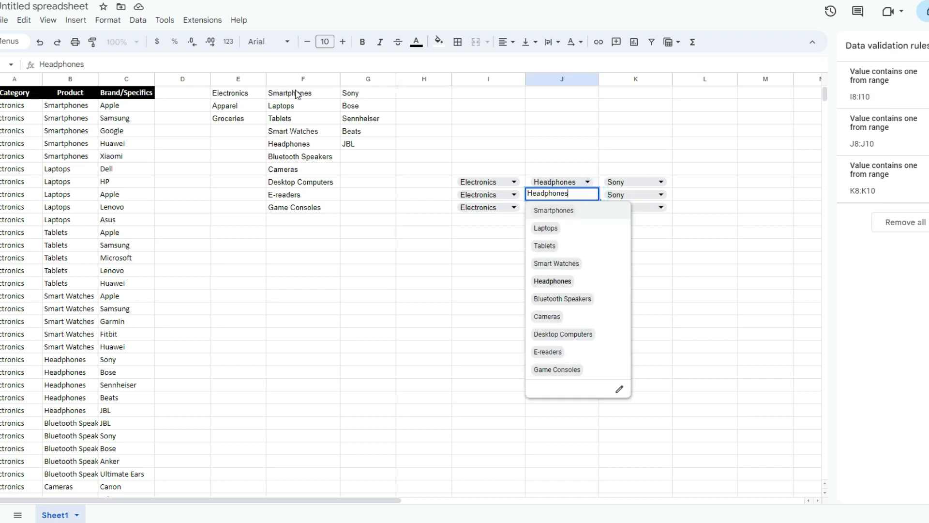
{"action": "left_click", "coordinate": [553, 281]}
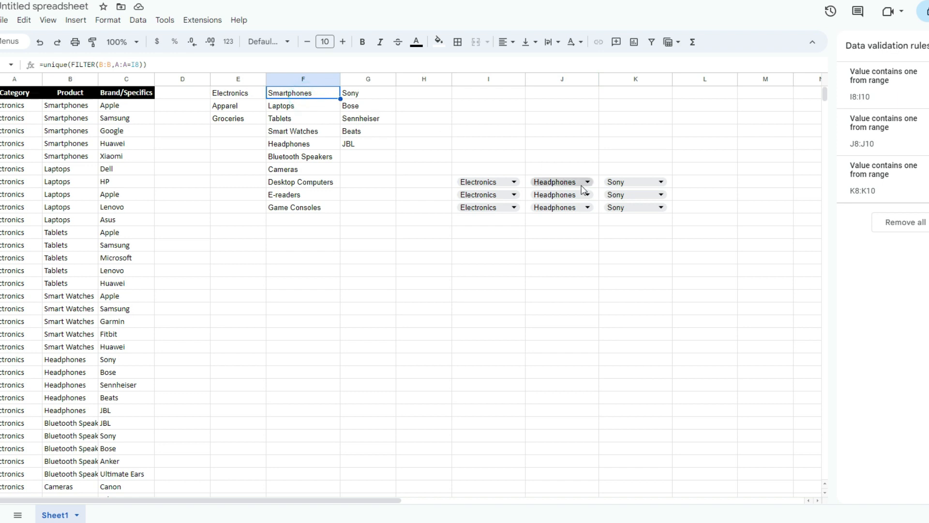
{"action": "left_click", "coordinate": [587, 195]}
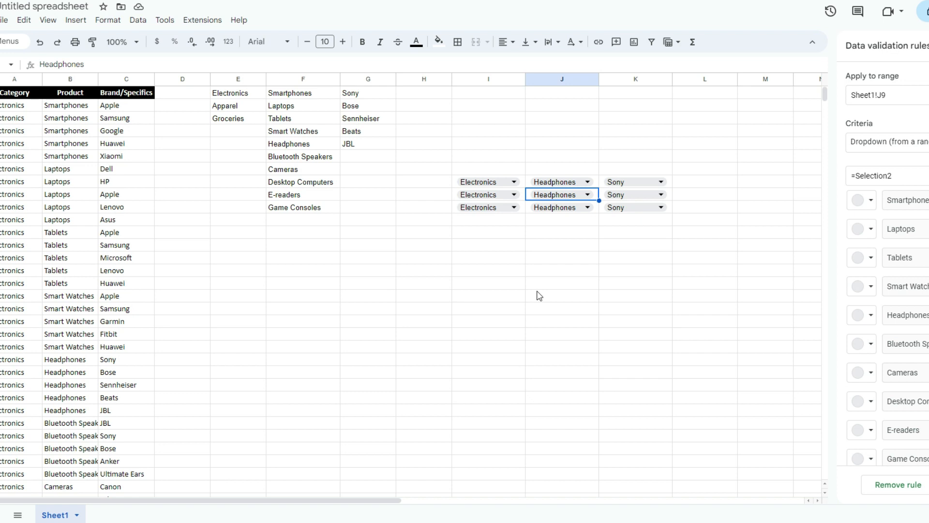
{"action": "mouse_move", "coordinate": [568, 213]}
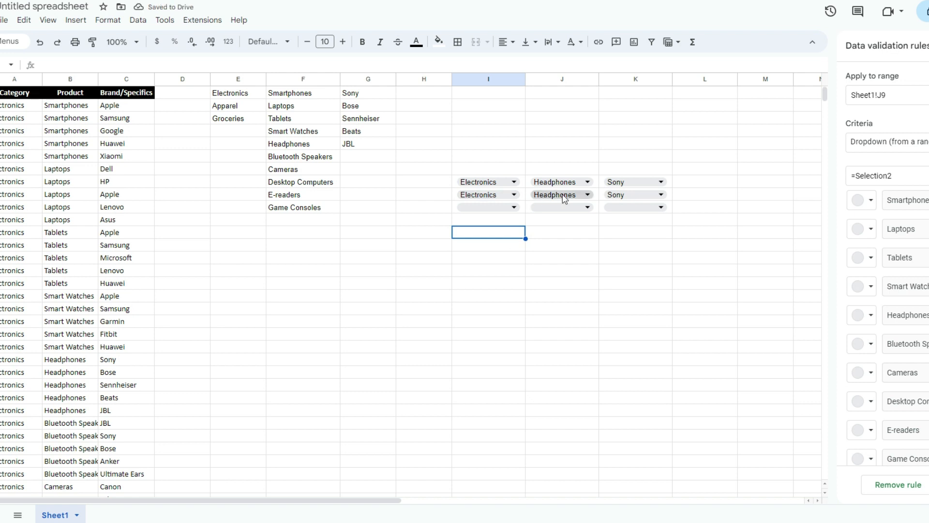
{"action": "mouse_move", "coordinate": [471, 104]}
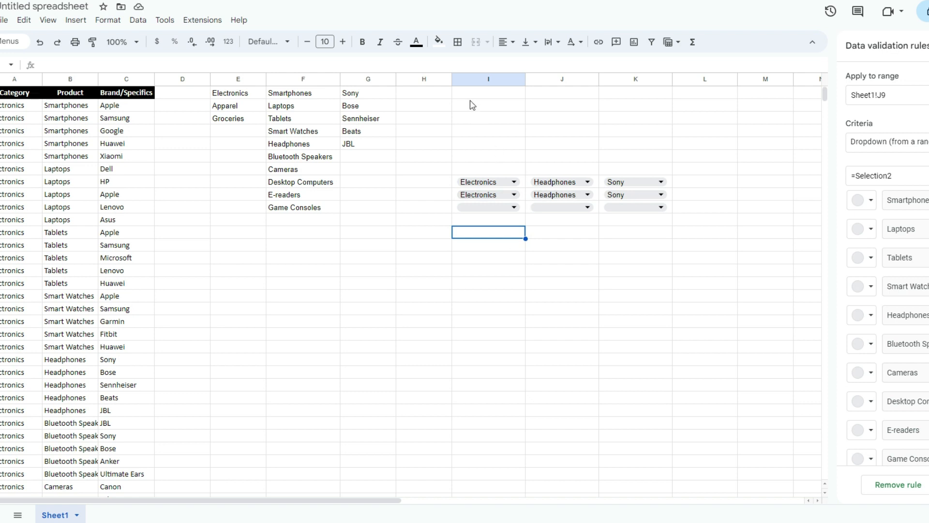
{"action": "right_click", "coordinate": [488, 79]}
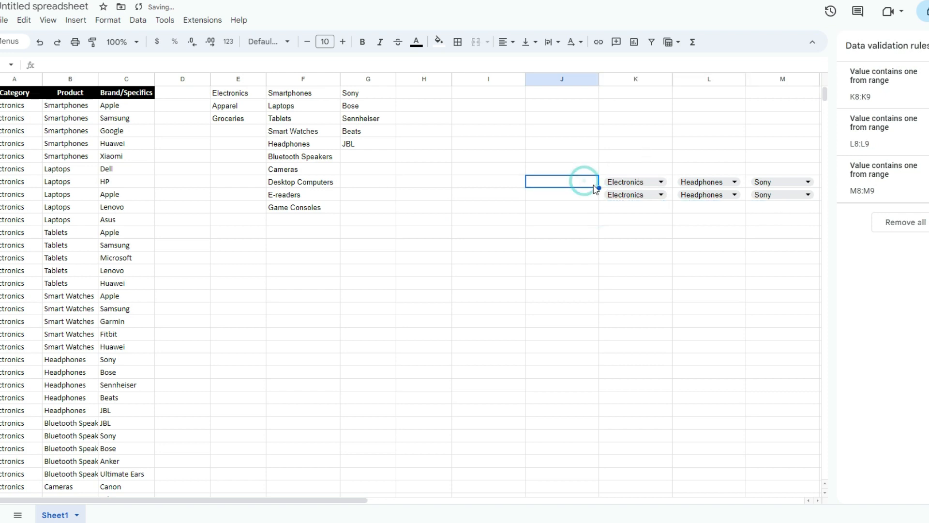
Step: Label the dropdown rows Person 1 and Person 2 in J8:J9, leaving Person 2's choices ready to set
{"action": "type", "text": "Person 1"}
{"action": "left_click", "coordinate": [563, 194]}
{"action": "type", "text": "Person 2"}
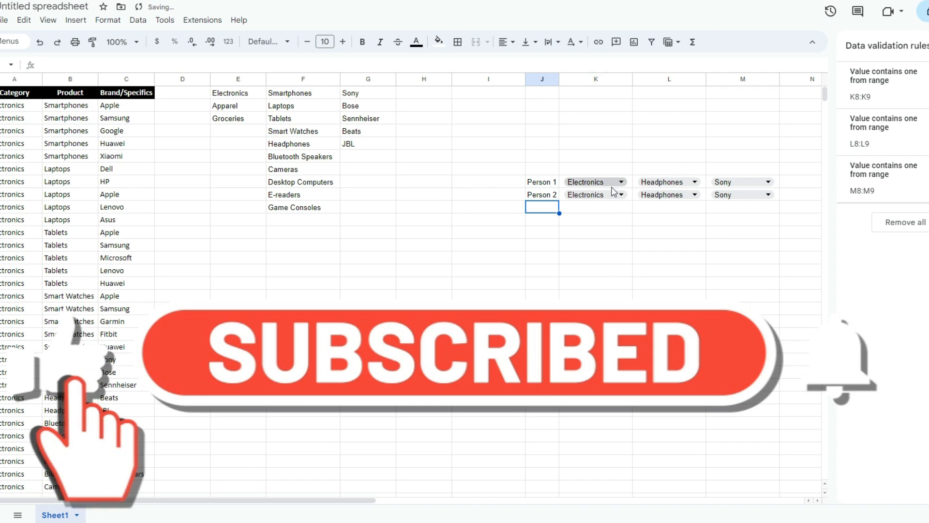
{"action": "left_click", "coordinate": [621, 195]}
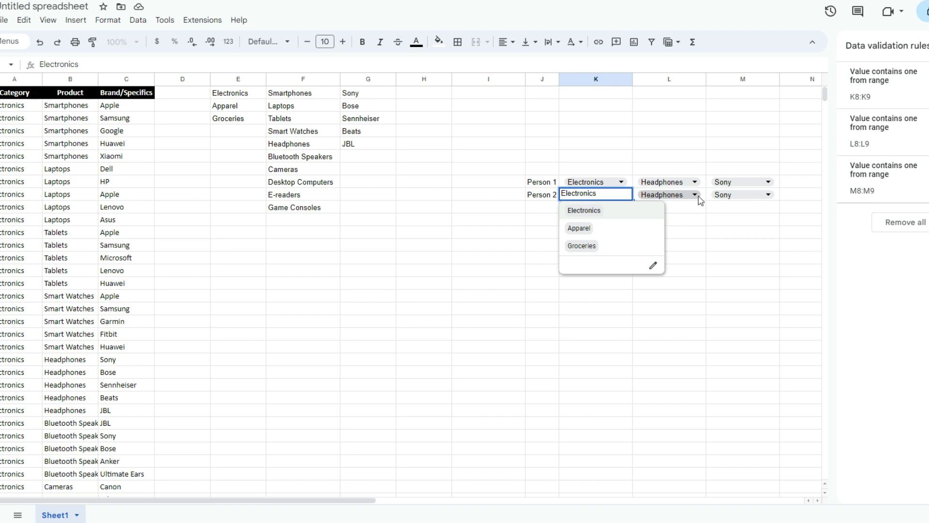
{"action": "left_click", "coordinate": [664, 194]}
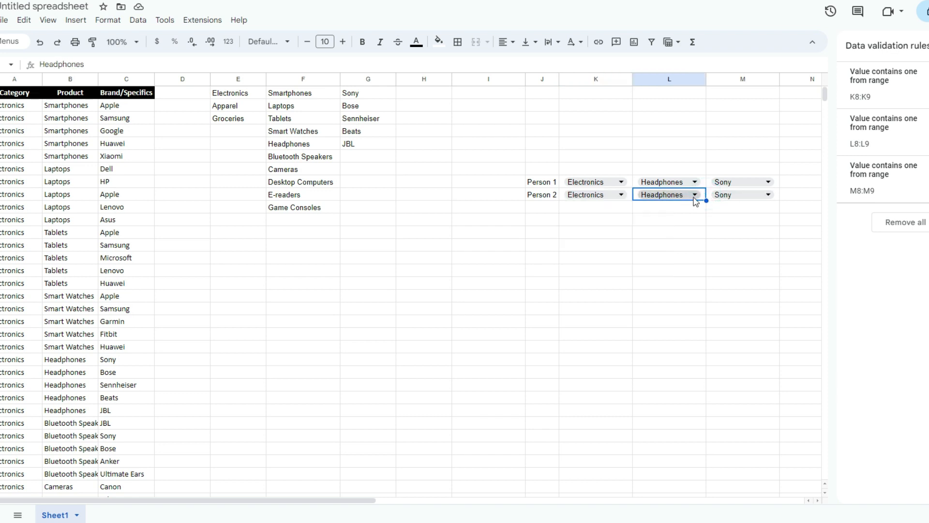
{"action": "mouse_move", "coordinate": [669, 195]}
{"action": "type", "text": "=unique(FILTER(B:B,A:A=K8))"}
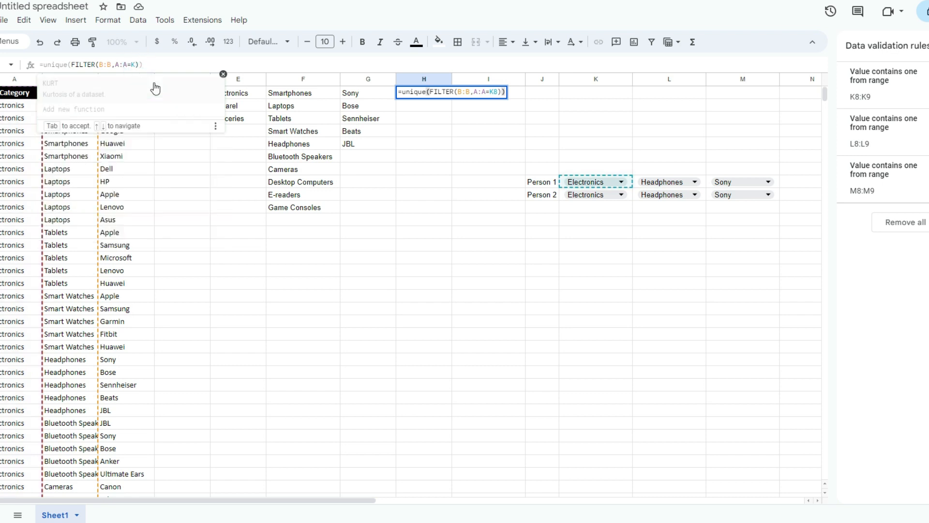
Step: Build the Apparel product list in H1 with =unique(FILTER(B:B,A:A=K9)) pointed at Person 2's category
{"action": "left_click", "coordinate": [595, 195]}
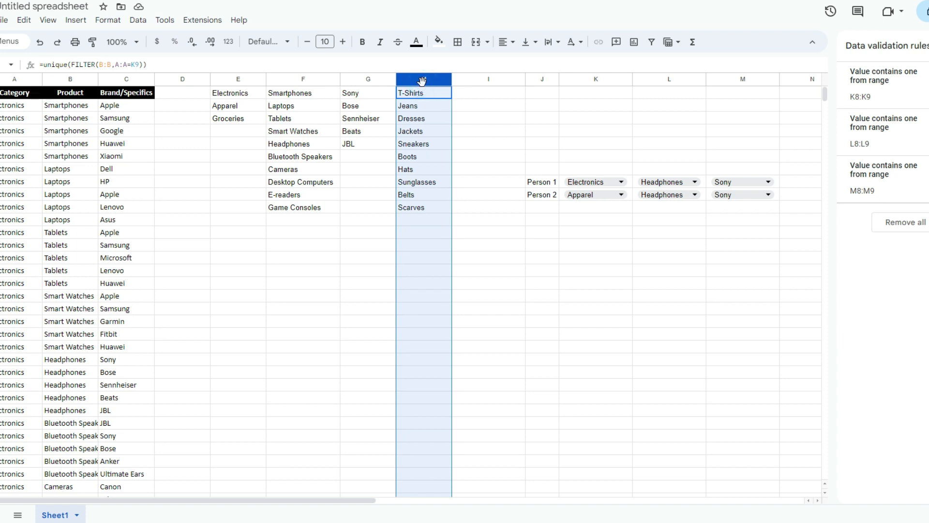
{"action": "left_click", "coordinate": [423, 78]}
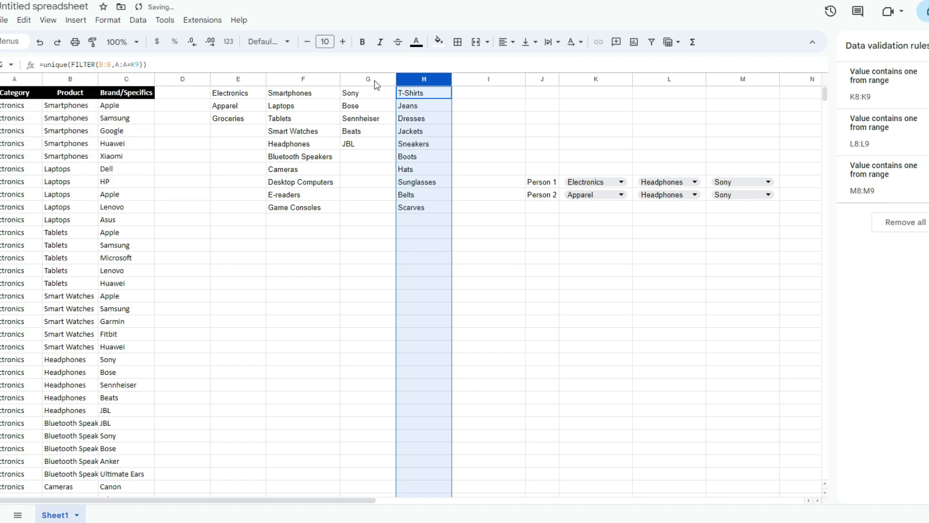
Step: Repoint L9's validation to column H for just this instance and choose Jeans
{"action": "left_click", "coordinate": [695, 193]}
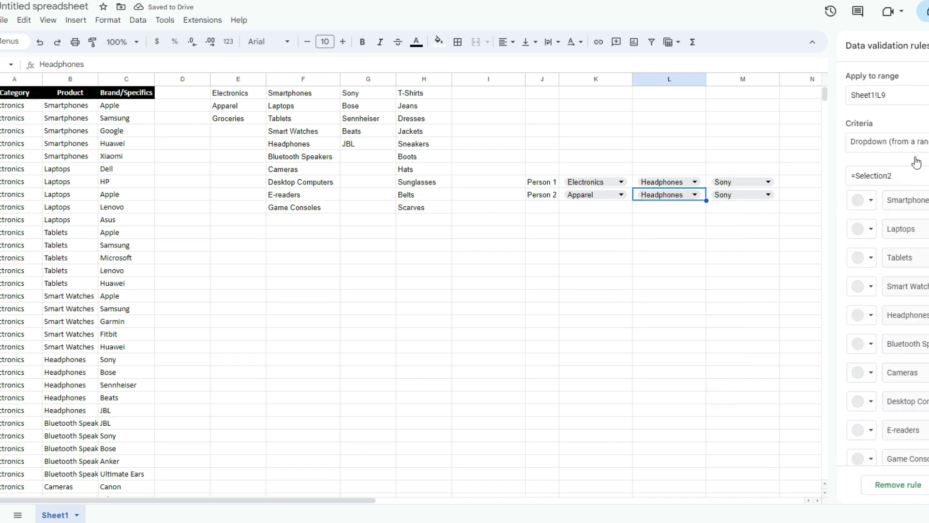
{"action": "type", "text": "b"}
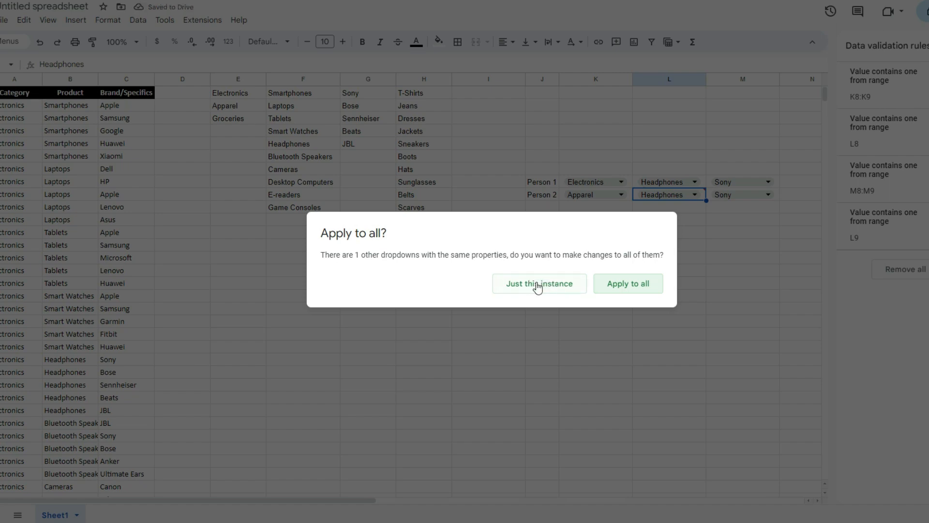
{"action": "left_click", "coordinate": [539, 283]}
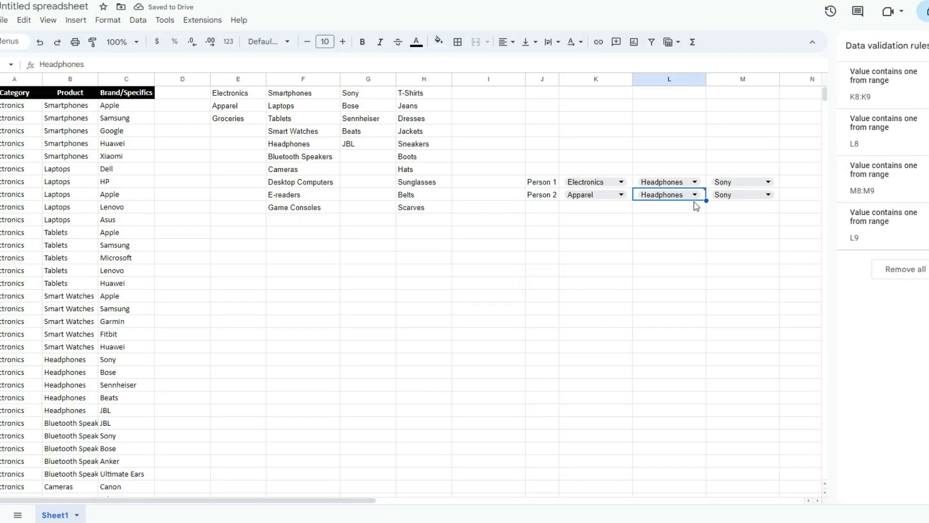
{"action": "type", "text": "Jeans"}
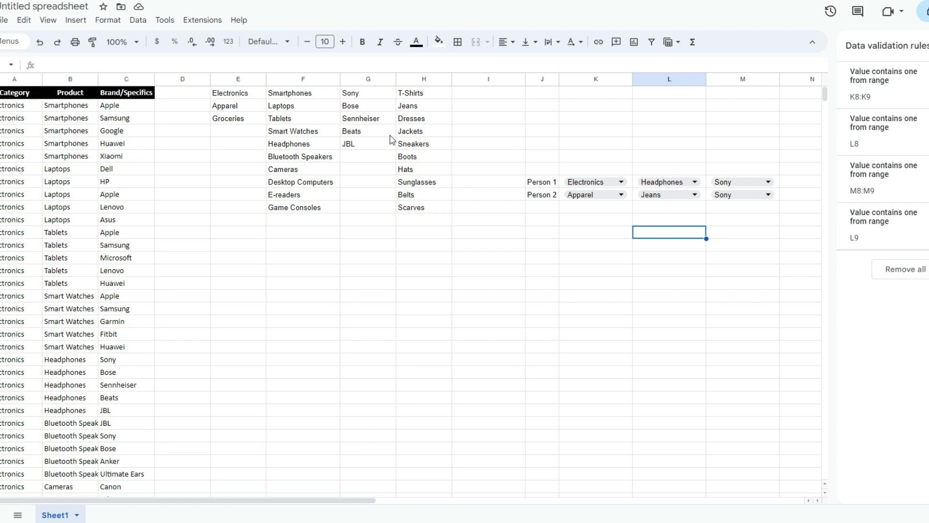
{"action": "mouse_move", "coordinate": [710, 198]}
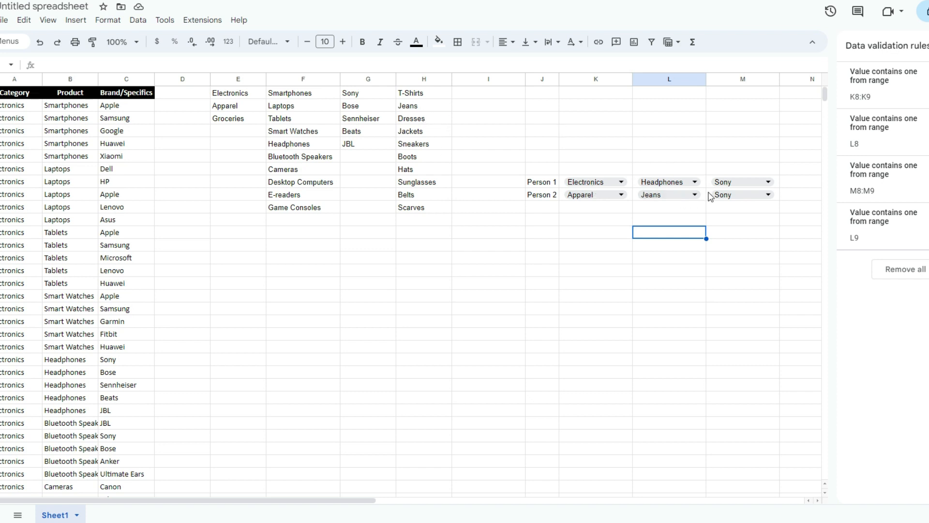
Step: Copy the brand helper formula into I1 referencing L9 to list the jeans brands
{"action": "left_click", "coordinate": [695, 194]}
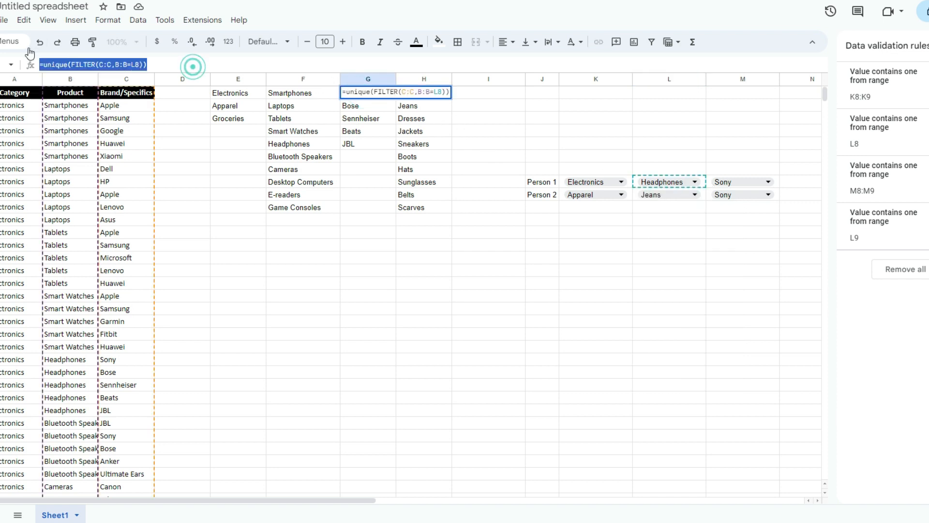
{"action": "key", "text": "enter"}
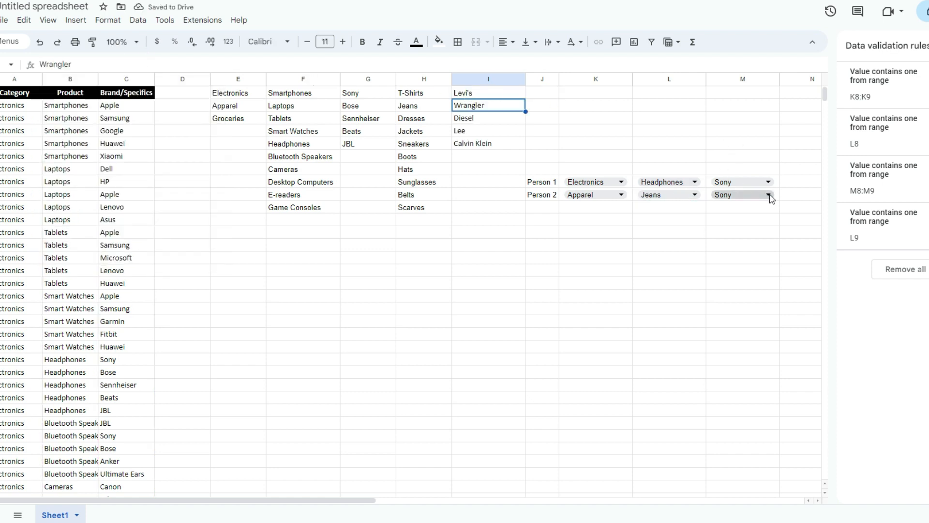
{"action": "left_click", "coordinate": [488, 78]}
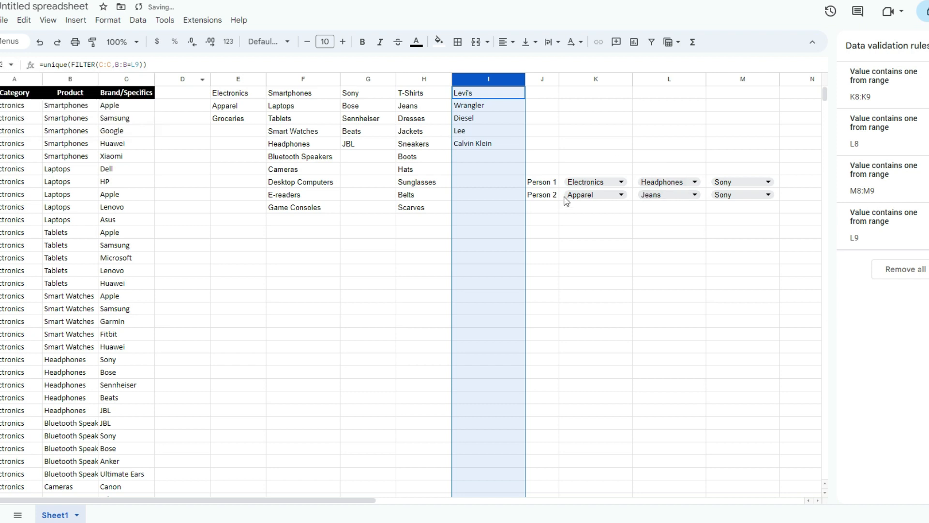
Step: Repoint M9's validation to column I for just this instance and choose Levi's
{"action": "left_click", "coordinate": [764, 195]}
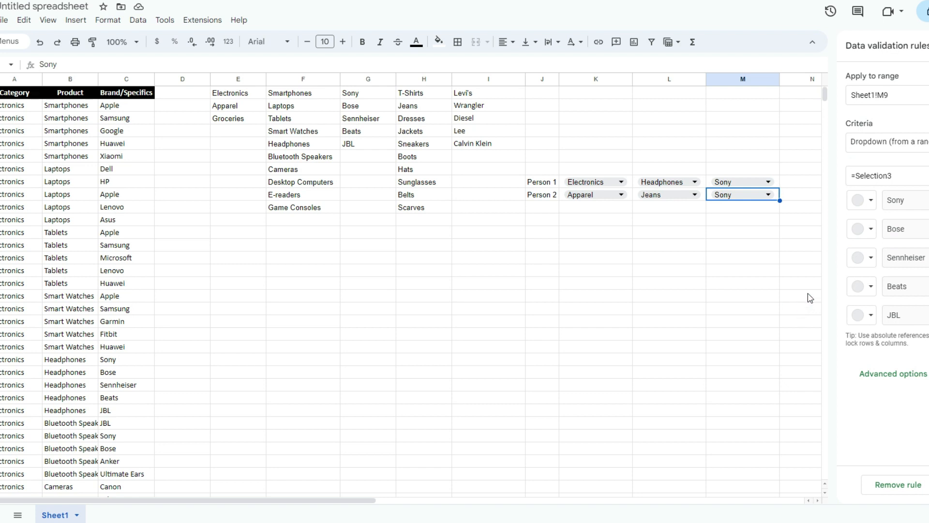
{"action": "type", "text": "b"}
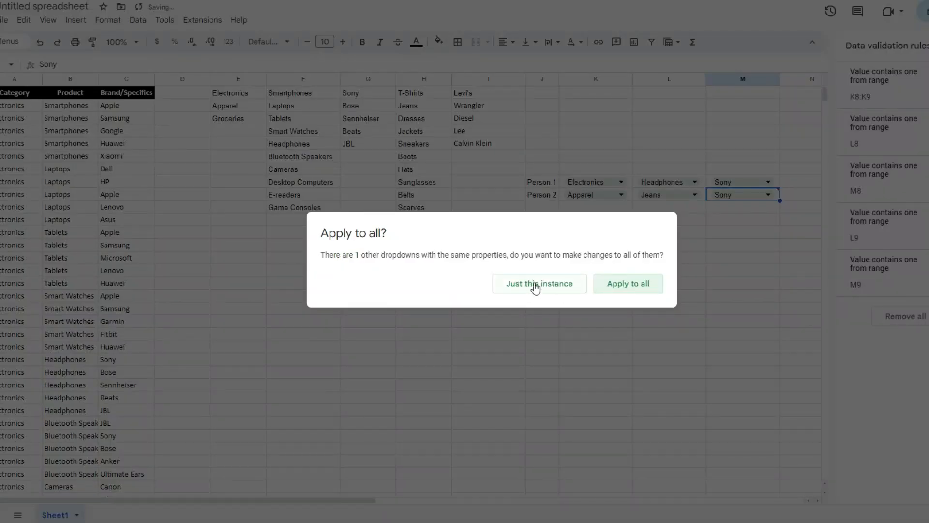
{"action": "left_click", "coordinate": [539, 284]}
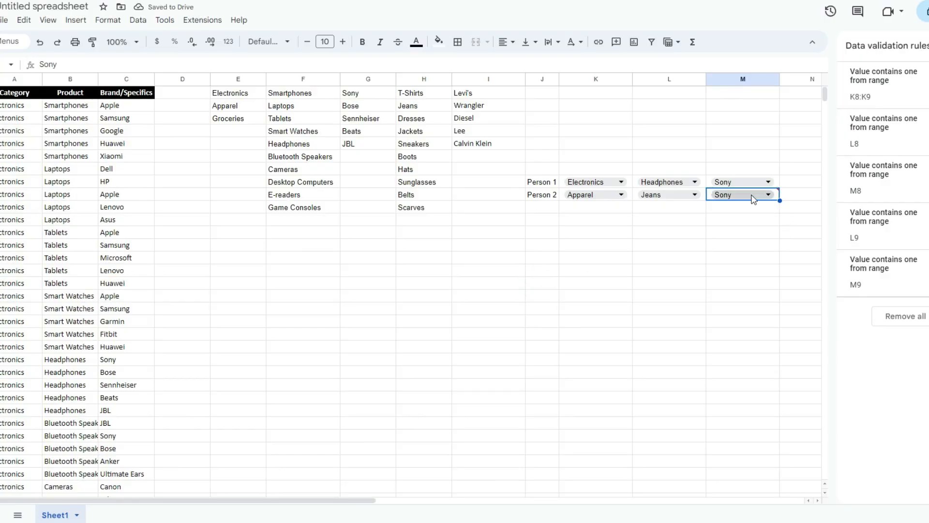
{"action": "left_click", "coordinate": [770, 194]}
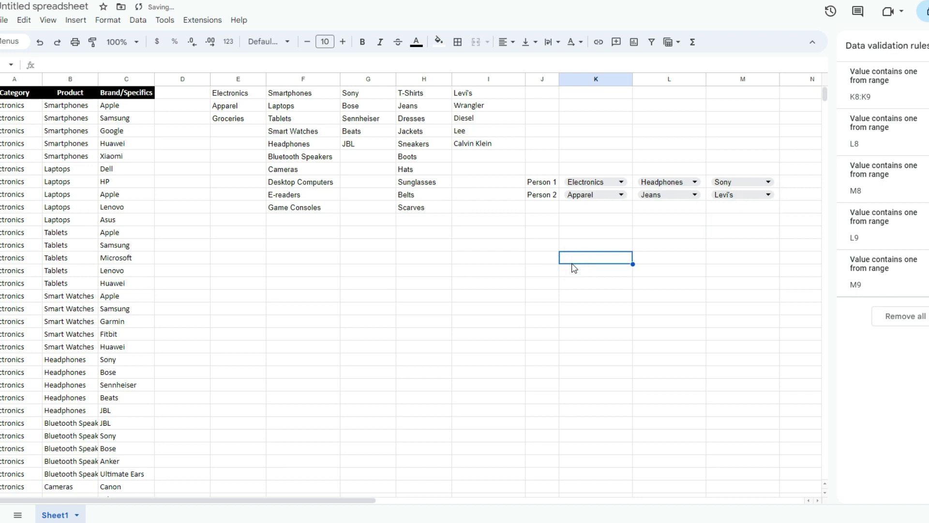
{"action": "mouse_move", "coordinate": [734, 256]}
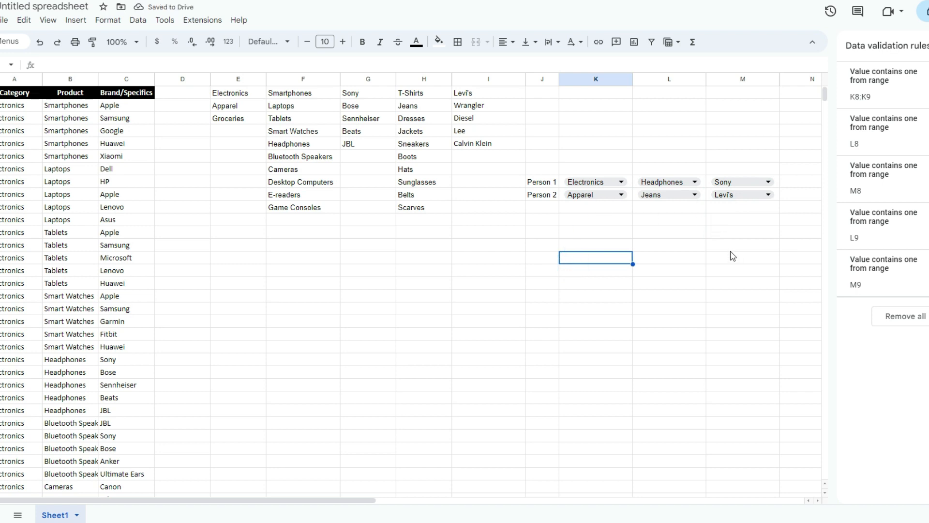
{"action": "mouse_move", "coordinate": [752, 321]}
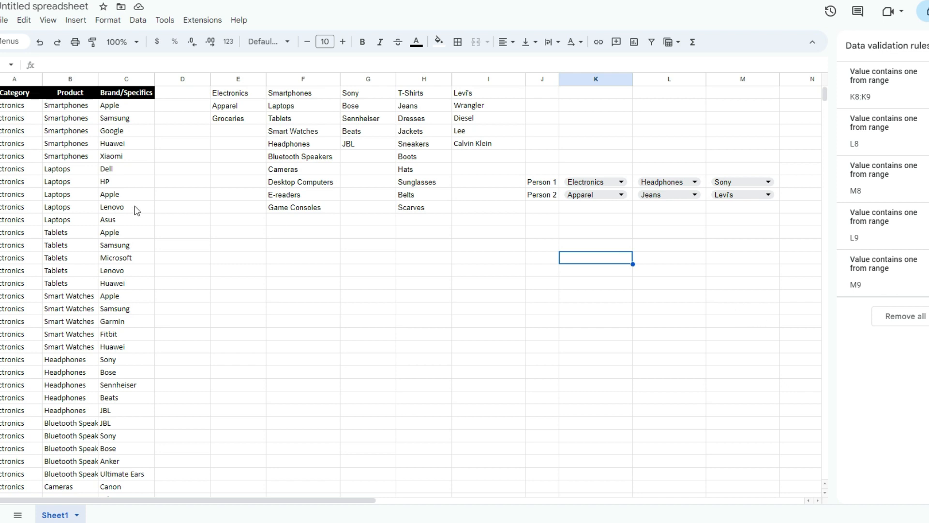
{"action": "mouse_move", "coordinate": [81, 112]}
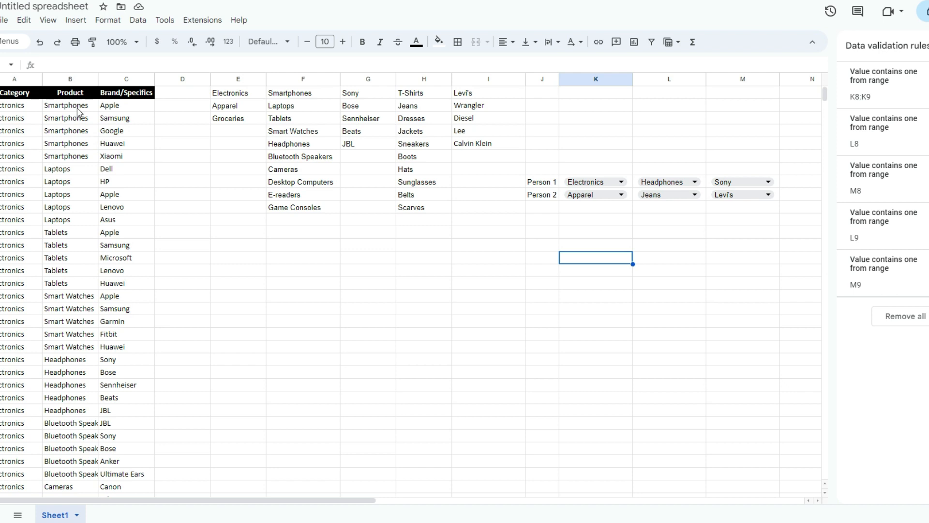
{"action": "mouse_move", "coordinate": [28, 123]}
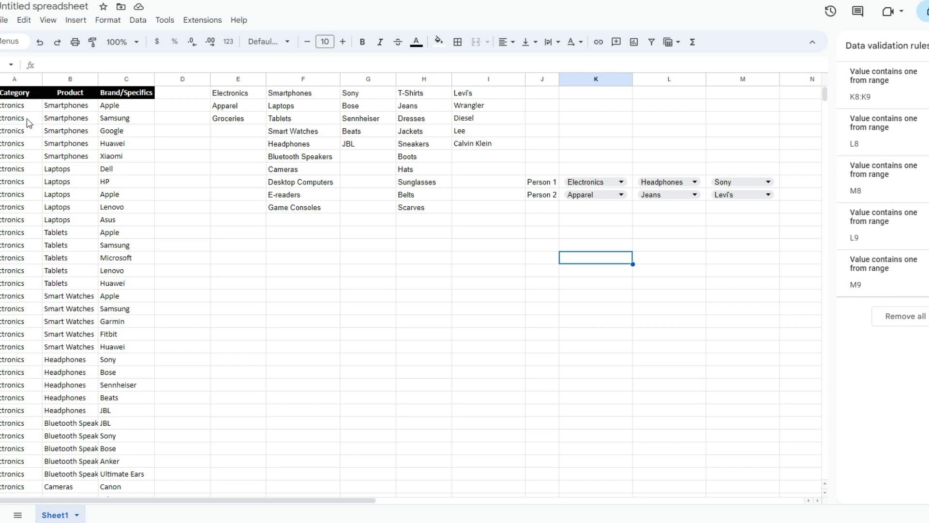
{"action": "mouse_move", "coordinate": [73, 110]}
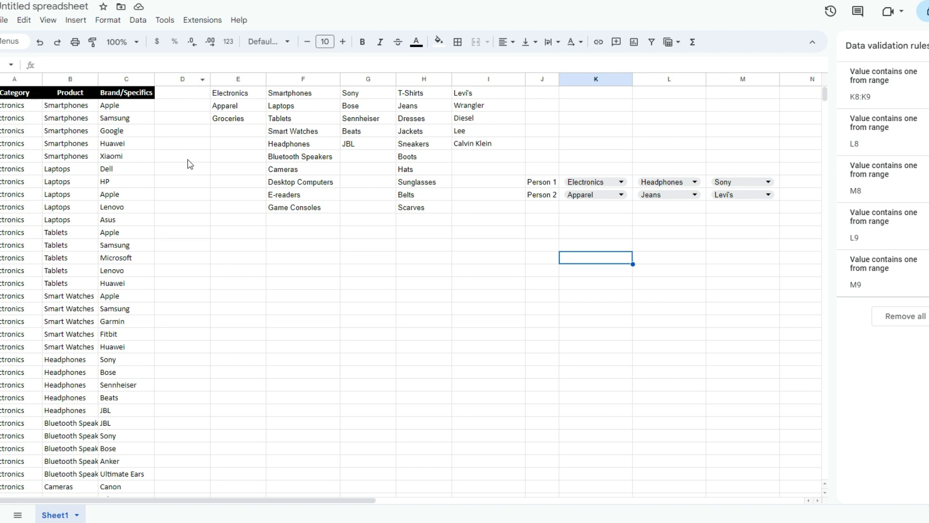
{"action": "mouse_move", "coordinate": [76, 192]}
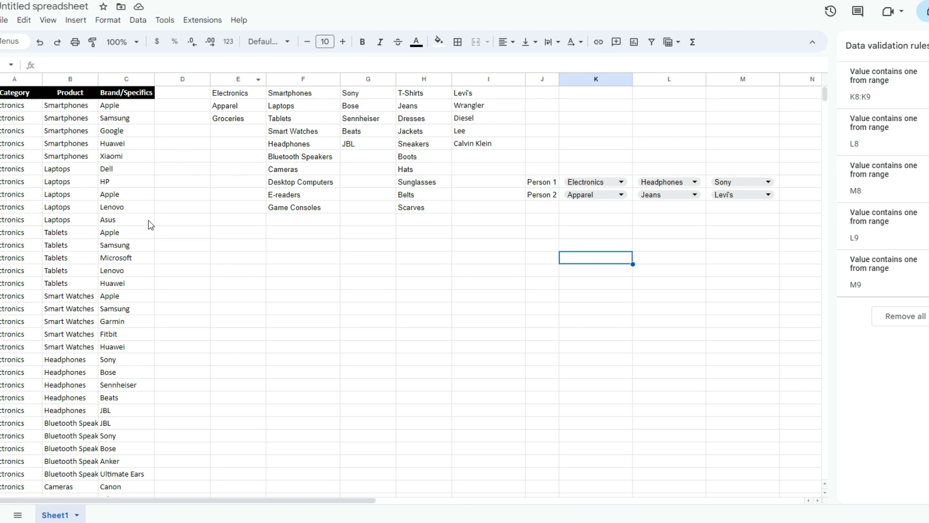
{"action": "mouse_move", "coordinate": [497, 128]}
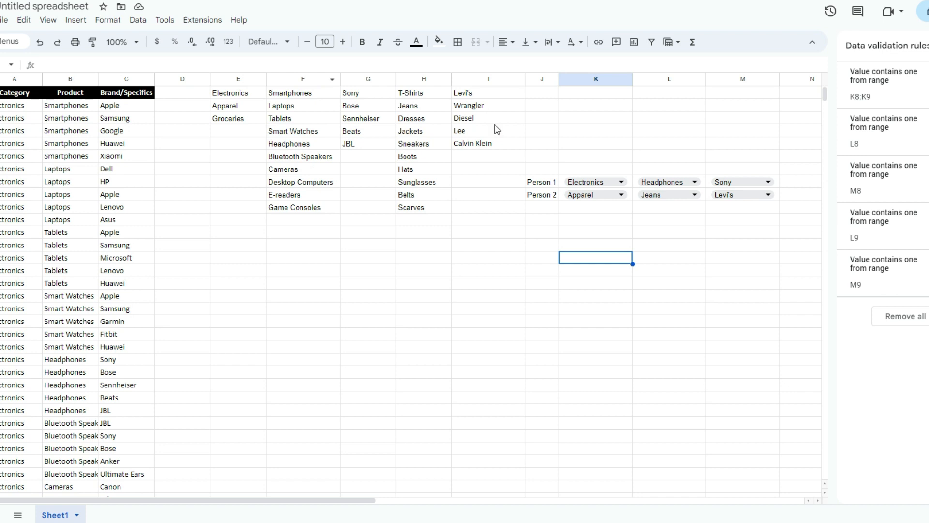
{"action": "mouse_move", "coordinate": [669, 104]}
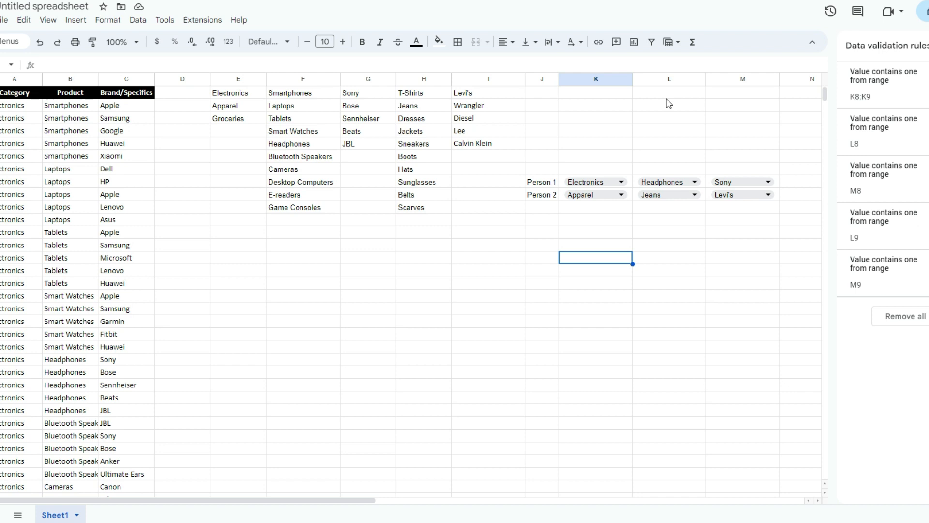
{"action": "mouse_move", "coordinate": [93, 235]}
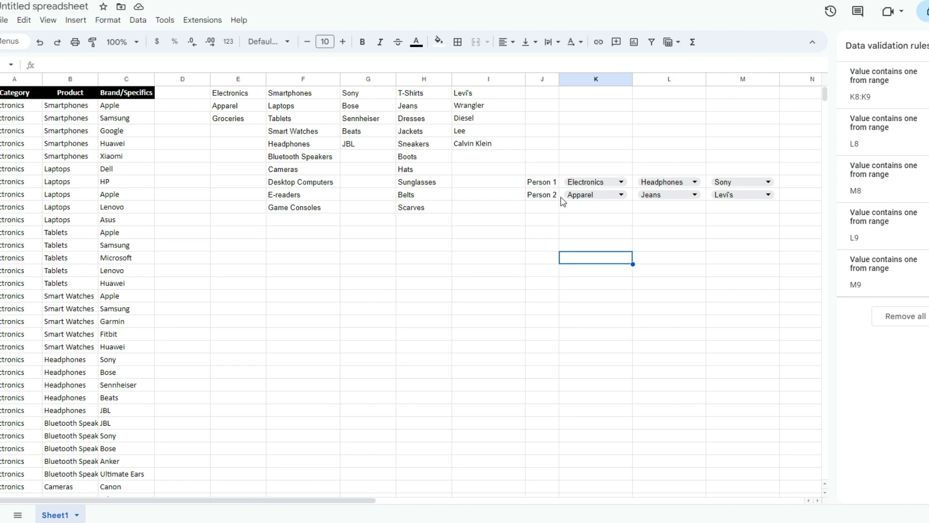
{"action": "mouse_move", "coordinate": [702, 231]}
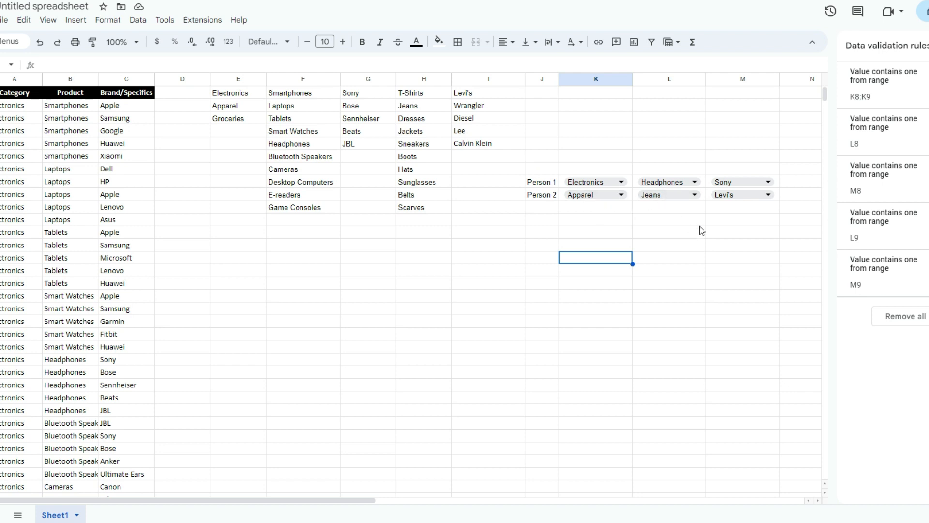
{"action": "mouse_move", "coordinate": [553, 186]}
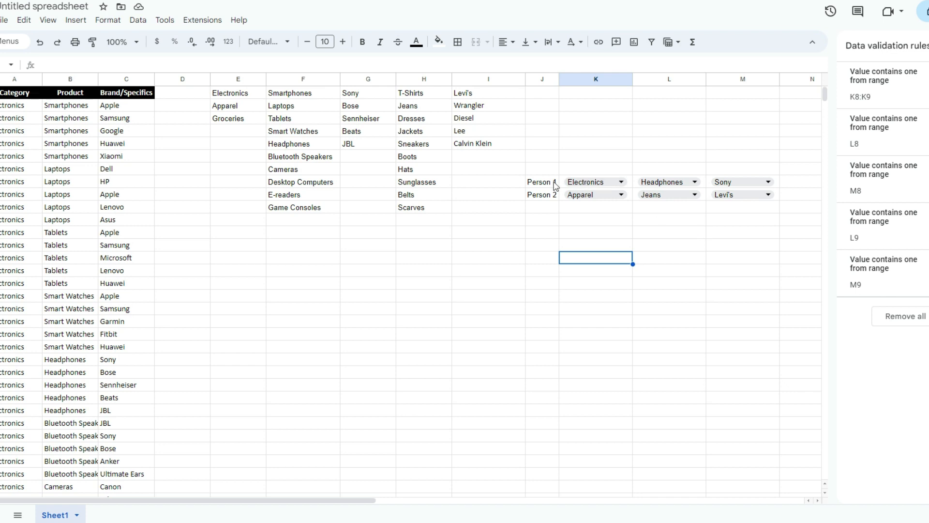
{"action": "mouse_move", "coordinate": [631, 189]}
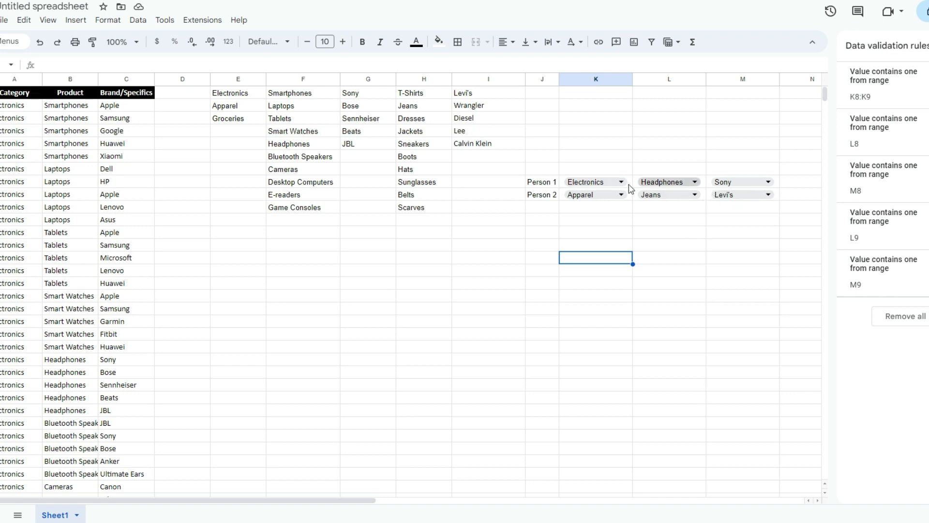
Step: Review the UNIQUE/FILTER formulas in E1, F1 and G1 that build the category, product and brand lists
{"action": "left_click", "coordinate": [620, 182]}
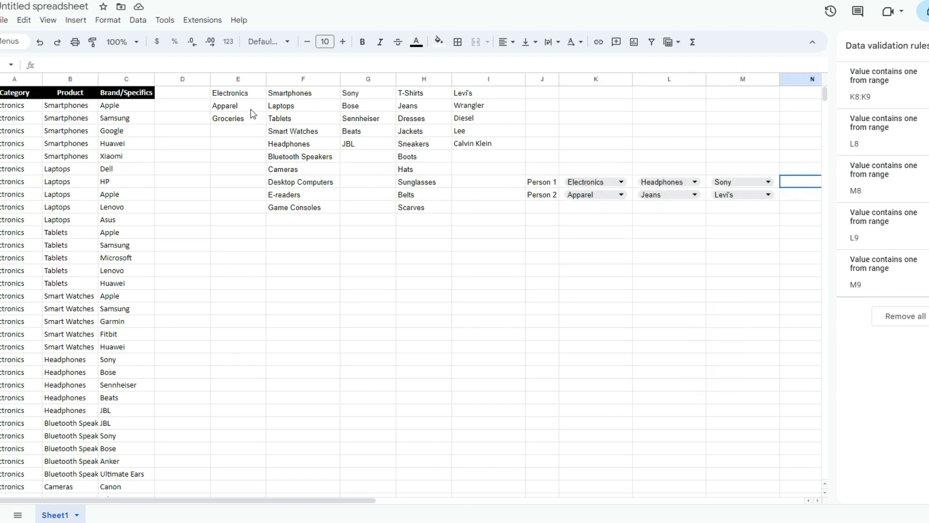
{"action": "left_click", "coordinate": [239, 93]}
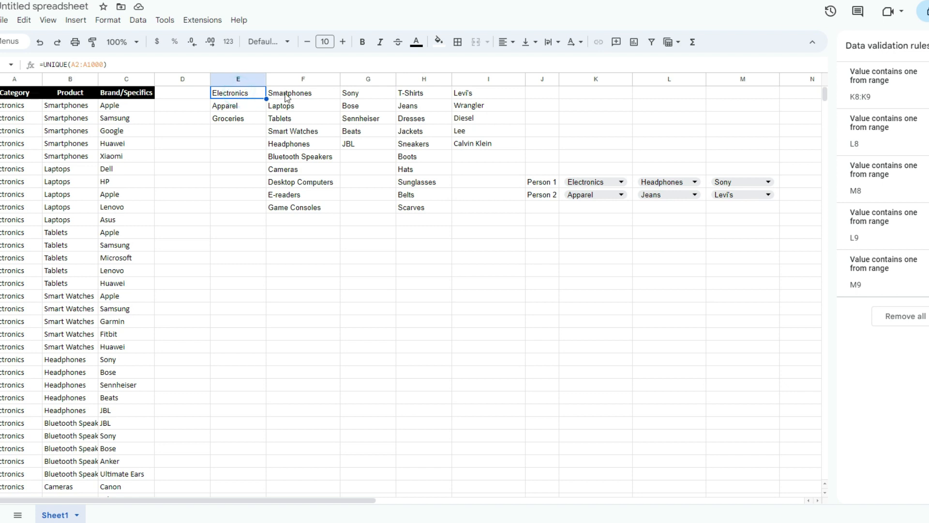
{"action": "left_click", "coordinate": [303, 93]}
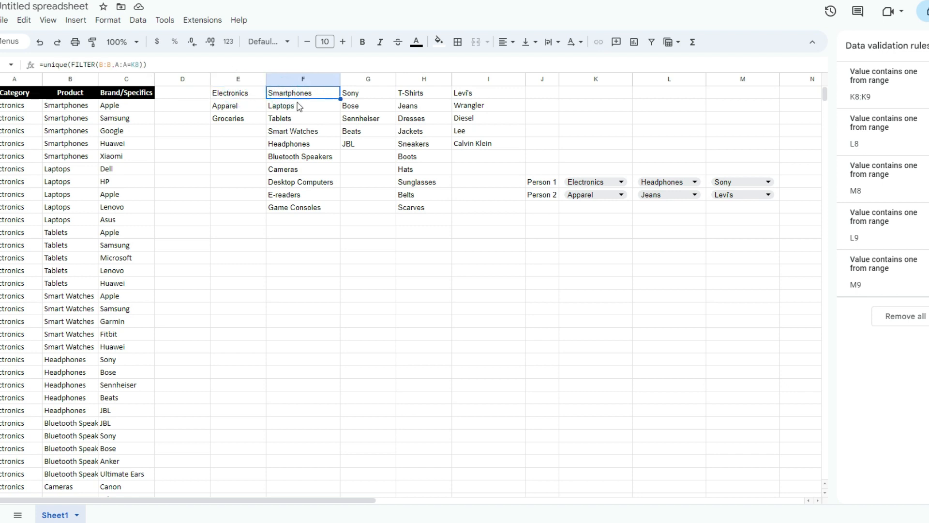
{"action": "mouse_move", "coordinate": [309, 108]}
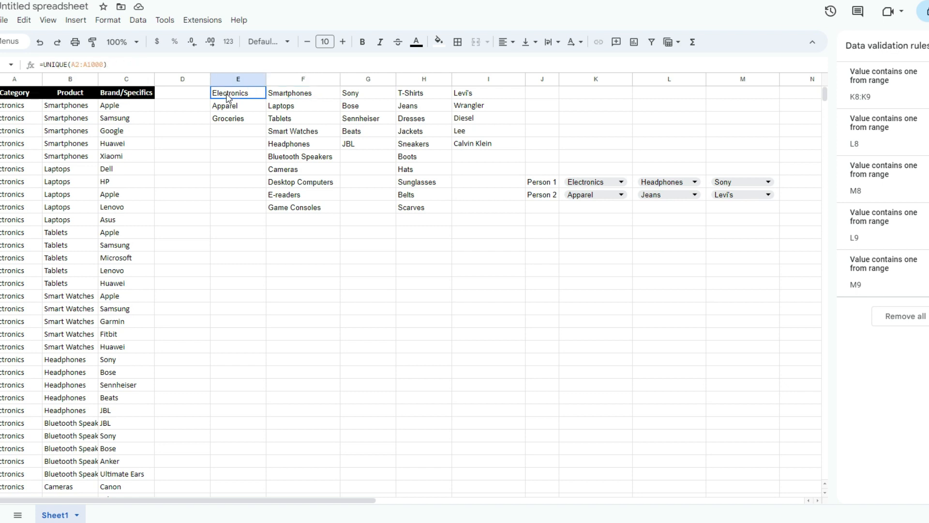
{"action": "mouse_move", "coordinate": [33, 144]}
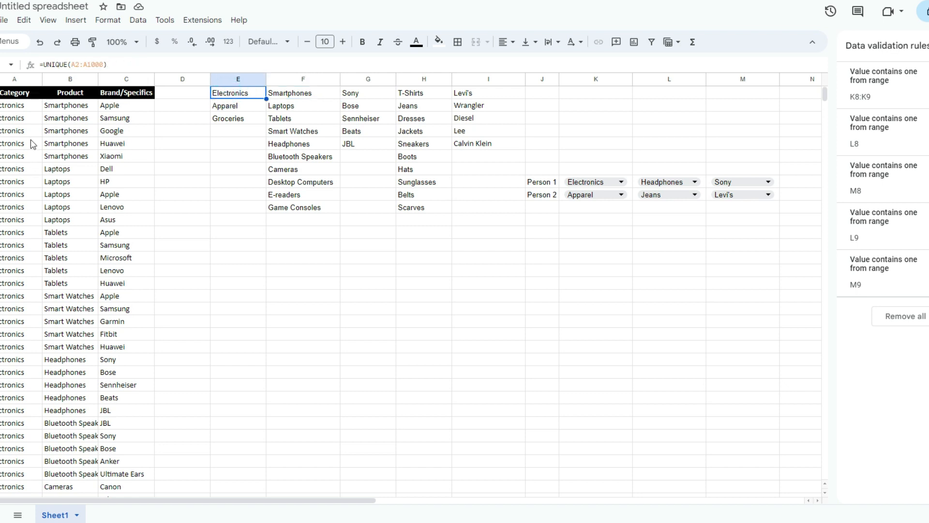
{"action": "mouse_move", "coordinate": [18, 131]}
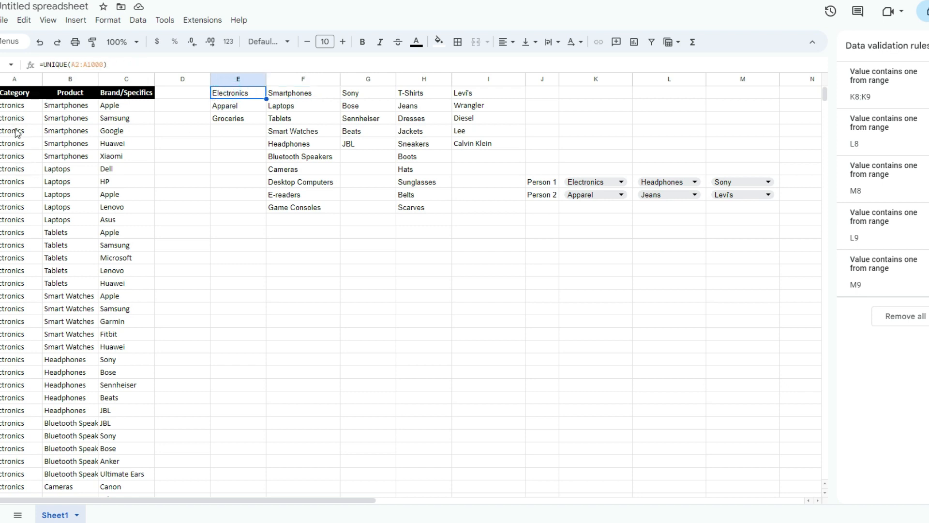
{"action": "left_click", "coordinate": [303, 93]}
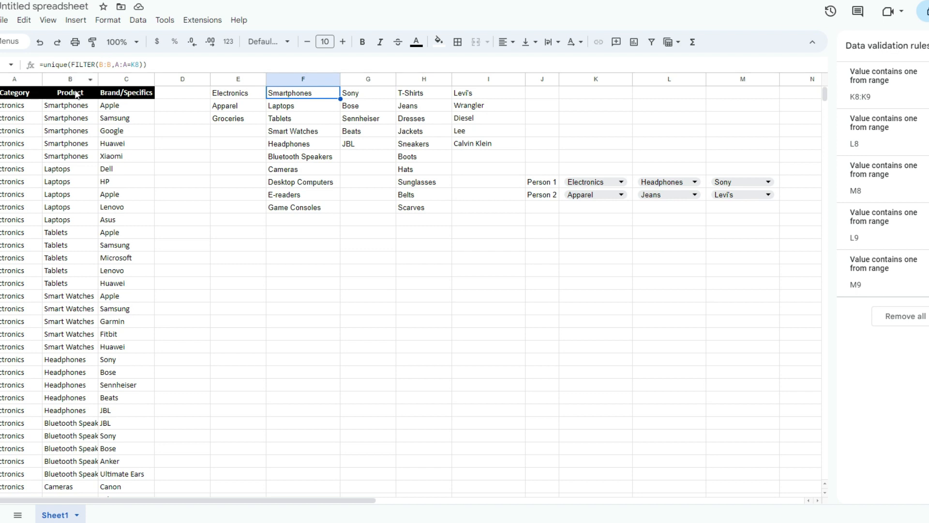
{"action": "mouse_move", "coordinate": [27, 123]}
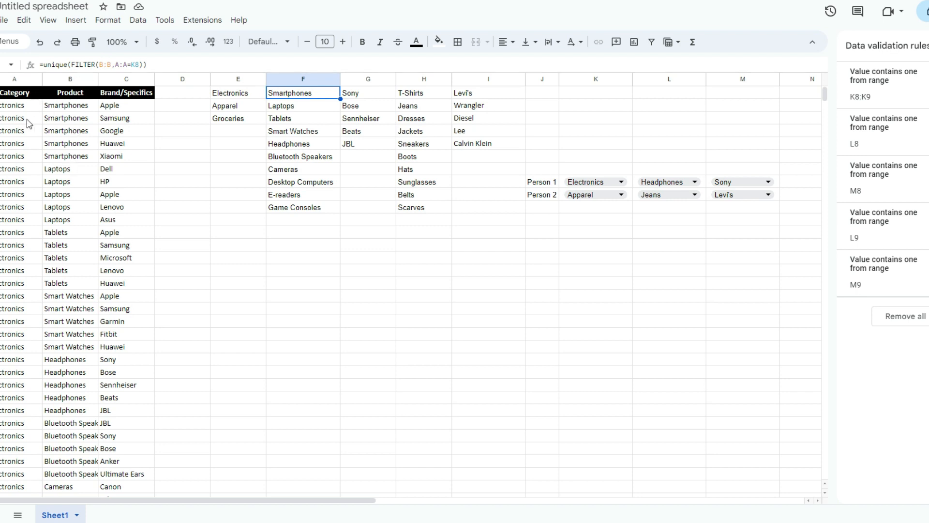
{"action": "mouse_move", "coordinate": [28, 149]}
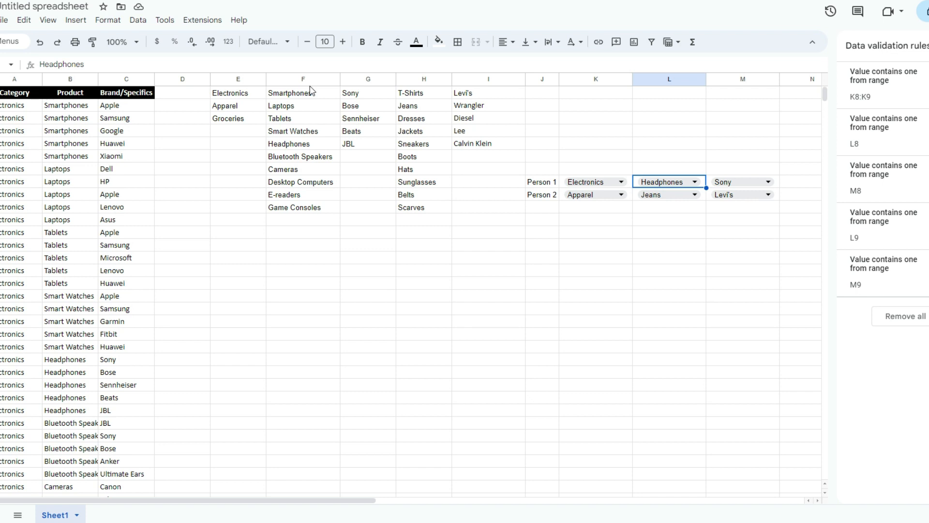
{"action": "mouse_move", "coordinate": [672, 186]}
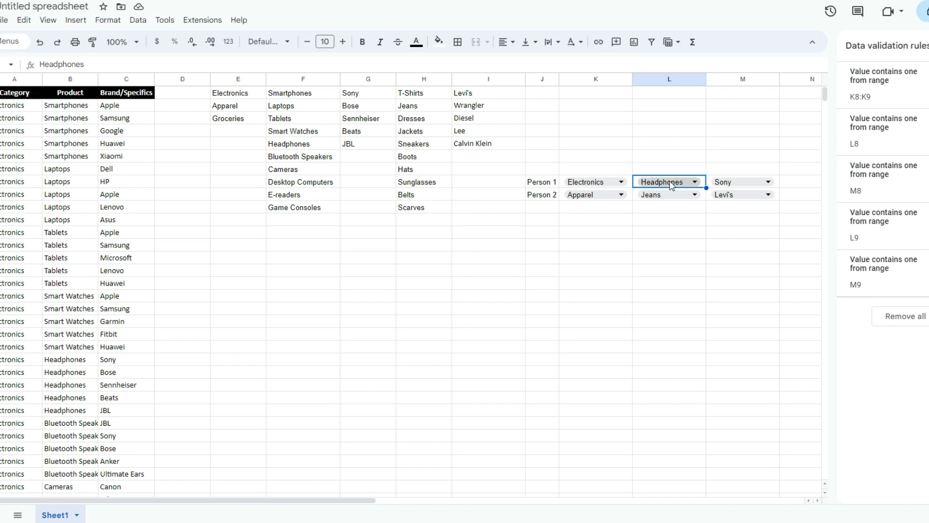
{"action": "mouse_move", "coordinate": [714, 186]}
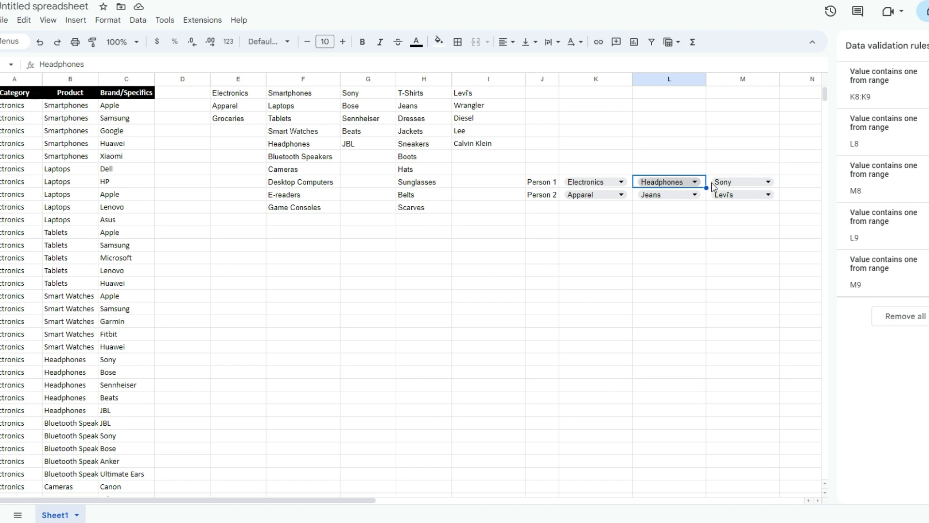
{"action": "left_click", "coordinate": [742, 182]}
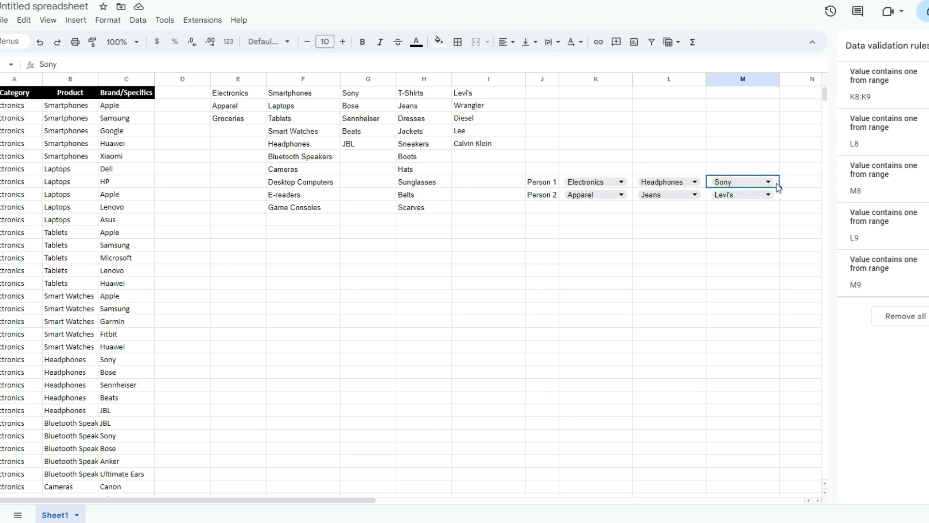
{"action": "left_click", "coordinate": [367, 93]}
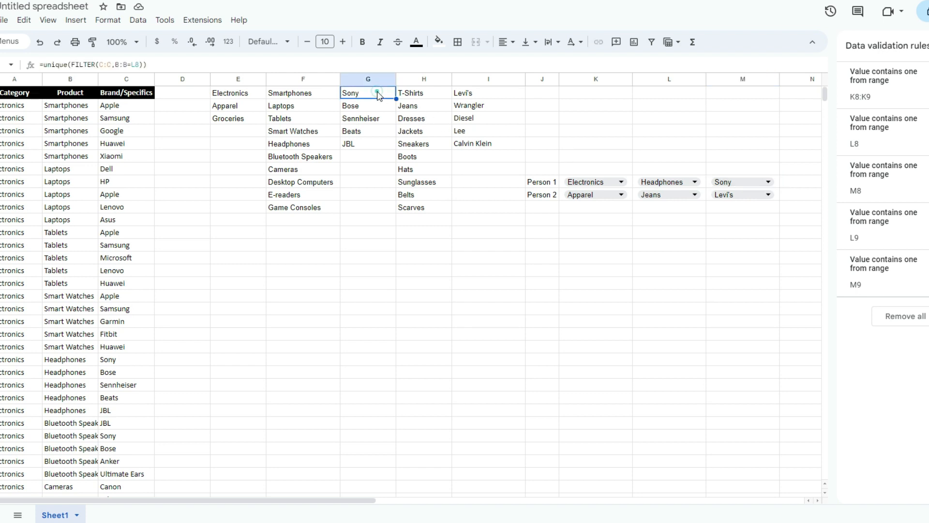
{"action": "left_click", "coordinate": [367, 78]}
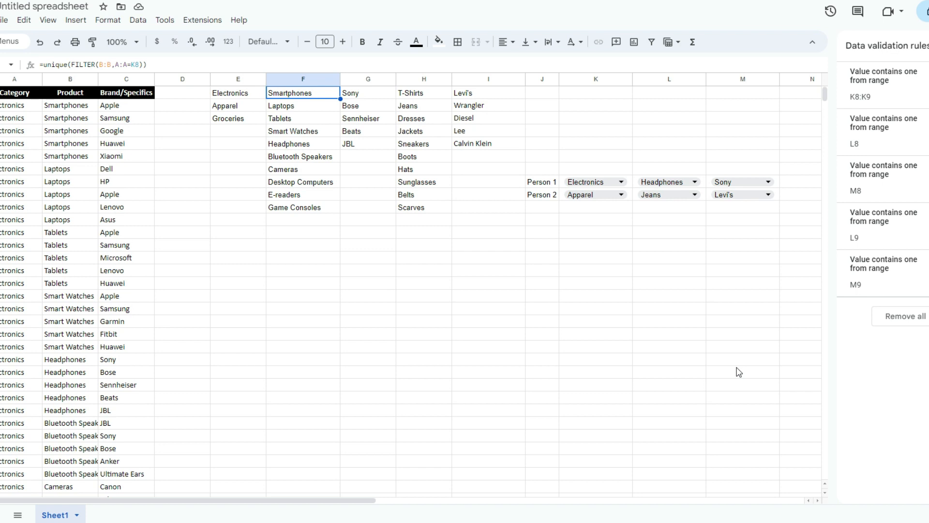
{"action": "mouse_move", "coordinate": [380, 404]}
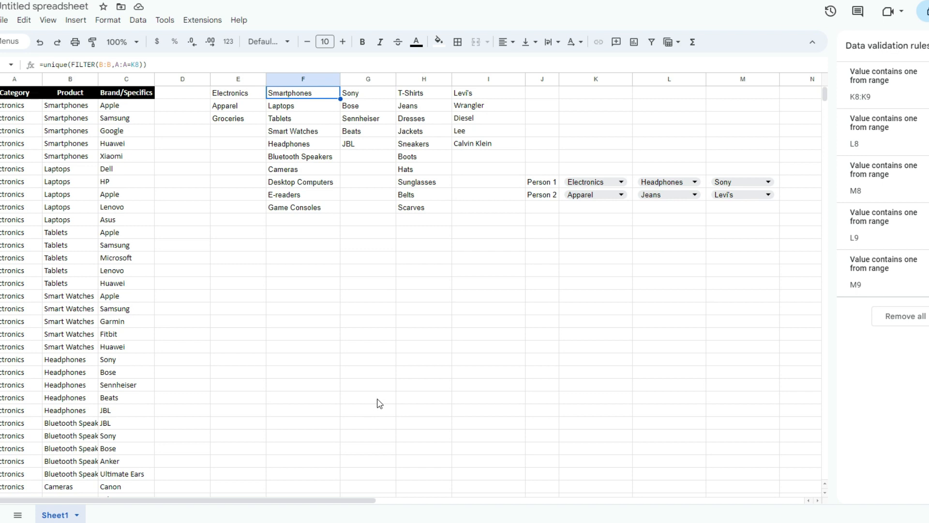
{"action": "mouse_move", "coordinate": [488, 253]}
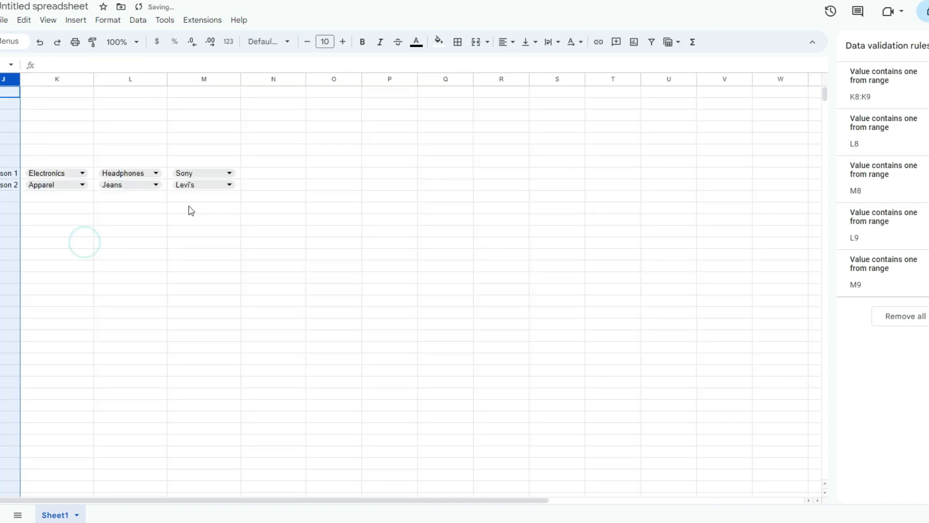
Step: Switch Person 2's brand from Levi's to Wrangler via the M9 dropdown
{"action": "left_click", "coordinate": [192, 184]}
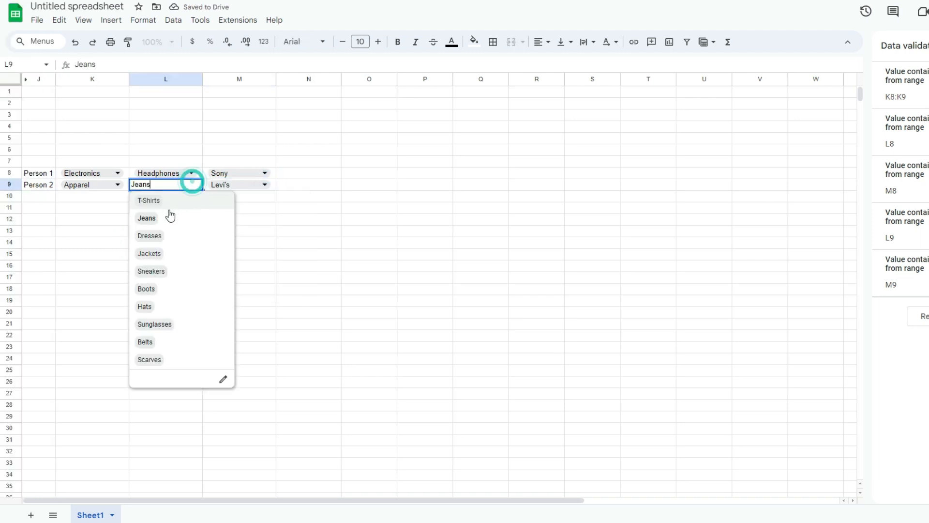
{"action": "left_click", "coordinate": [264, 184]}
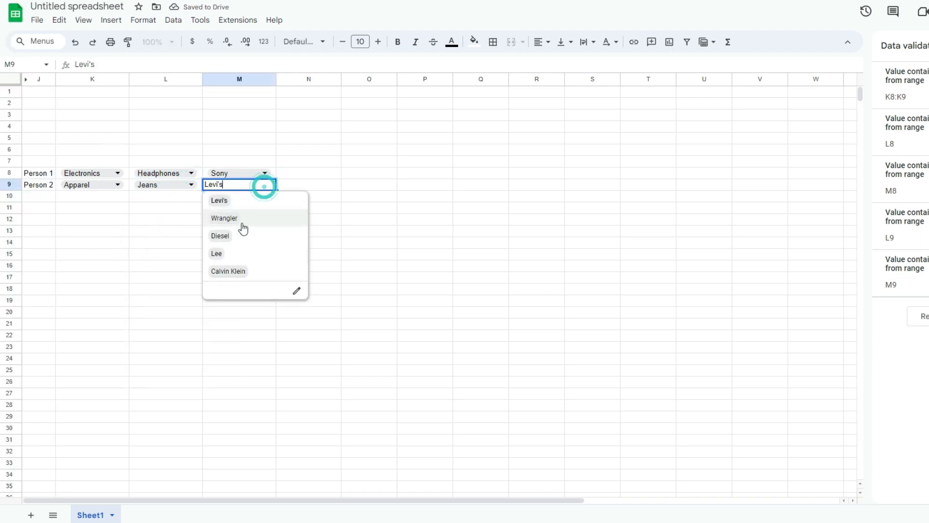
{"action": "left_click", "coordinate": [224, 218]}
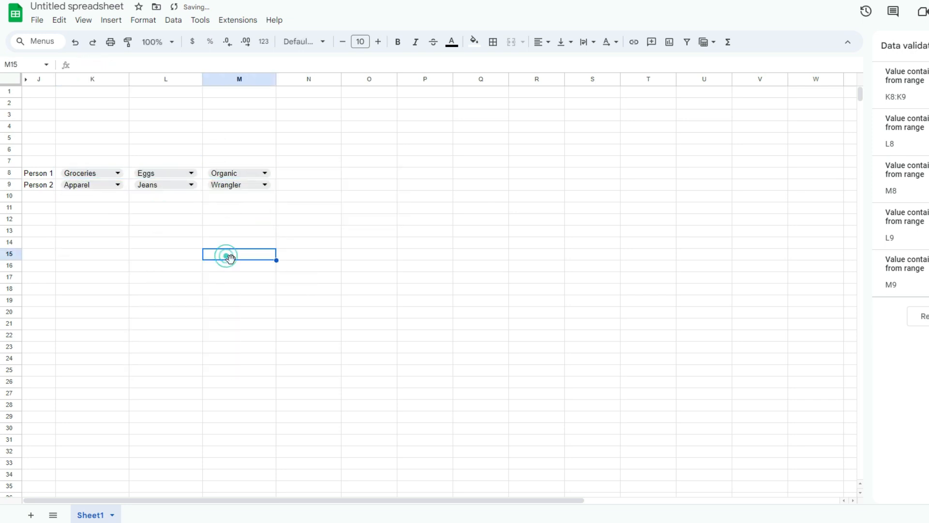
{"action": "left_click", "coordinate": [239, 254]}
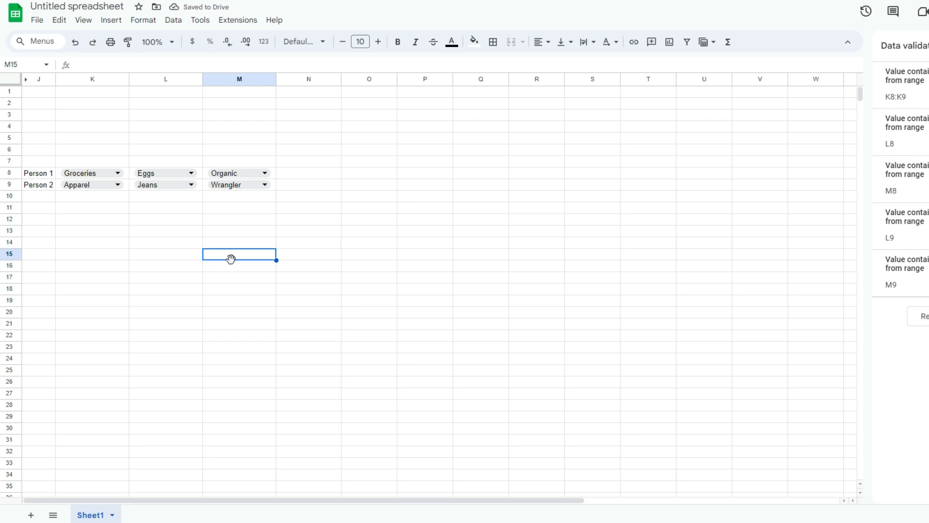